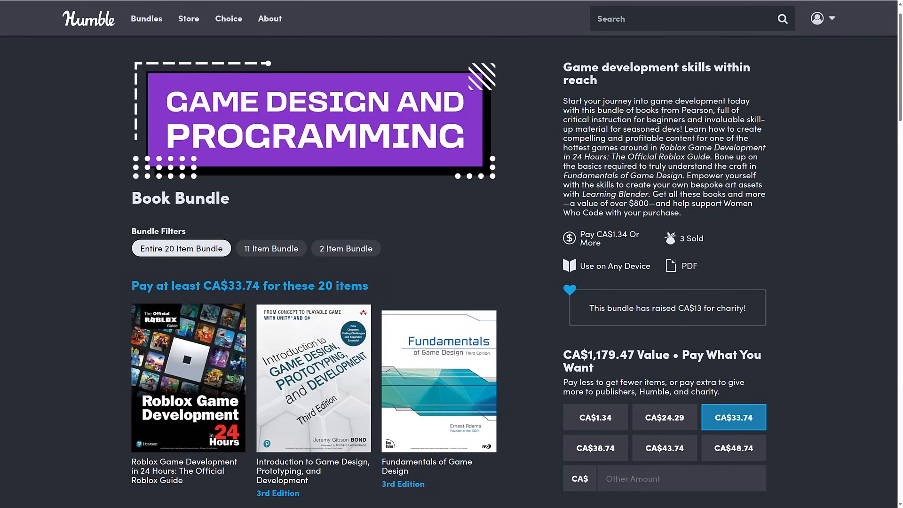
pyautogui.moveTo(541, 161)
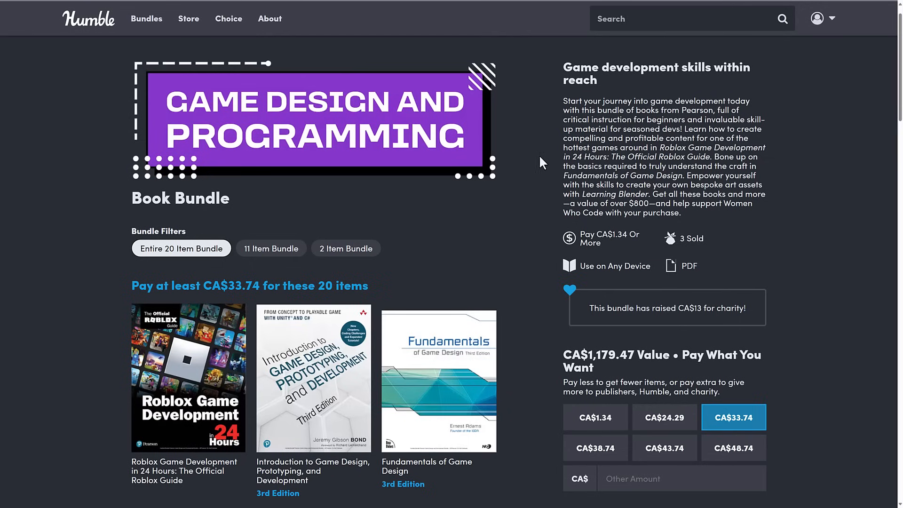
# Step: Filter to the 2-item tier: Introduction to Game System Design and Game Programming in C++, CA$1.34
pyautogui.scroll(-3)
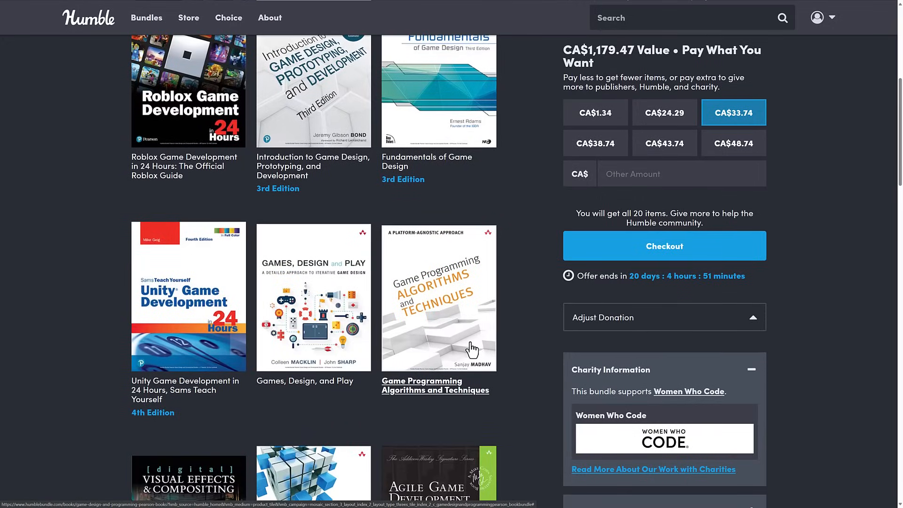
pyautogui.scroll(-3)
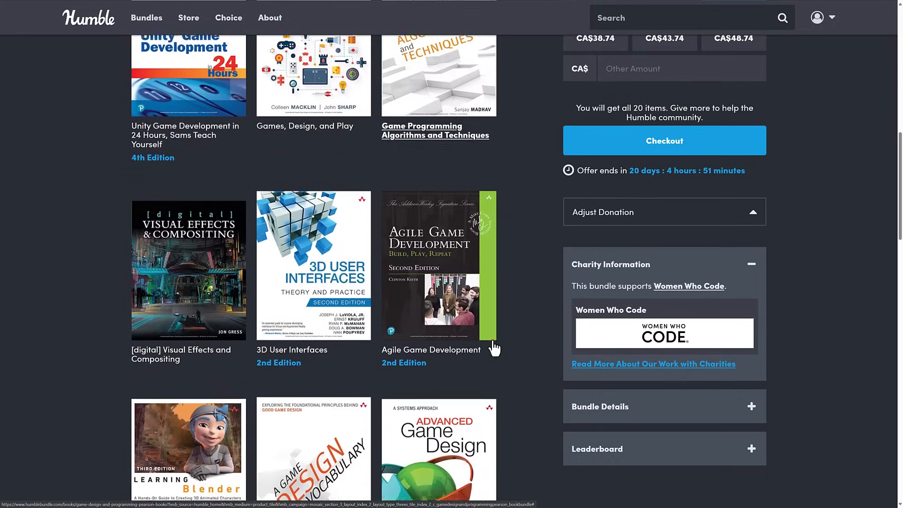
pyautogui.scroll(-3)
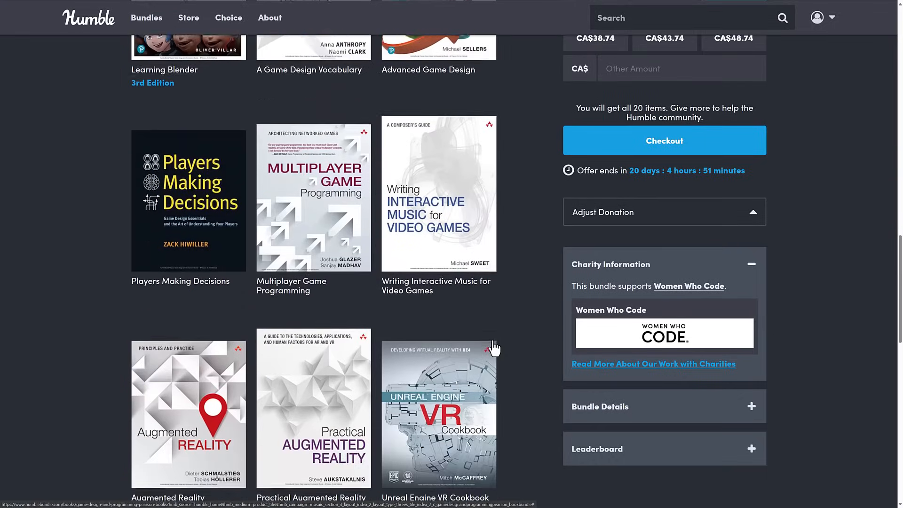
pyautogui.scroll(-3)
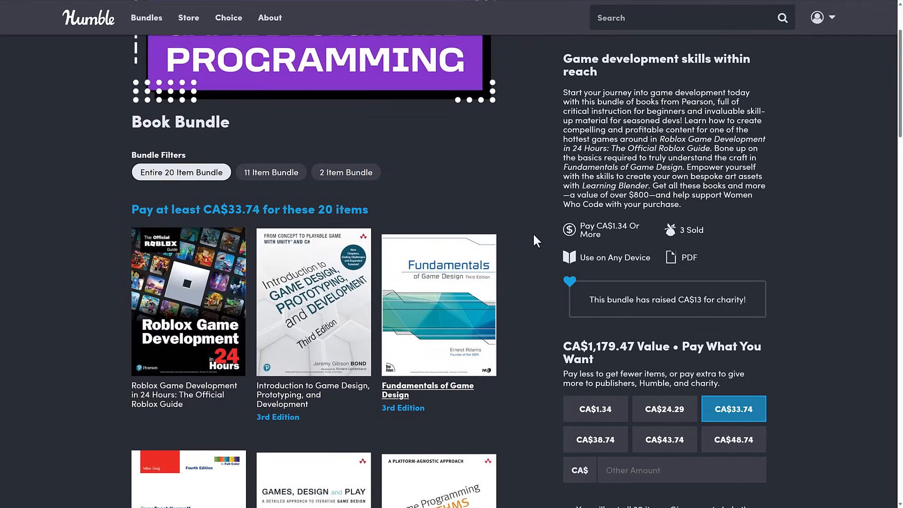
pyautogui.click(345, 172)
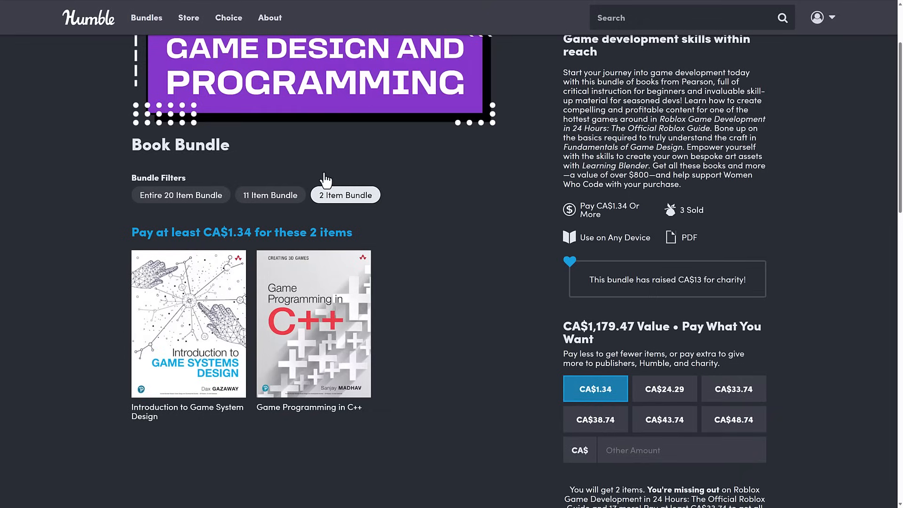
pyautogui.moveTo(319, 171)
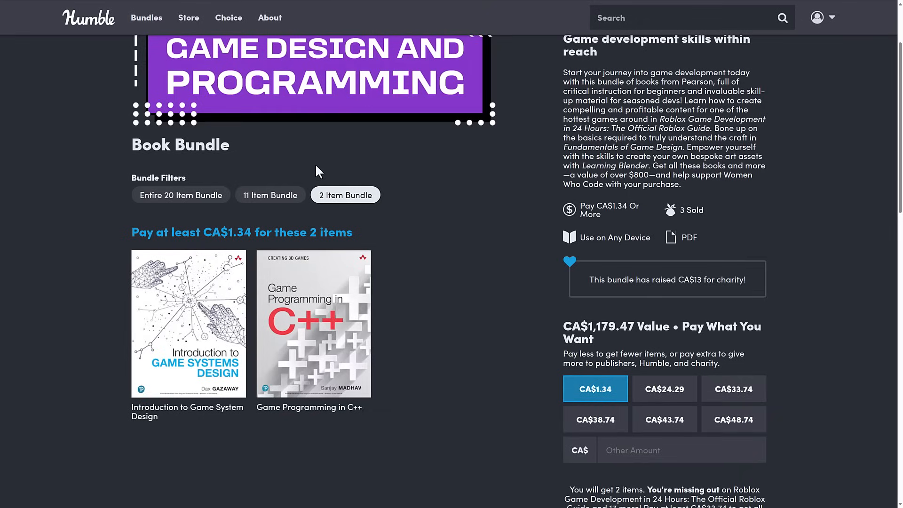
pyautogui.moveTo(401, 304)
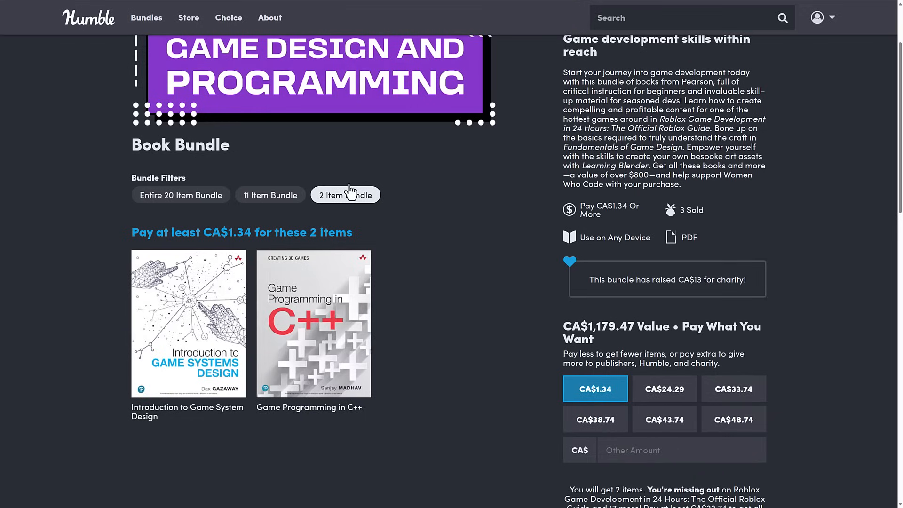
pyautogui.moveTo(345, 282)
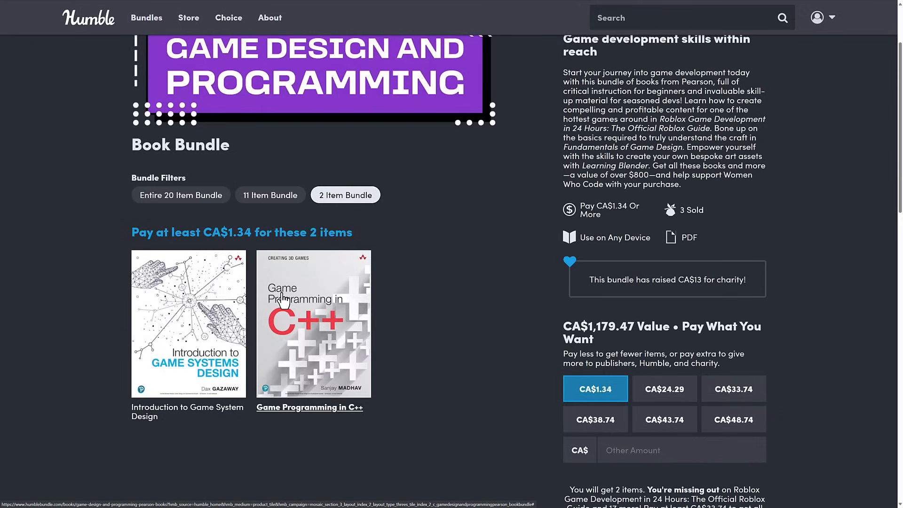
pyautogui.moveTo(326, 292)
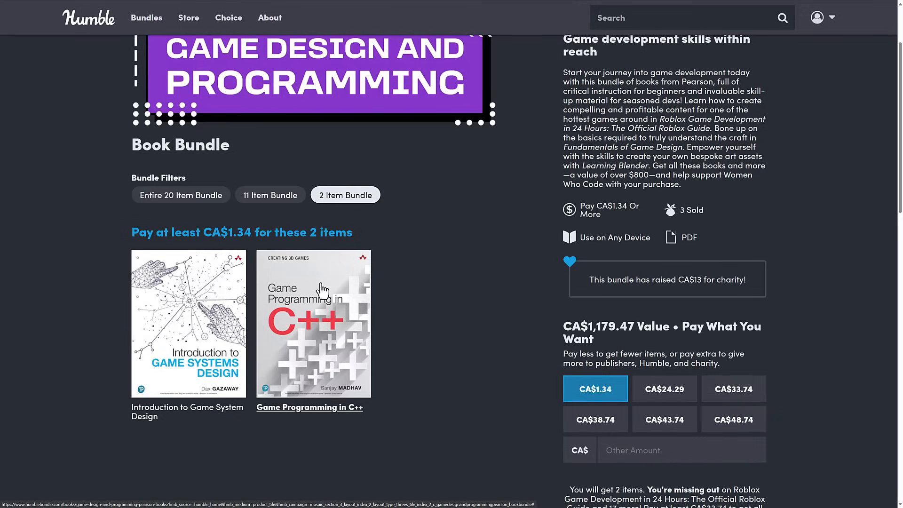
pyautogui.moveTo(380, 296)
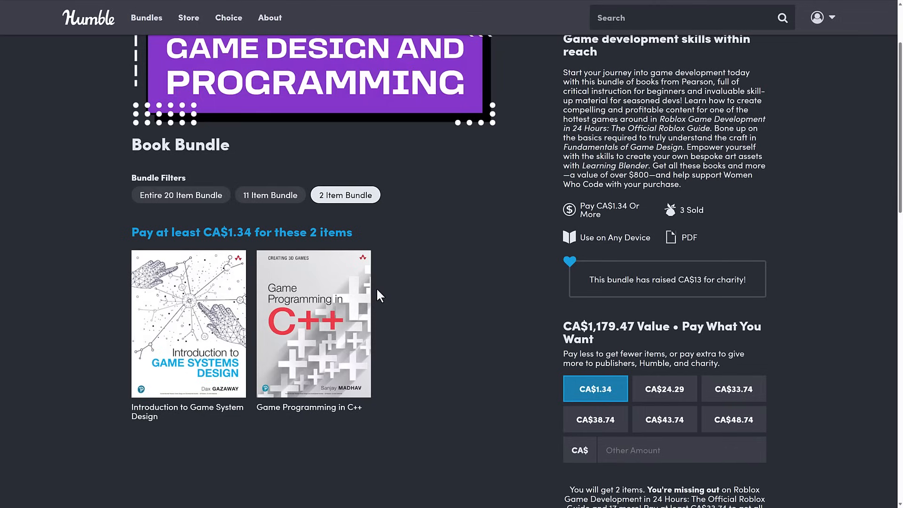
pyautogui.moveTo(337, 284)
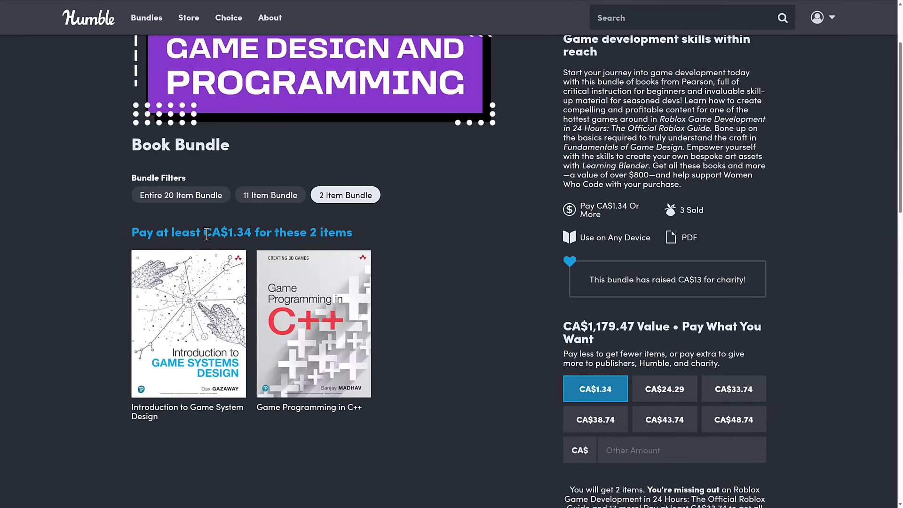
pyautogui.moveTo(297, 377)
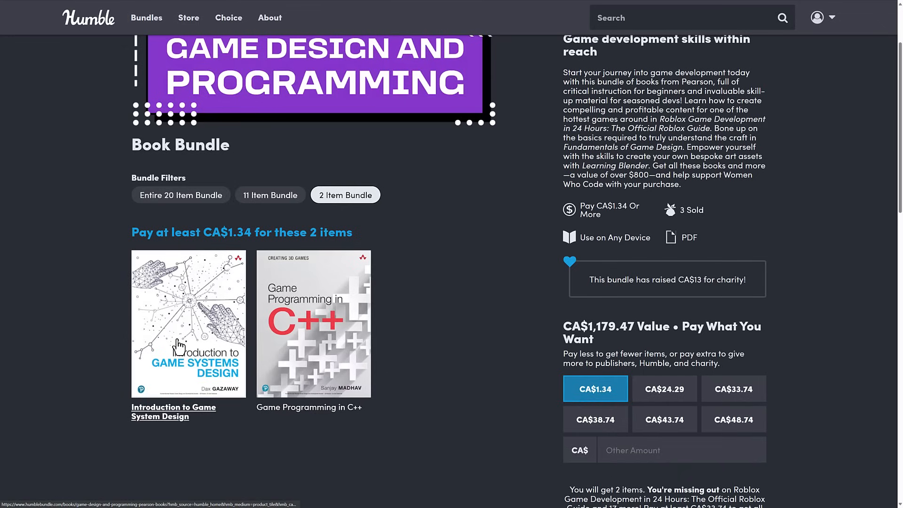
# Step: Switch to the CA$24.29 11-item tier and browse its books, including Learning Blender
pyautogui.click(270, 195)
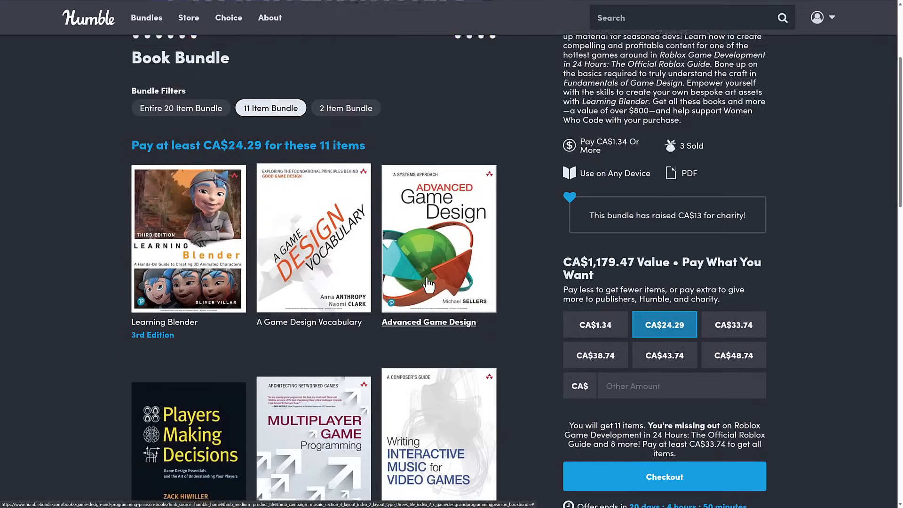
pyautogui.scroll(-3)
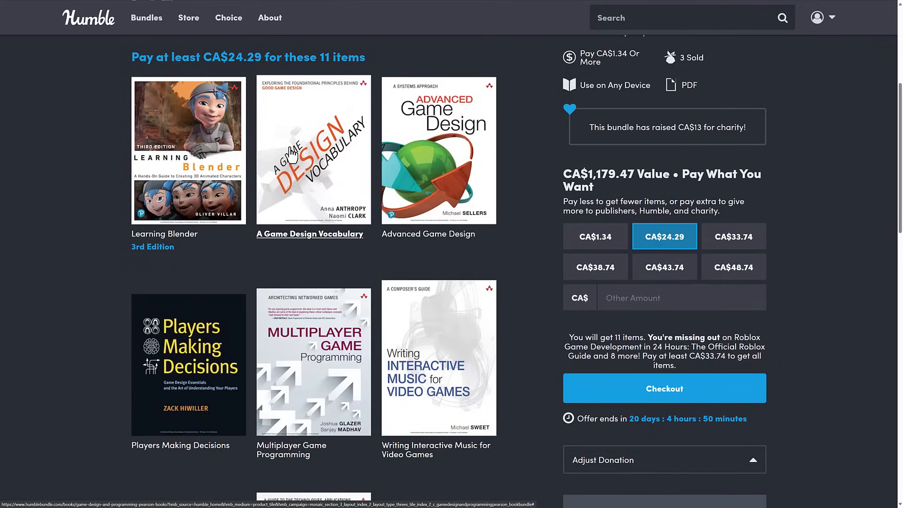
pyautogui.moveTo(445, 135)
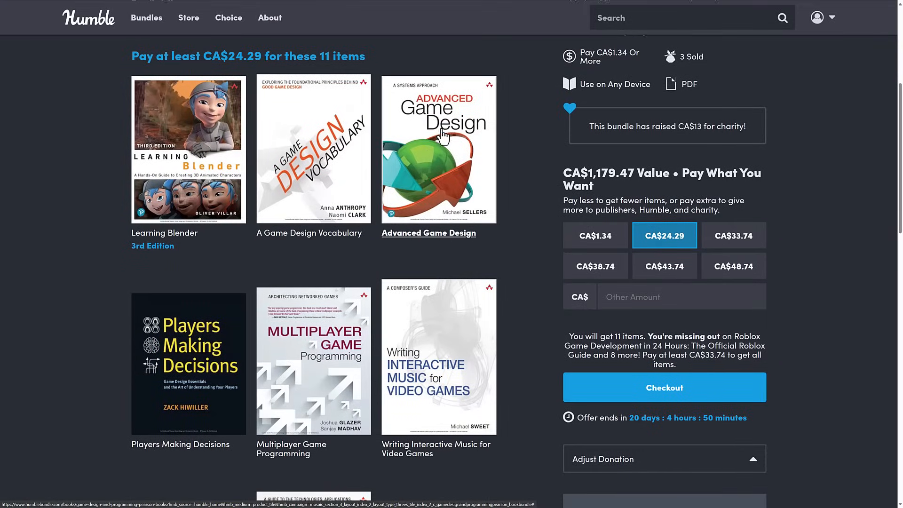
pyautogui.scroll(-3)
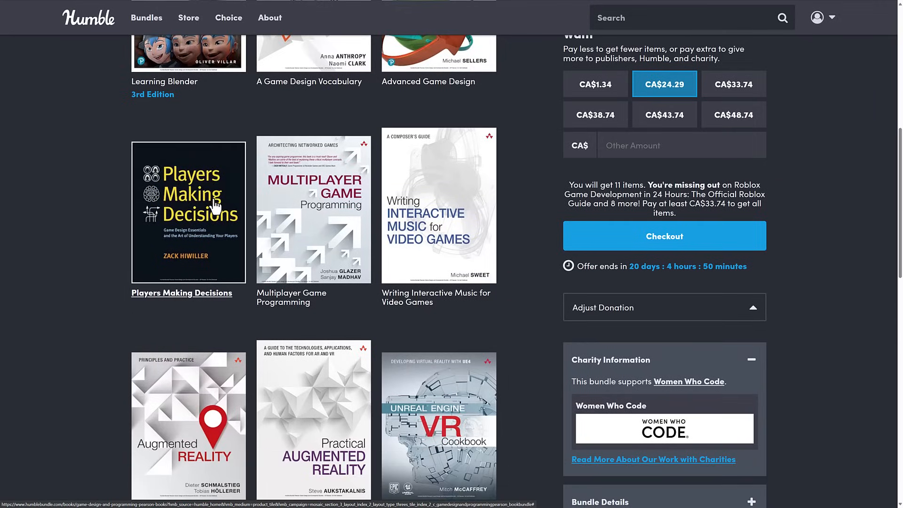
pyautogui.moveTo(183, 250)
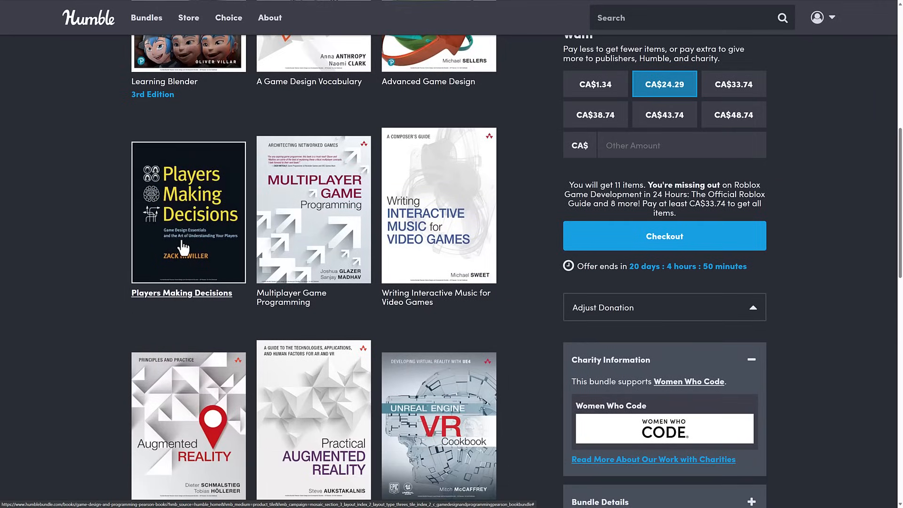
pyautogui.moveTo(277, 155)
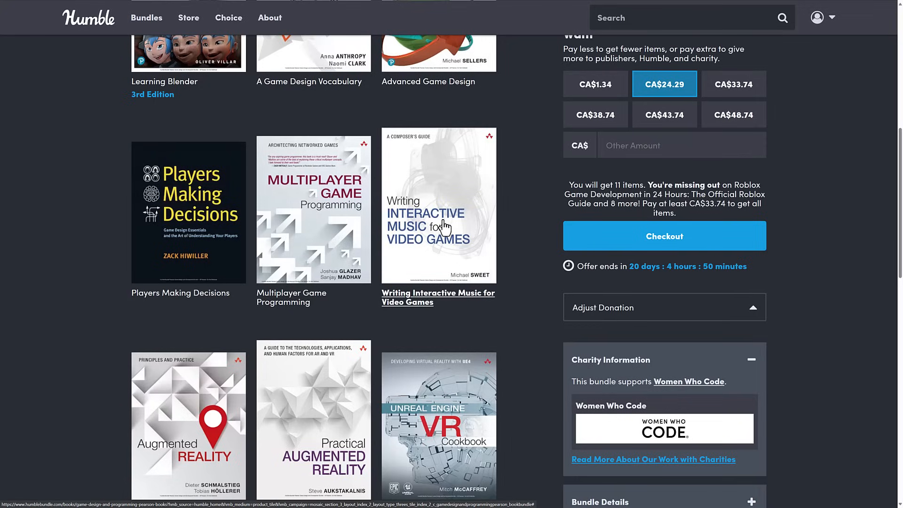
pyautogui.moveTo(442, 208)
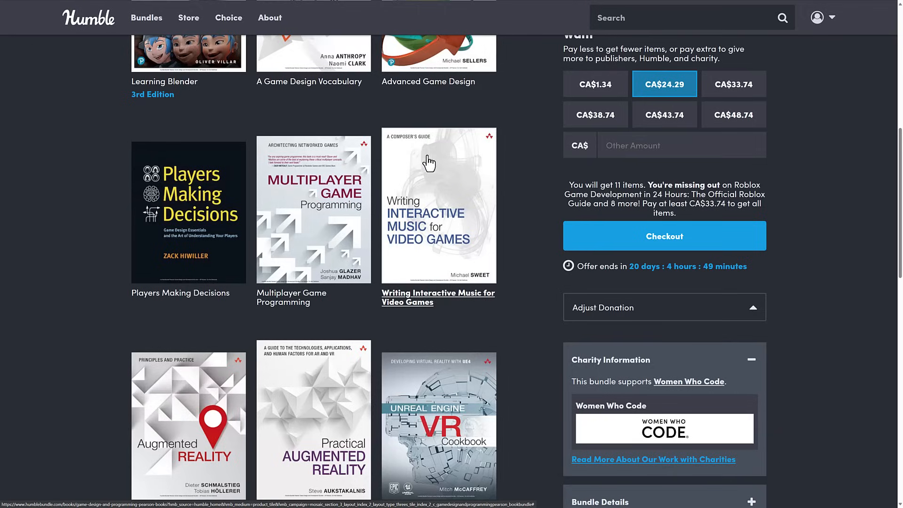
pyautogui.scroll(-3)
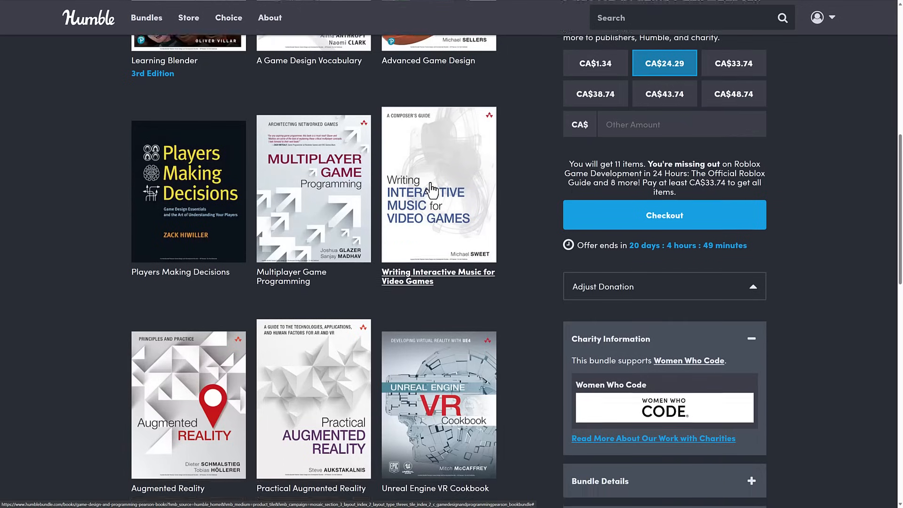
pyautogui.scroll(-3)
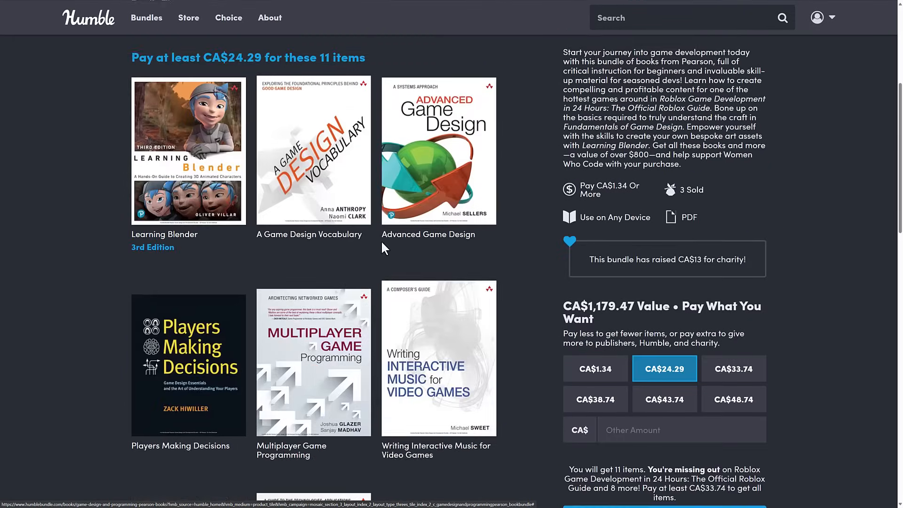
# Step: Return to the full 20-item CA$33.74 tier and browse down to Advanced Game Design
pyautogui.click(734, 369)
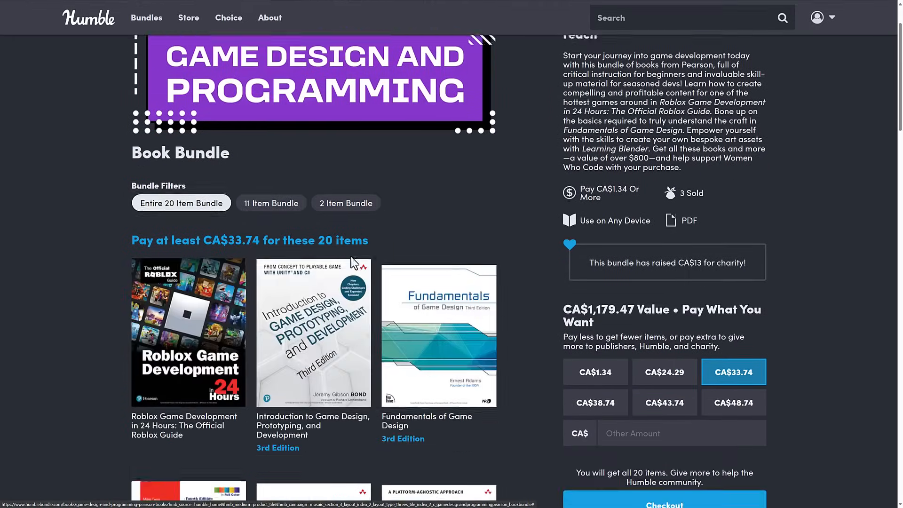
pyautogui.scroll(-3)
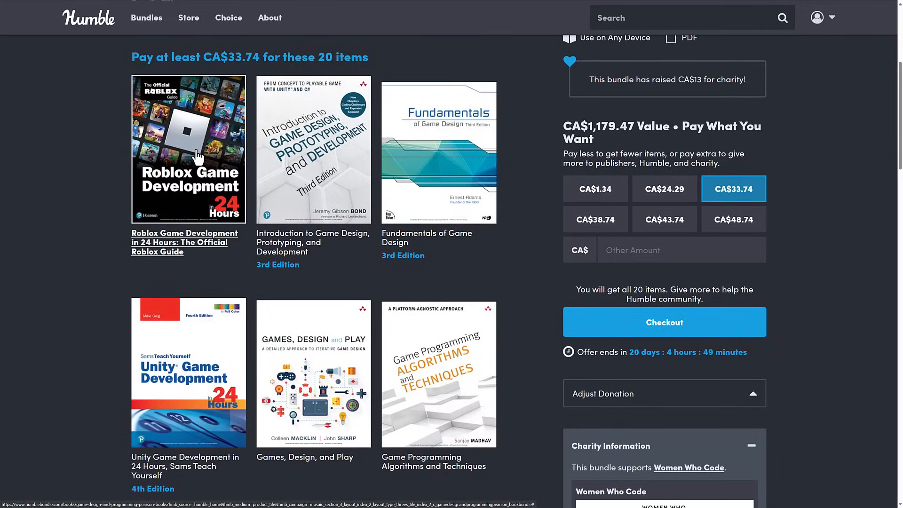
pyautogui.moveTo(201, 134)
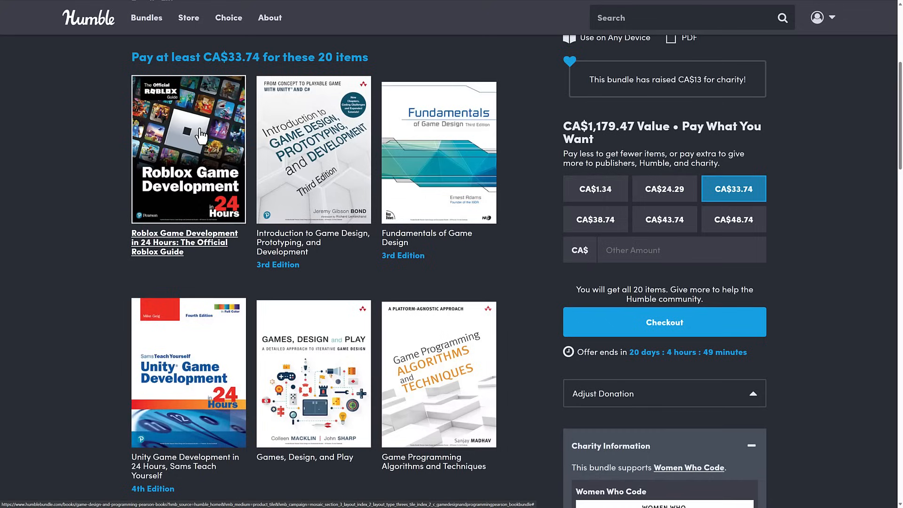
pyautogui.moveTo(181, 186)
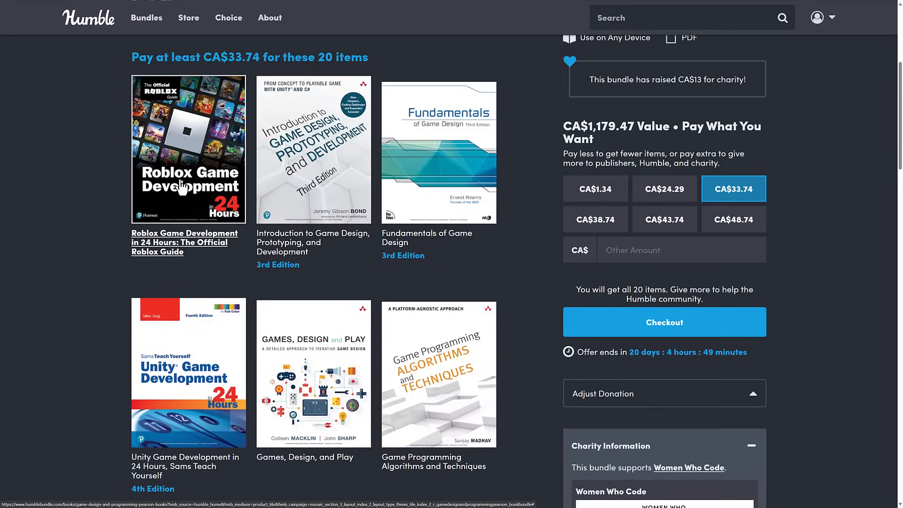
pyautogui.moveTo(182, 221)
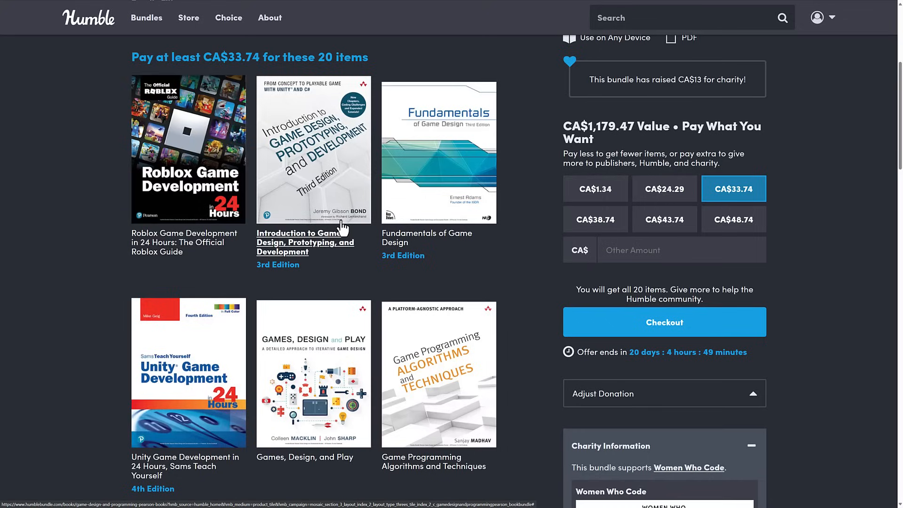
pyautogui.scroll(-3)
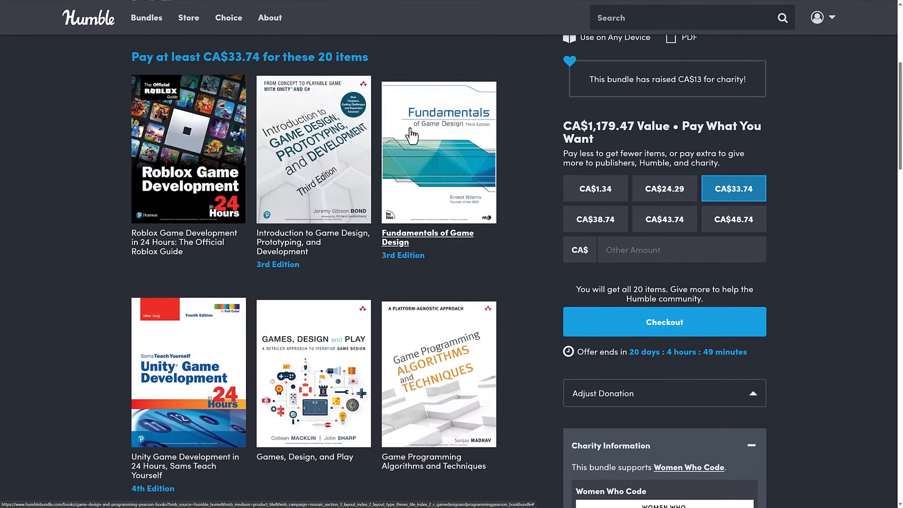
pyautogui.scroll(-3)
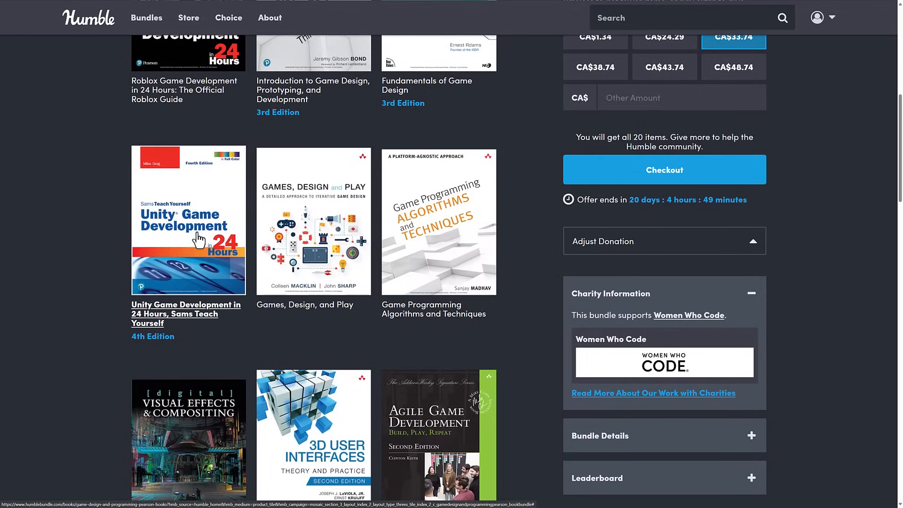
pyautogui.moveTo(272, 240)
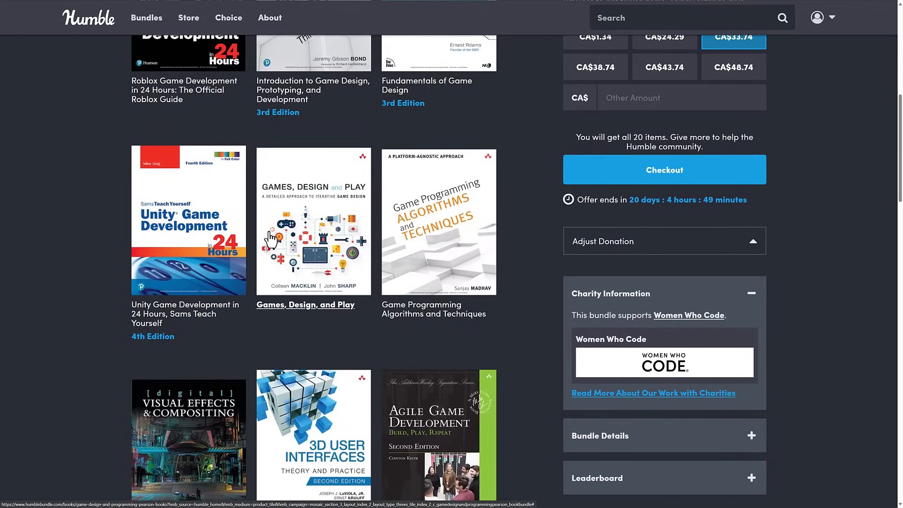
pyautogui.moveTo(227, 137)
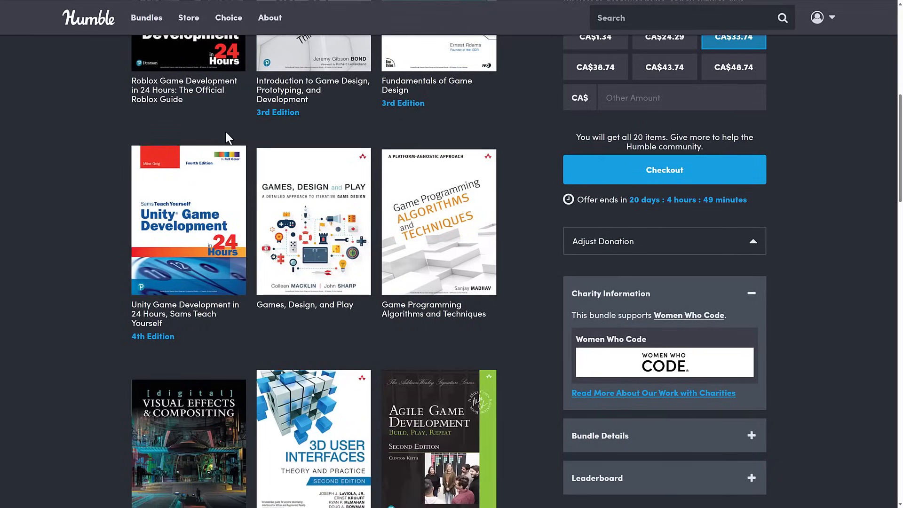
pyautogui.moveTo(298, 211)
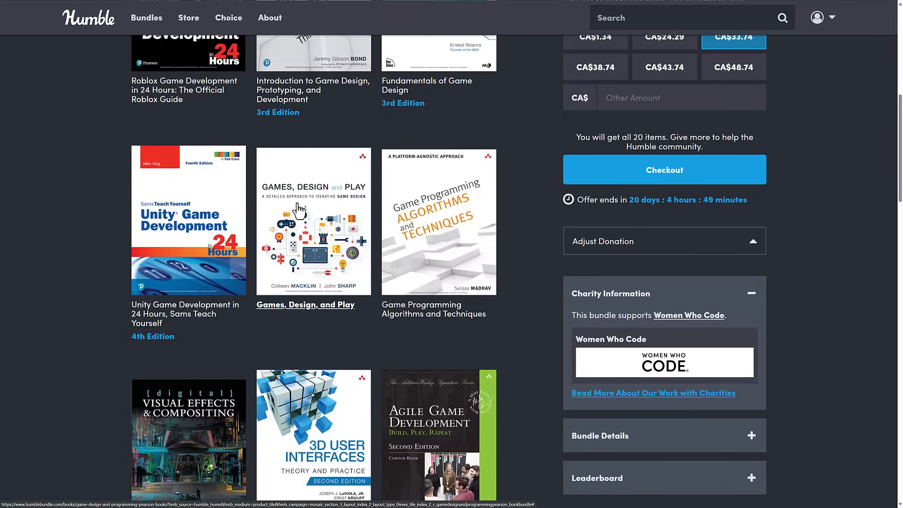
pyautogui.moveTo(422, 220)
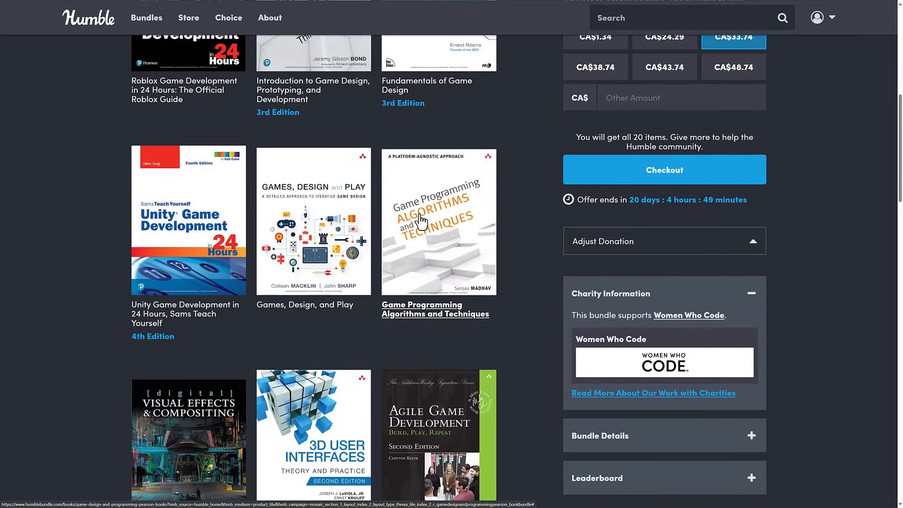
pyautogui.moveTo(418, 214)
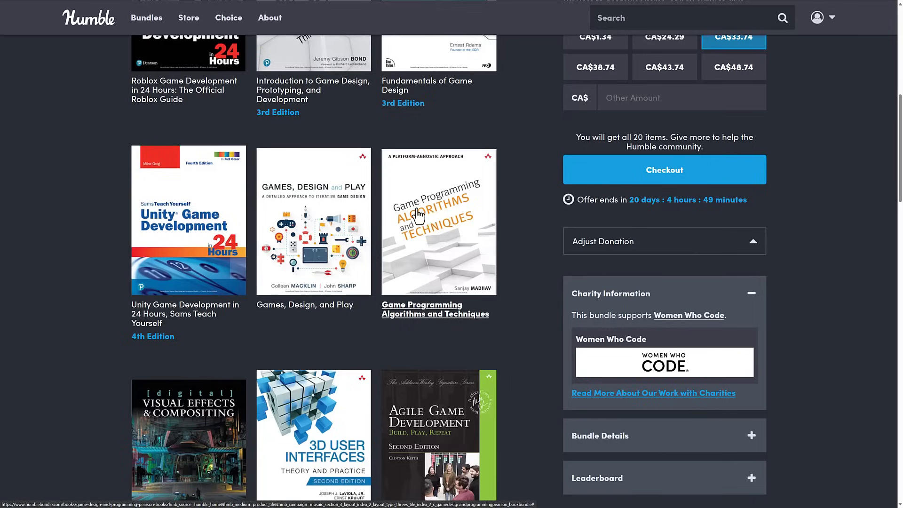
pyautogui.moveTo(450, 214)
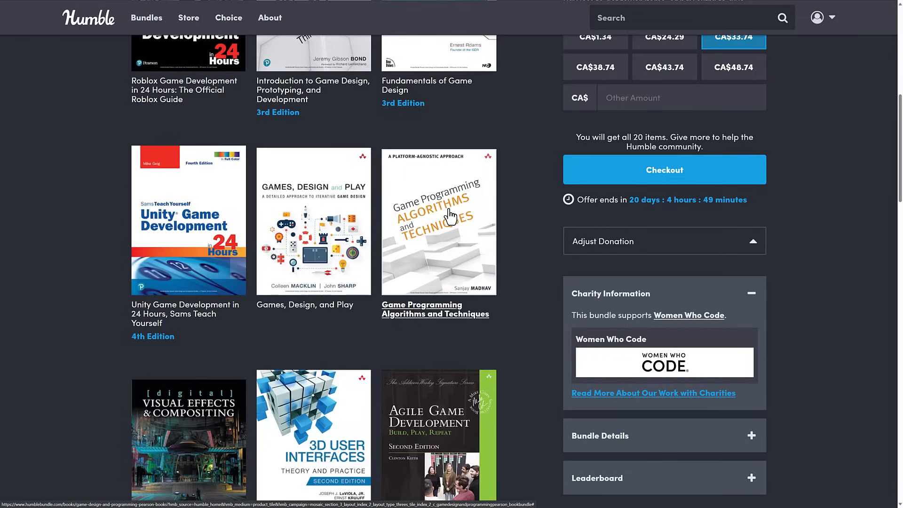
pyautogui.moveTo(478, 190)
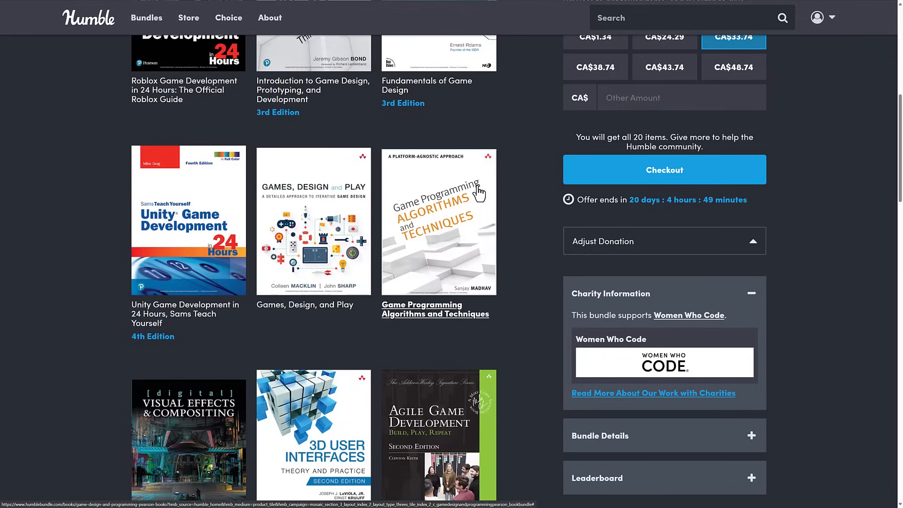
pyautogui.moveTo(418, 167)
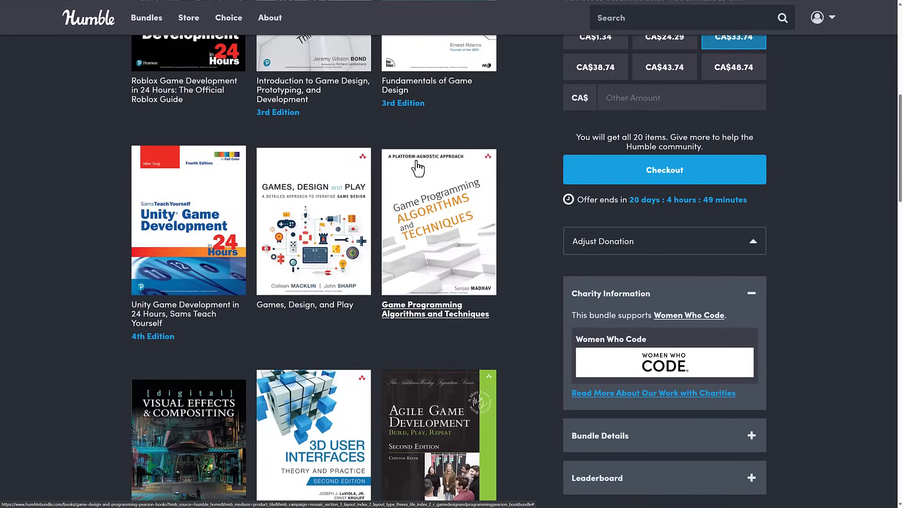
pyautogui.moveTo(461, 199)
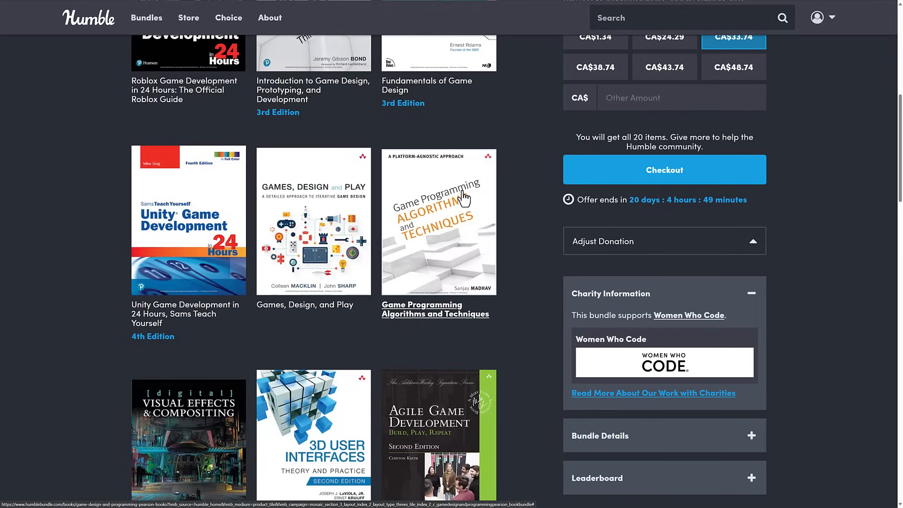
pyautogui.moveTo(462, 235)
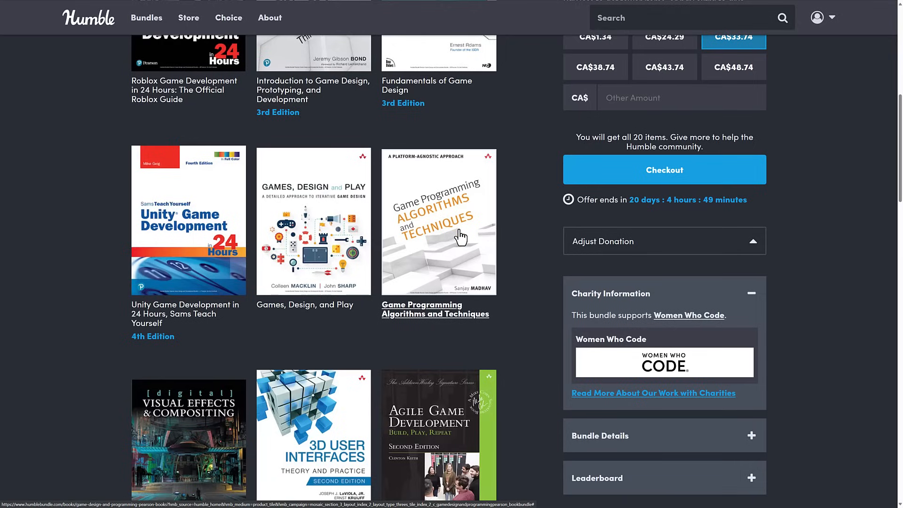
pyautogui.scroll(-3)
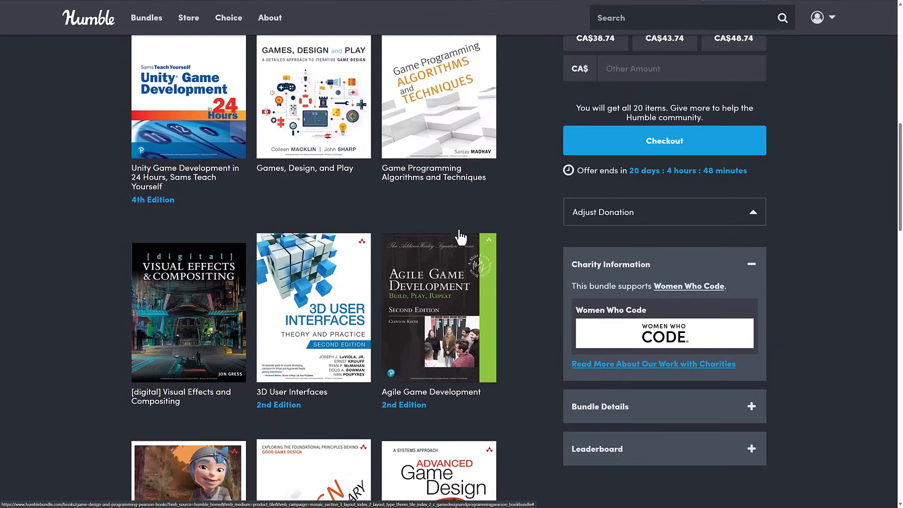
pyautogui.scroll(-3)
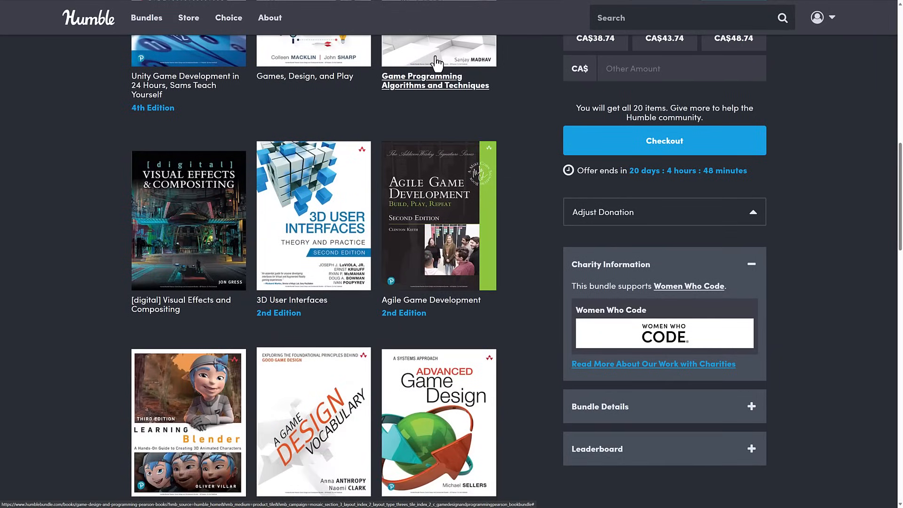
pyautogui.moveTo(191, 188)
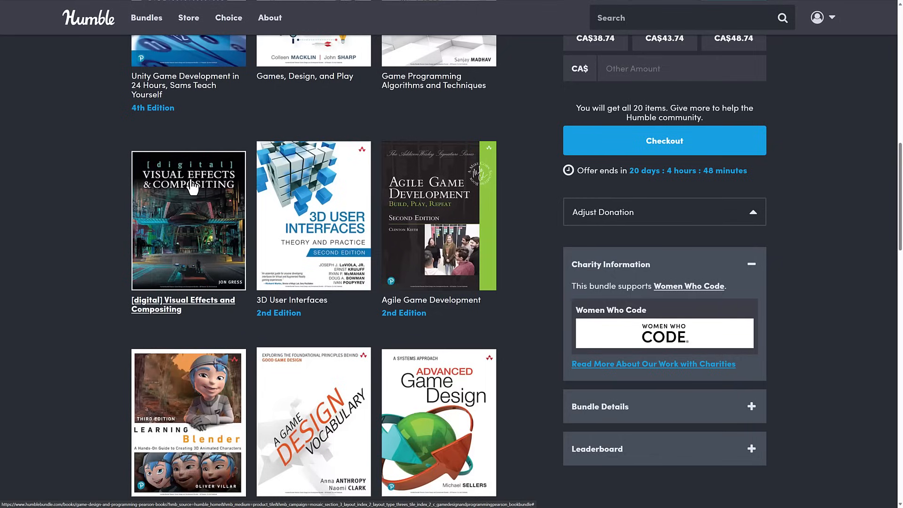
pyautogui.moveTo(168, 188)
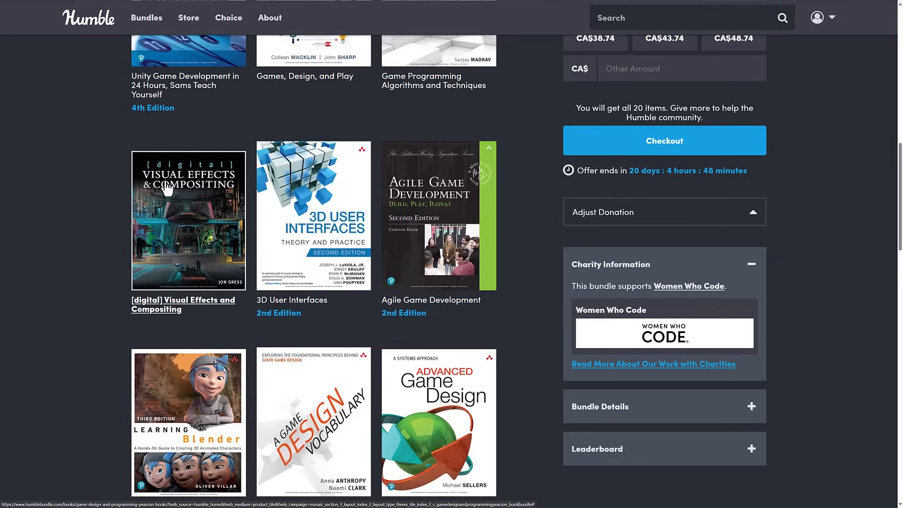
pyautogui.moveTo(198, 192)
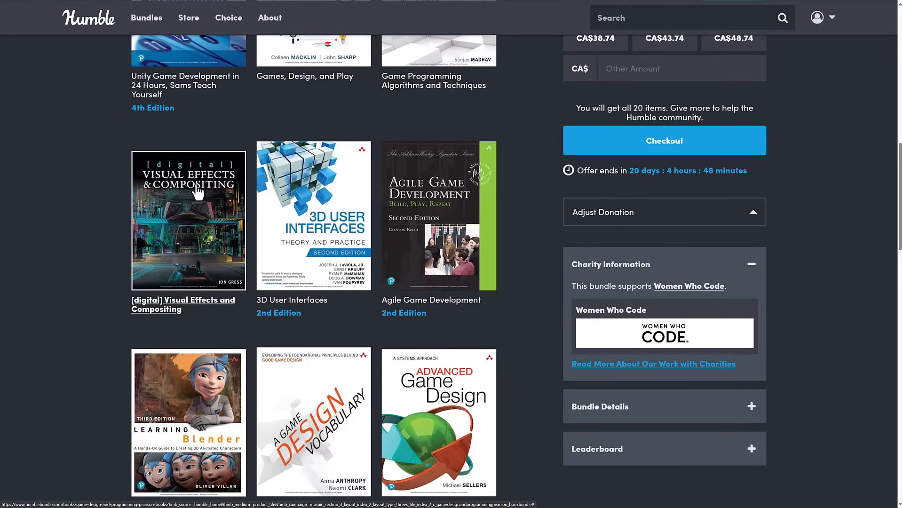
pyautogui.moveTo(338, 233)
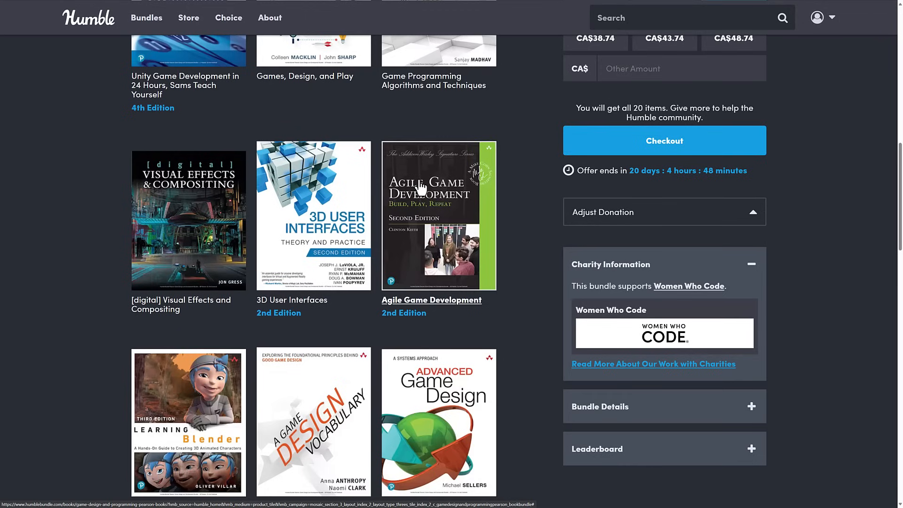
pyautogui.scroll(-3)
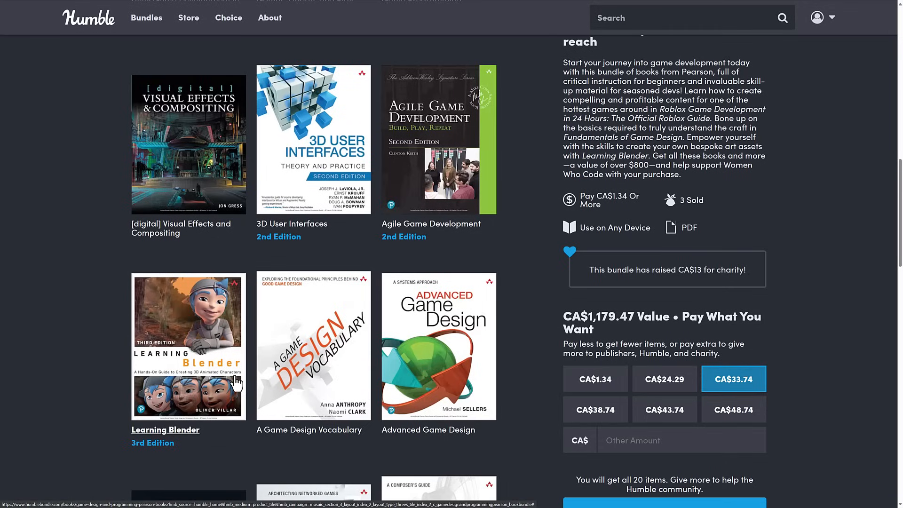
pyautogui.moveTo(118, 238)
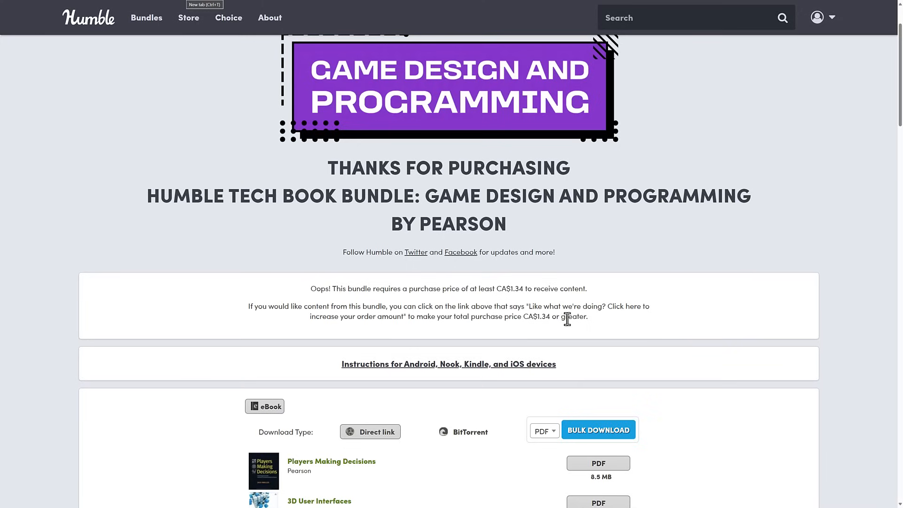
pyautogui.moveTo(716, 327)
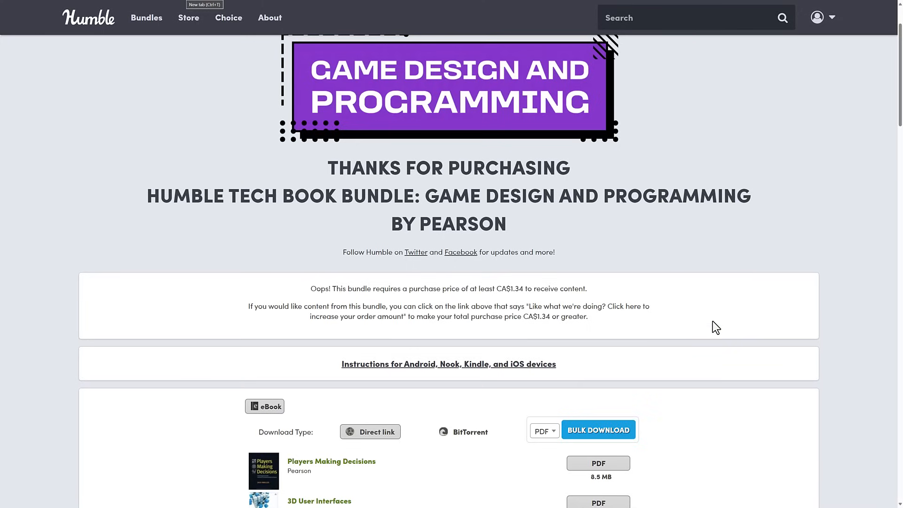
# Step: Scroll the purchase download list down to its final title, Learning Blender
pyautogui.scroll(-3)
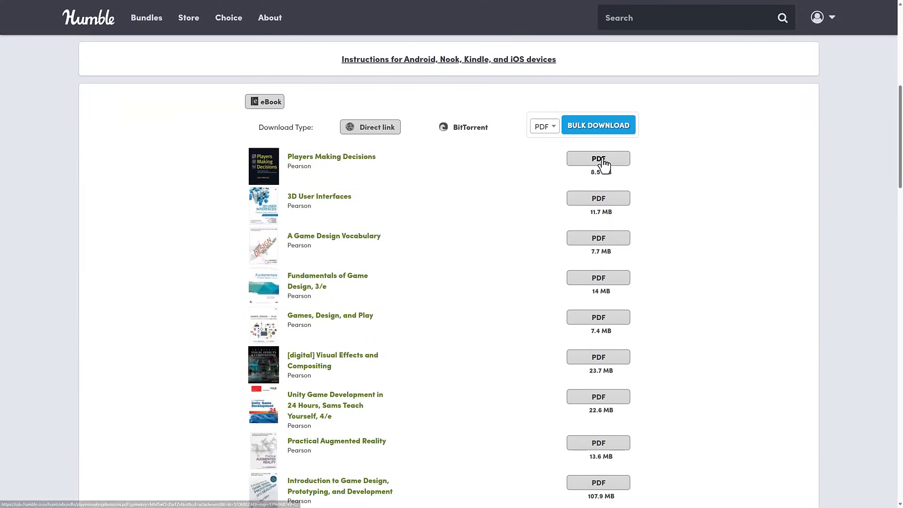
pyautogui.scroll(-3)
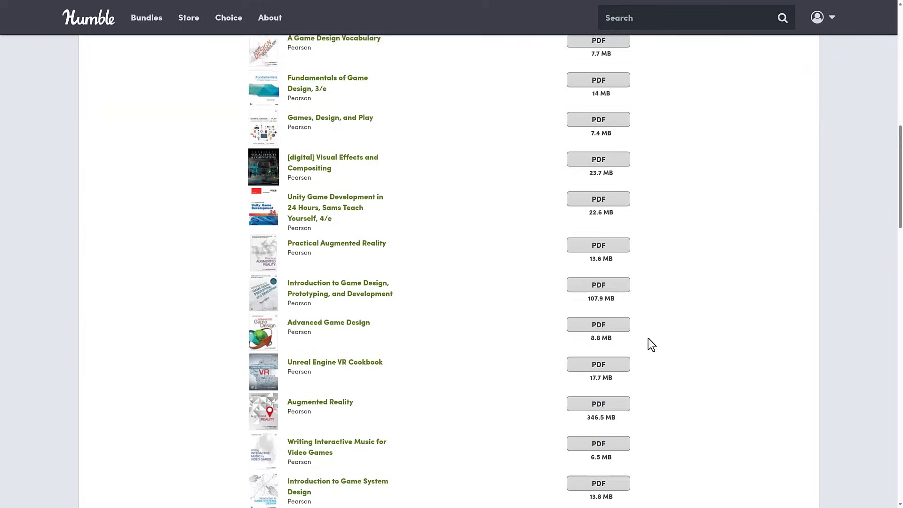
pyautogui.scroll(-3)
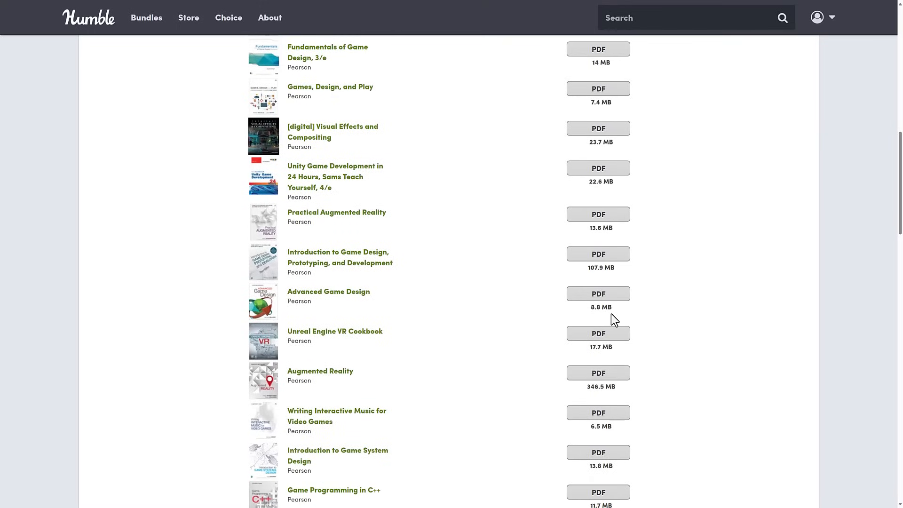
pyautogui.moveTo(583, 306)
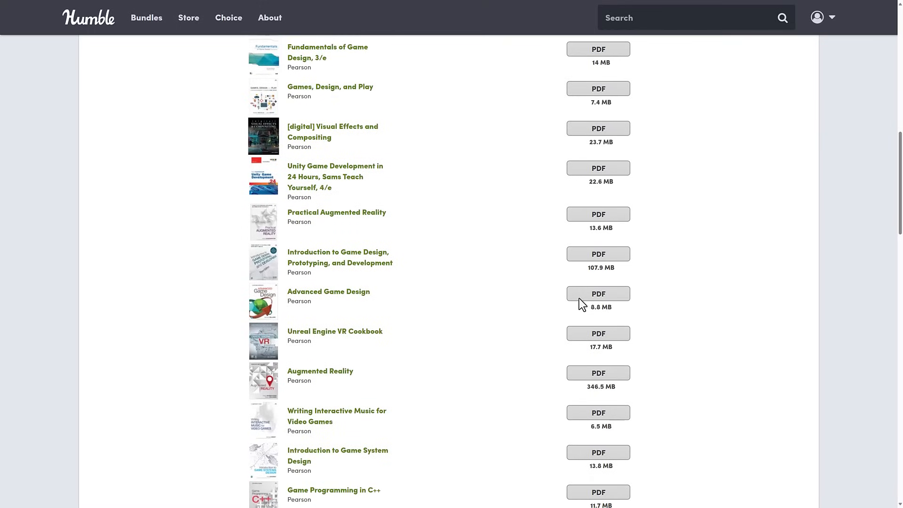
pyautogui.scroll(-3)
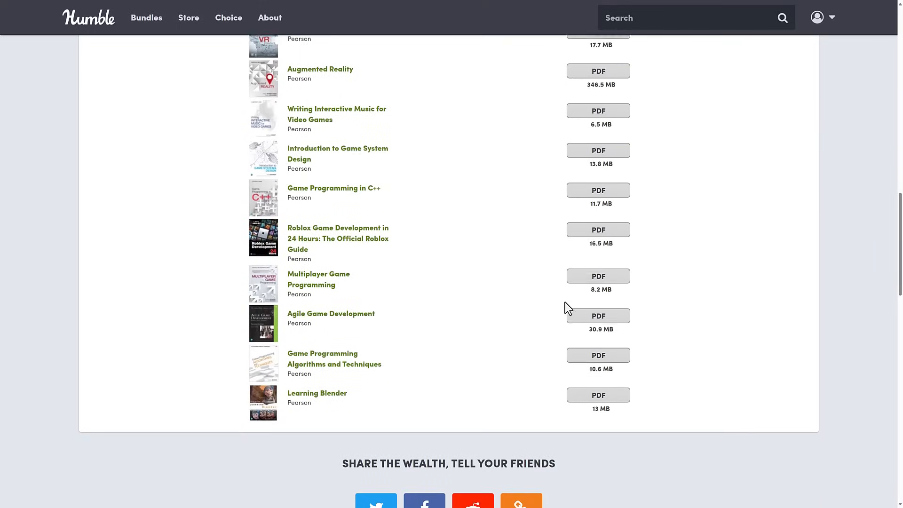
pyautogui.scroll(-3)
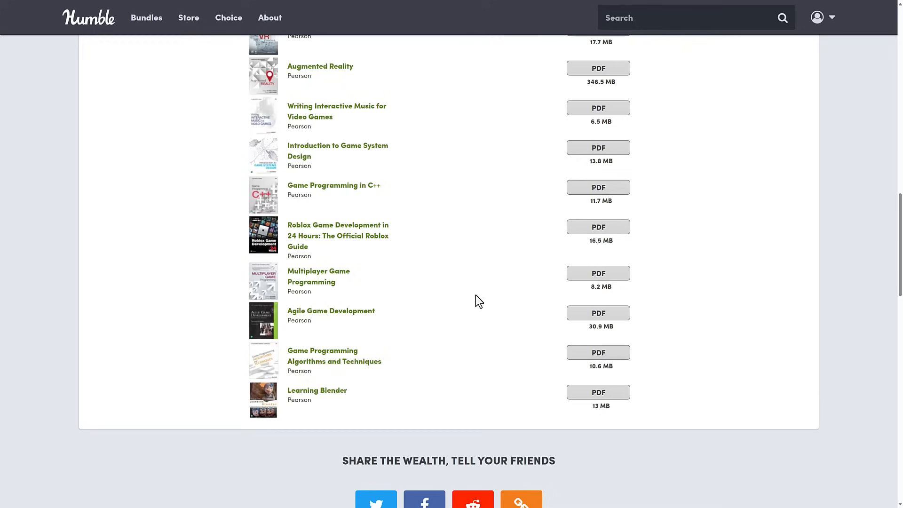
pyautogui.scroll(3)
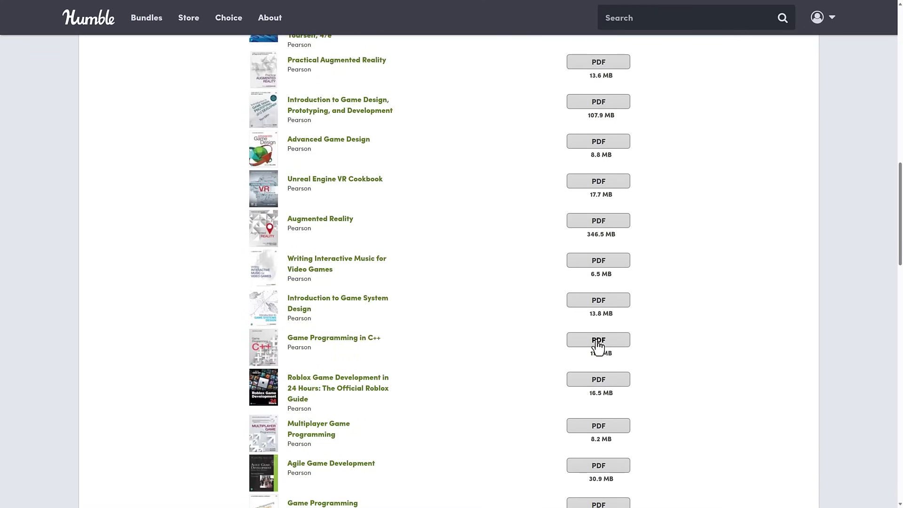
# Step: Download the Game Programming in C++ and Learning Blender PDFs, then open the C++ book
pyautogui.click(598, 340)
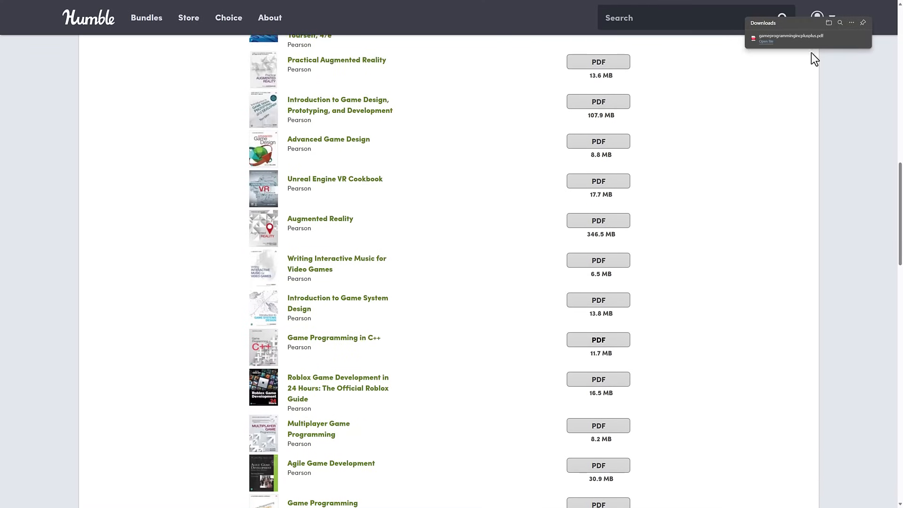
pyautogui.scroll(3)
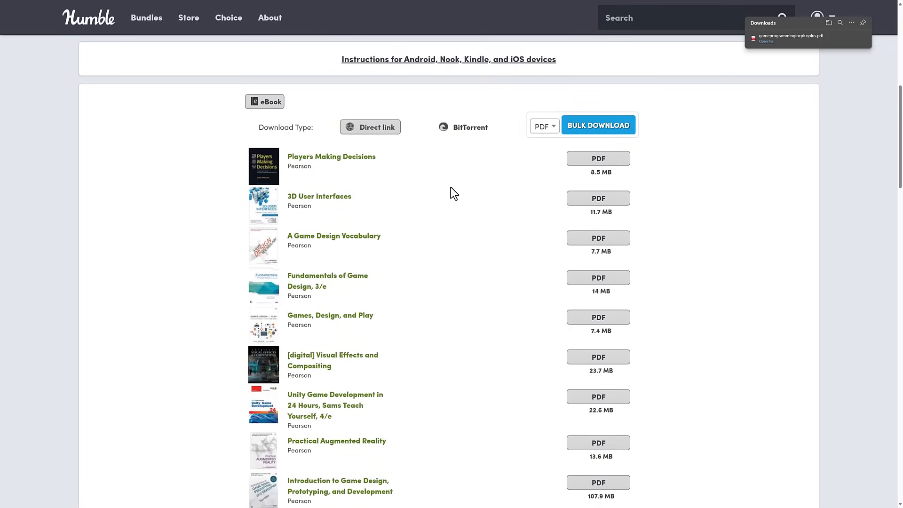
pyautogui.scroll(-3)
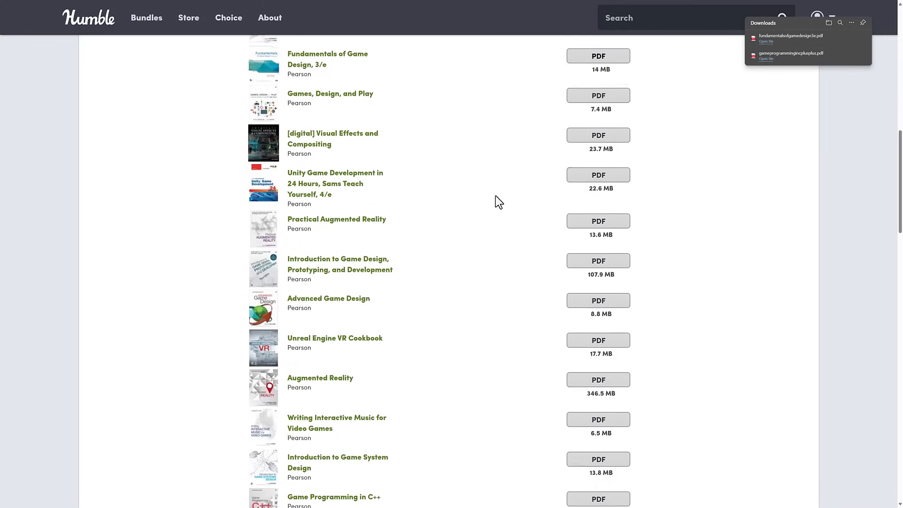
pyautogui.scroll(-3)
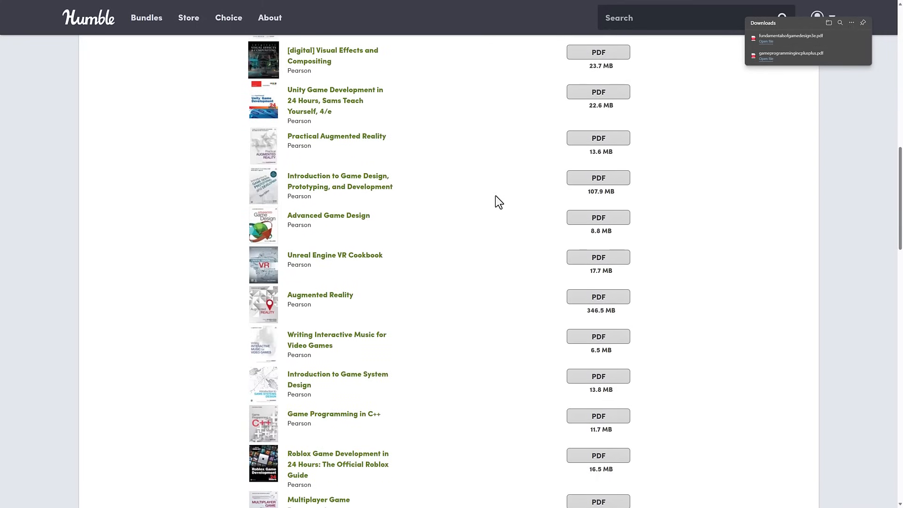
pyautogui.scroll(-3)
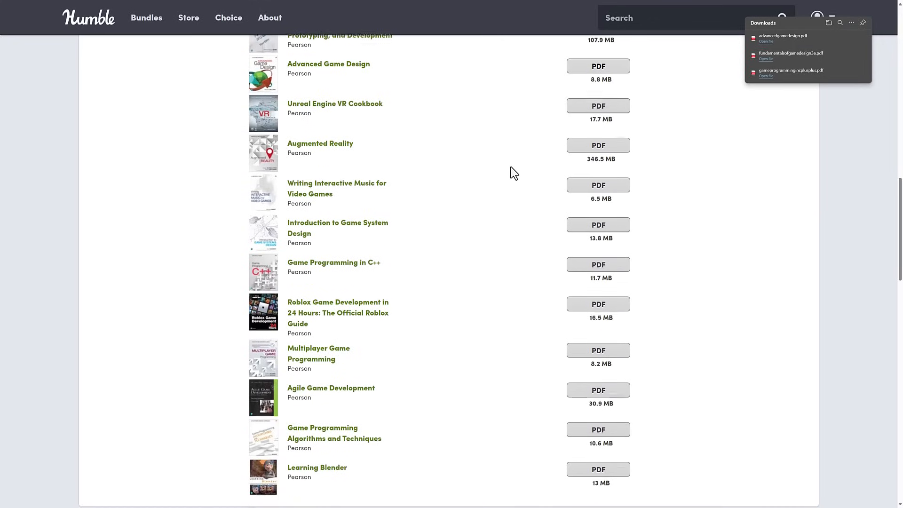
pyautogui.scroll(-3)
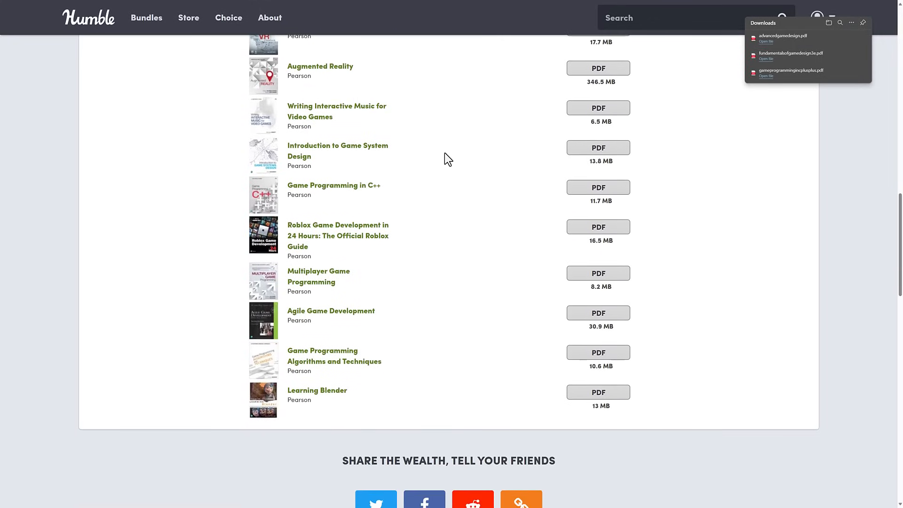
pyautogui.moveTo(510, 231)
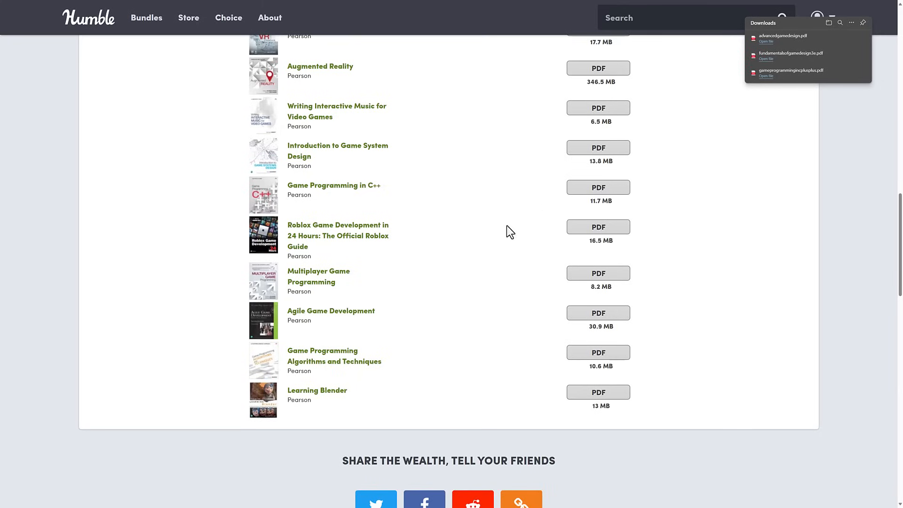
pyautogui.moveTo(513, 359)
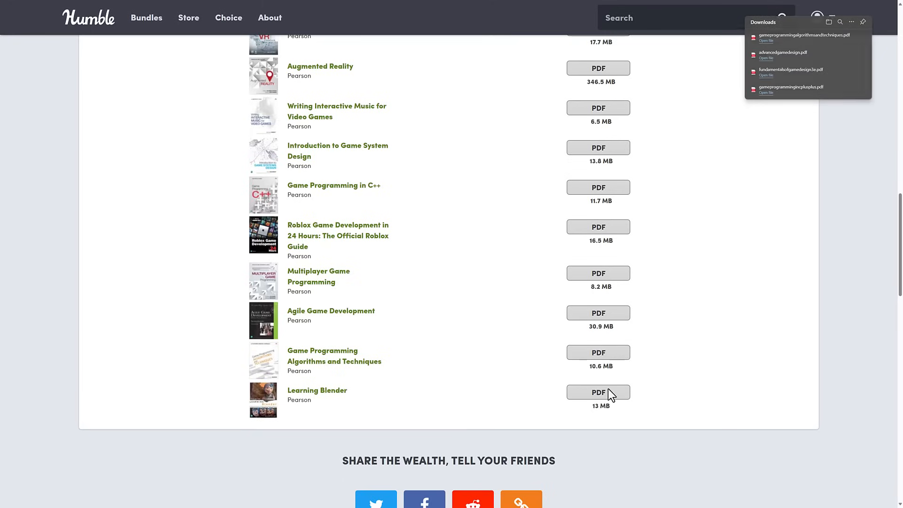
pyautogui.click(598, 392)
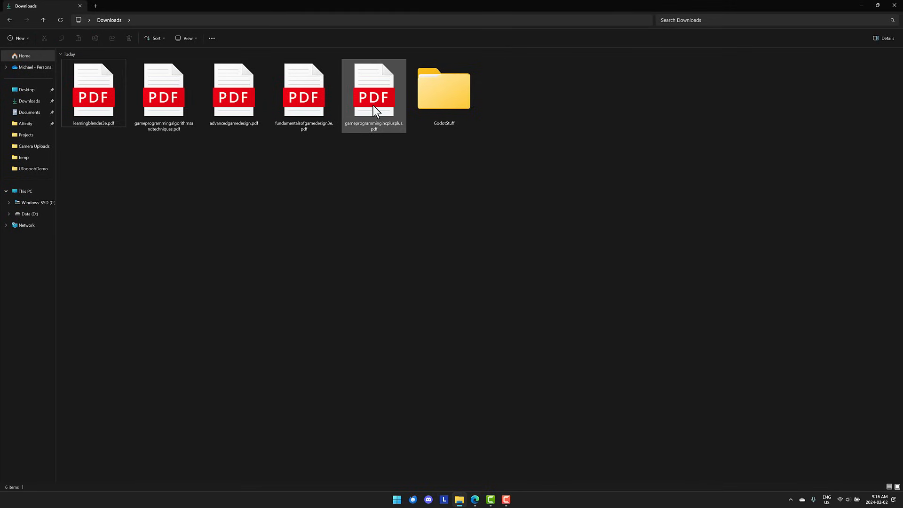
pyautogui.doubleClick(374, 89)
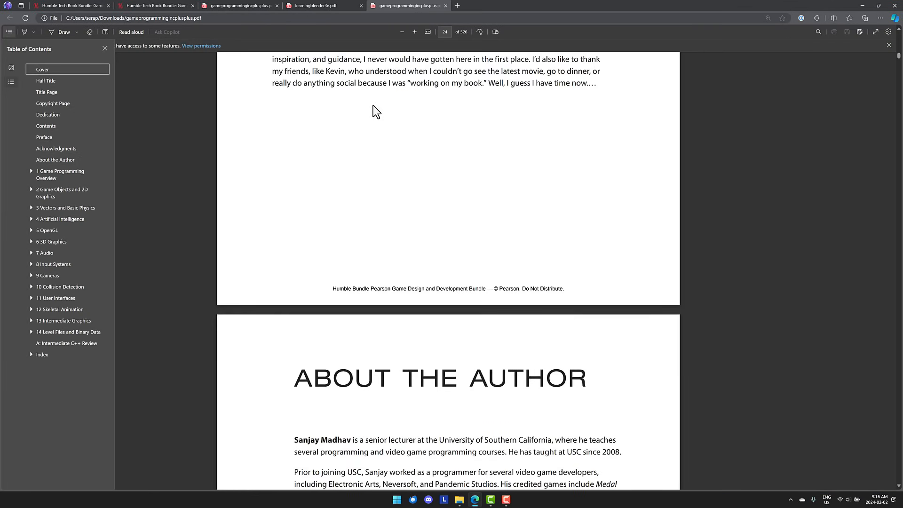
pyautogui.moveTo(706, 241)
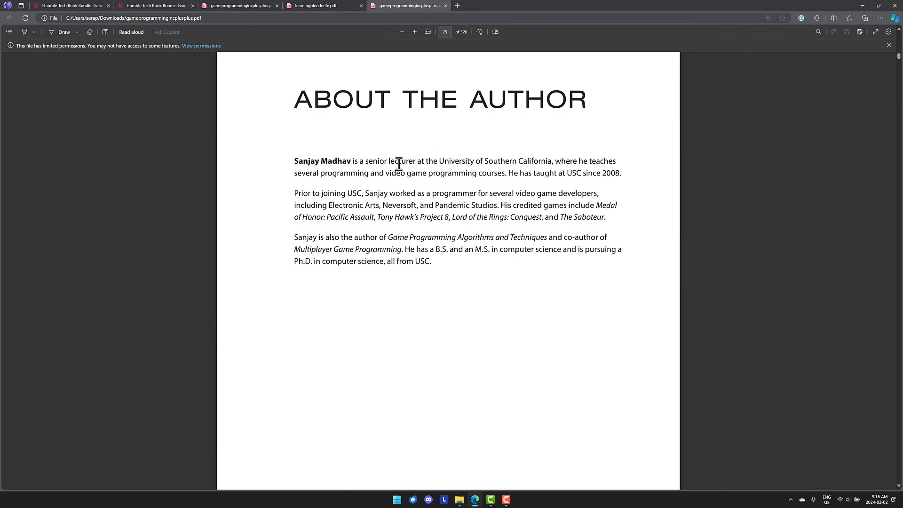
pyautogui.moveTo(532, 169)
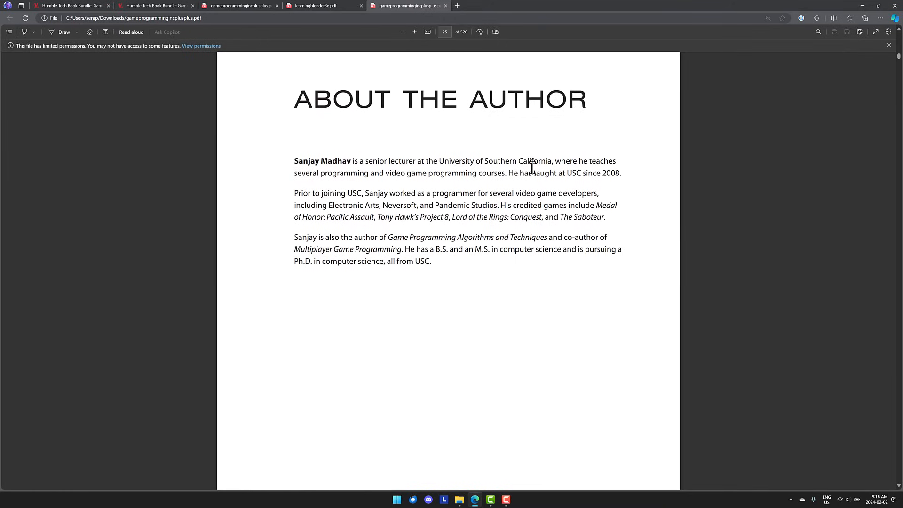
pyautogui.moveTo(397, 206)
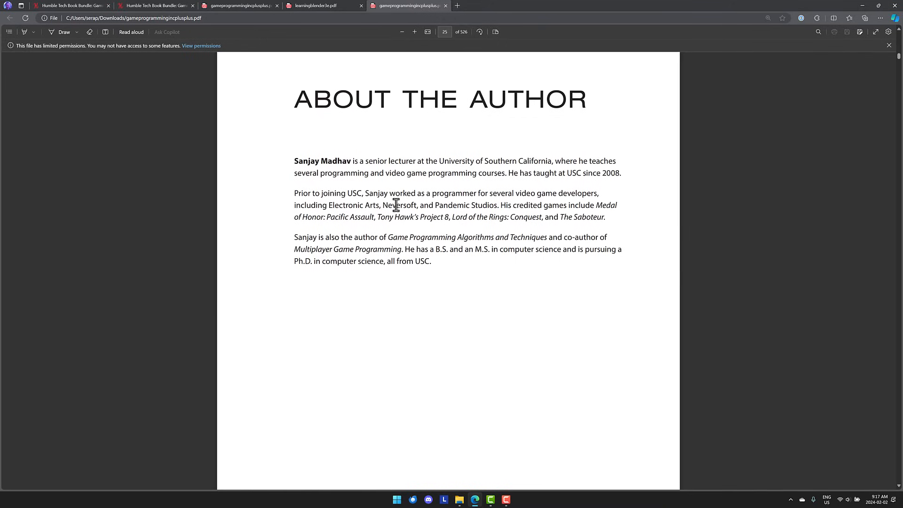
pyautogui.moveTo(335, 227)
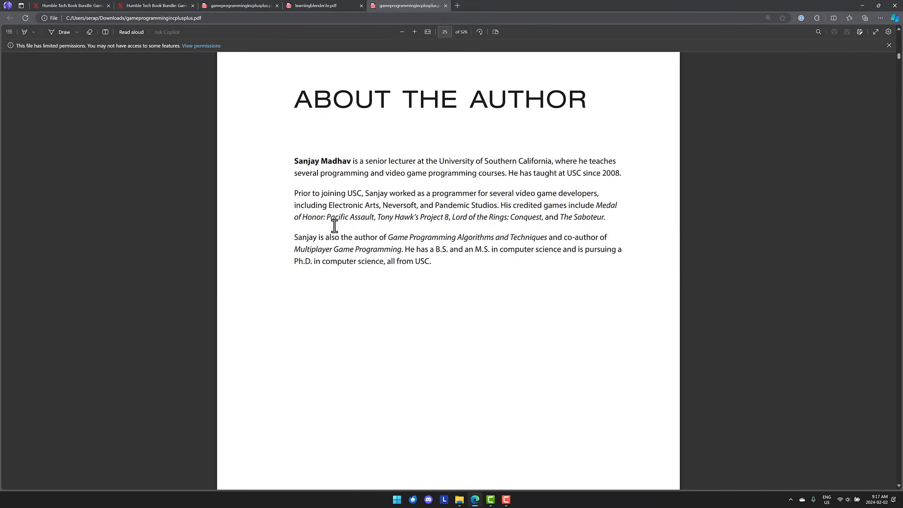
pyautogui.moveTo(455, 231)
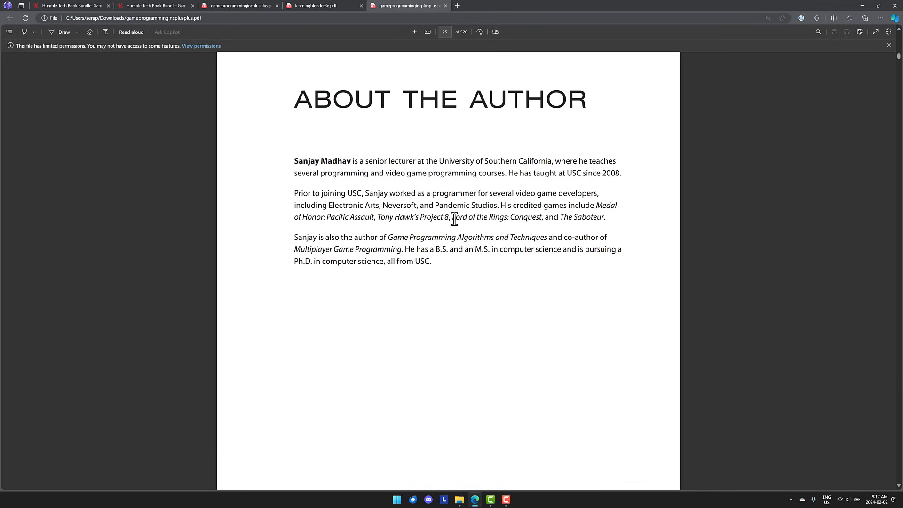
pyautogui.moveTo(627, 259)
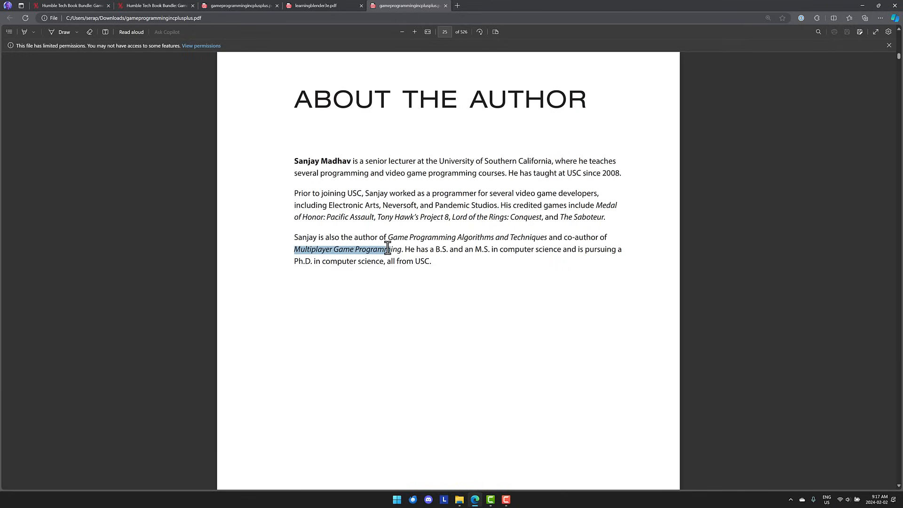
# Step: Clear the selected text on the Game Programming in C++ About the Author page
pyautogui.click(560, 309)
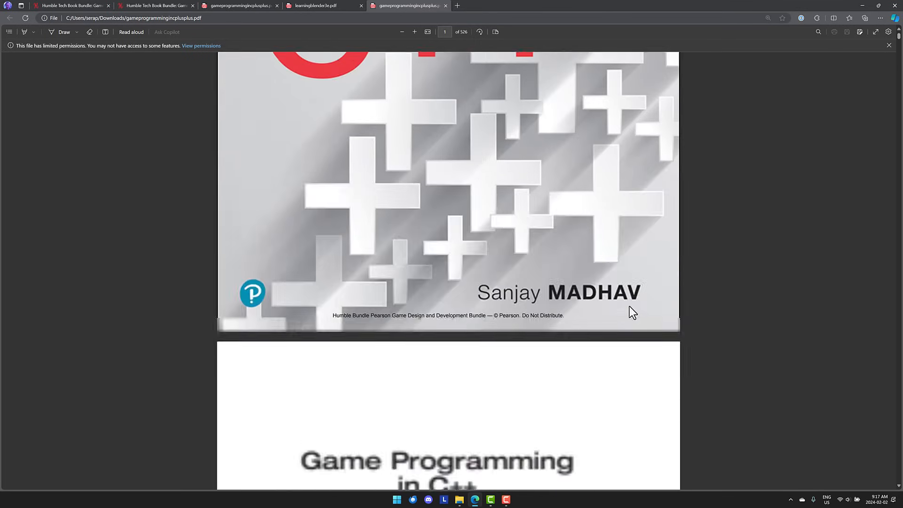
# Step: Scroll the Game Programming in C++ contents through Chapter 14, Appendix A and the Index
pyautogui.scroll(-3)
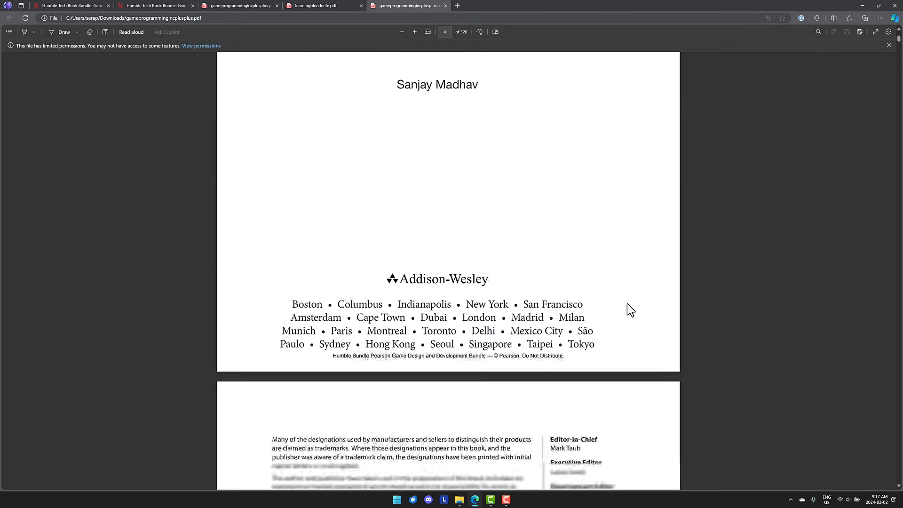
pyautogui.scroll(-3)
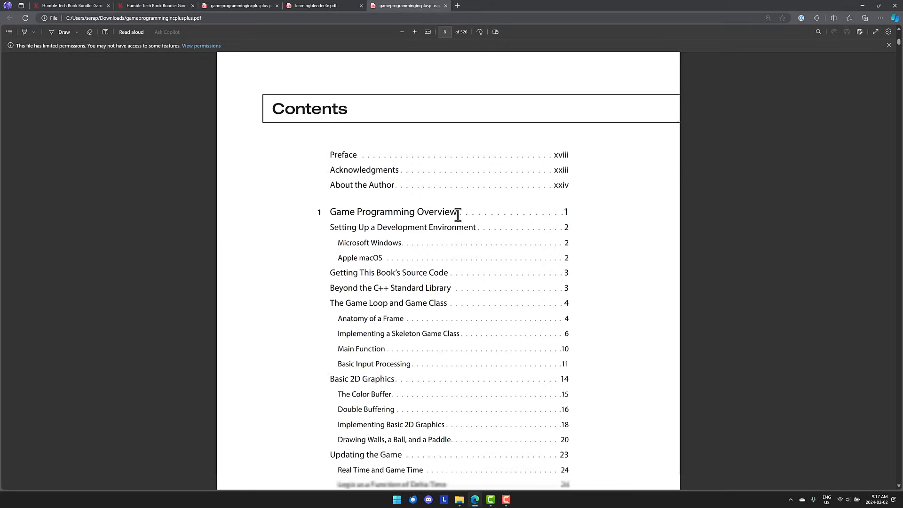
pyautogui.scroll(-3)
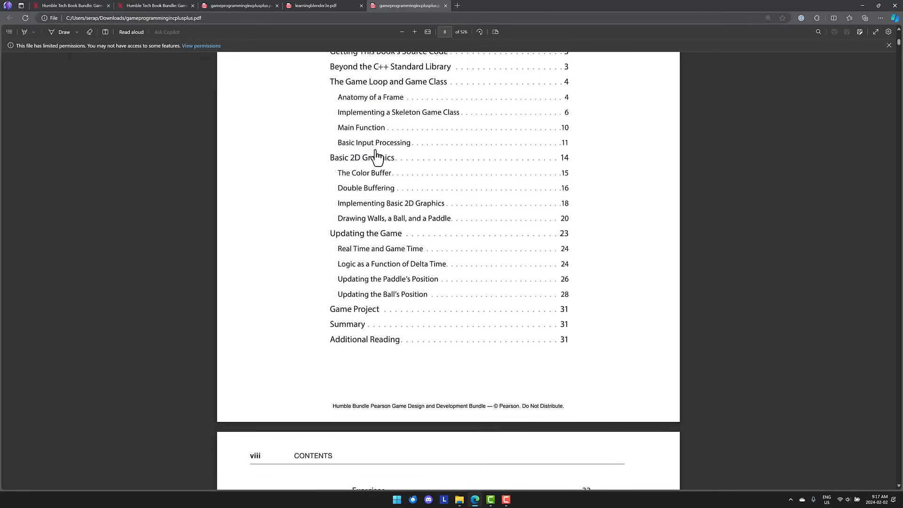
pyautogui.scroll(-3)
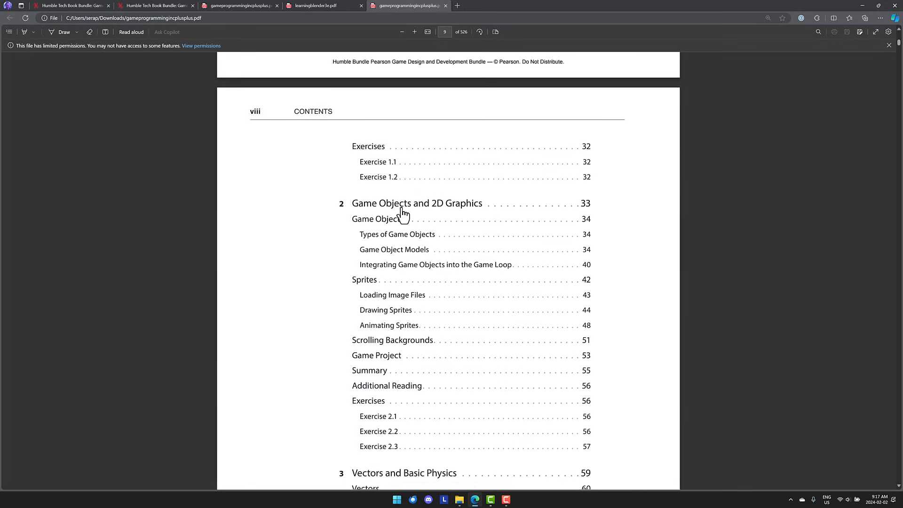
pyautogui.scroll(-3)
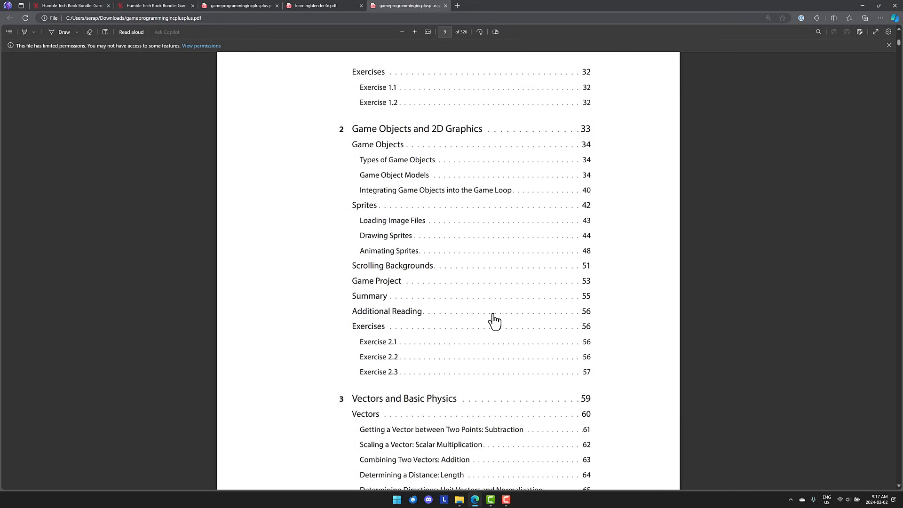
pyautogui.scroll(-3)
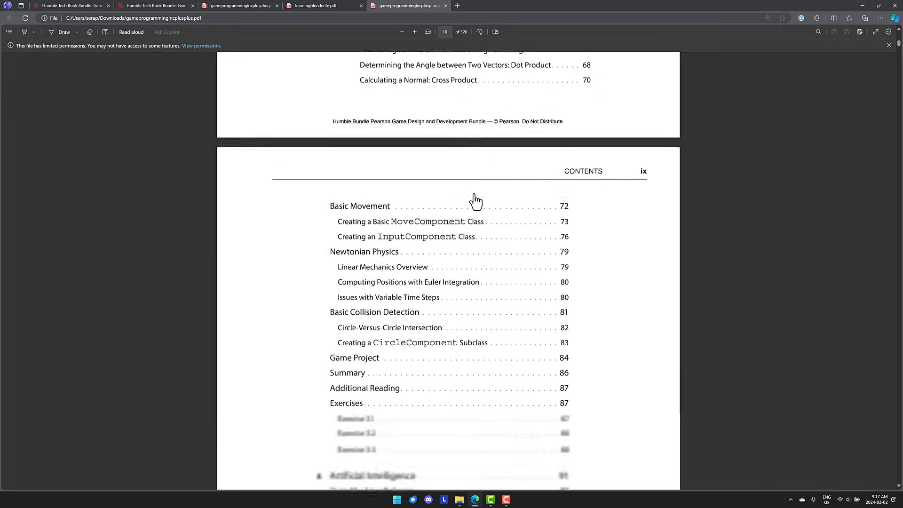
pyautogui.scroll(-3)
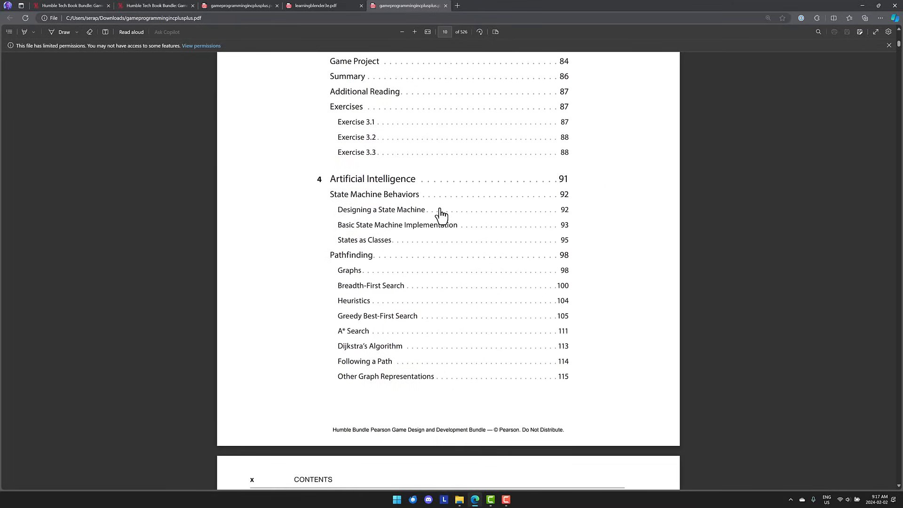
pyautogui.scroll(-3)
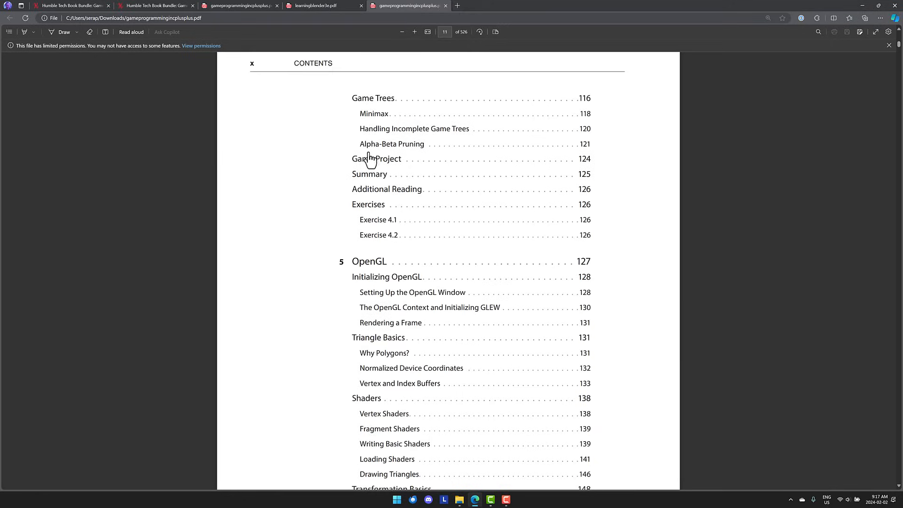
pyautogui.scroll(-3)
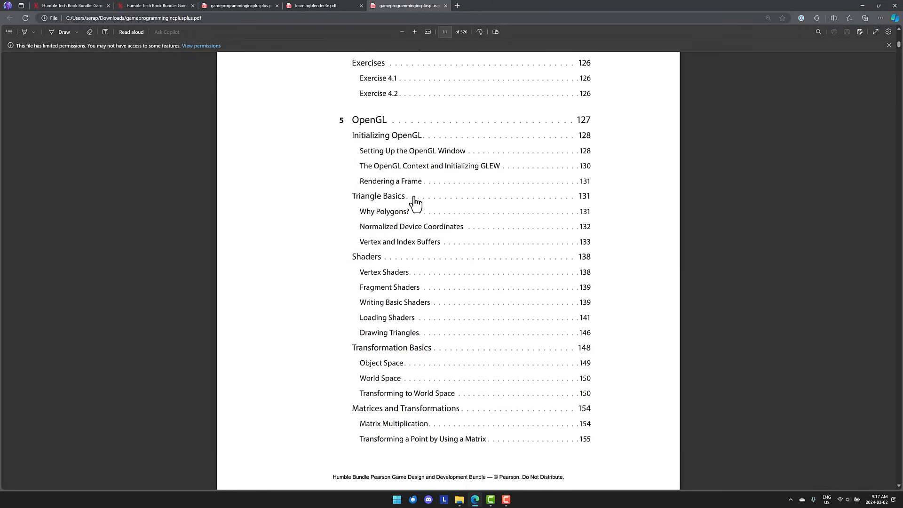
pyautogui.moveTo(567, 204)
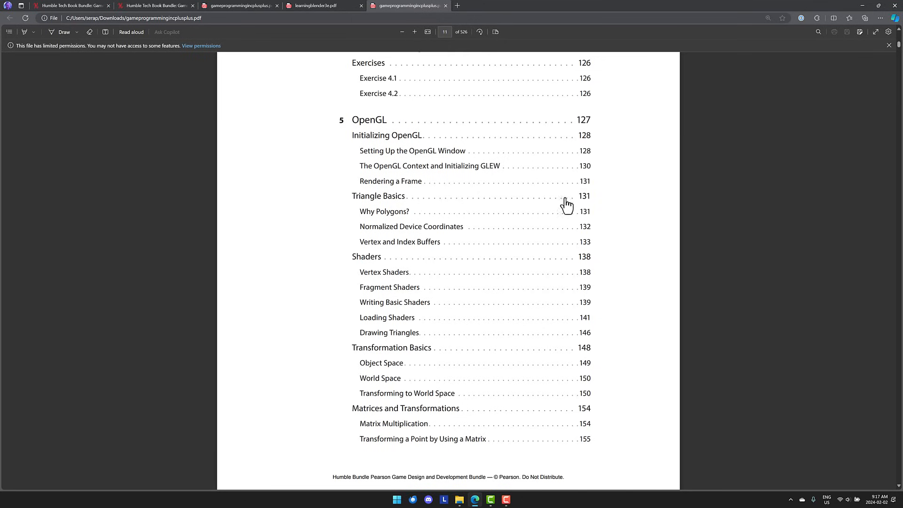
pyautogui.scroll(-3)
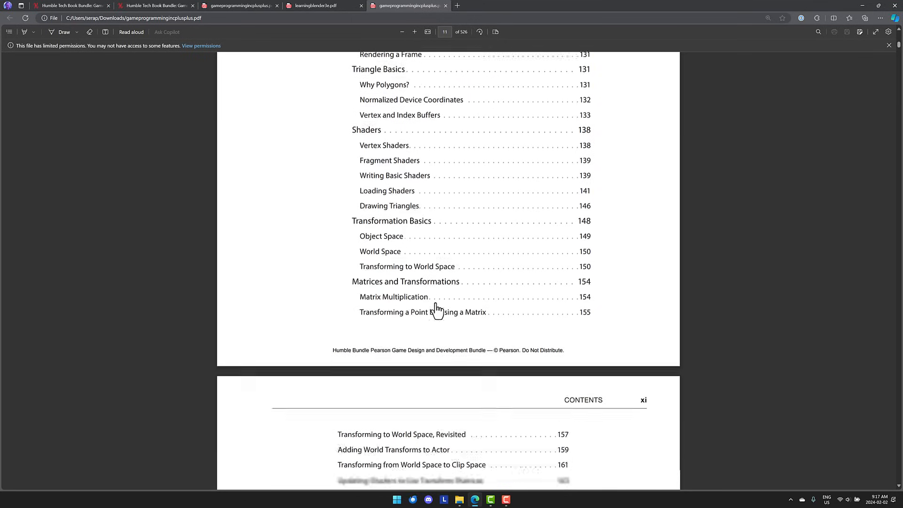
pyautogui.scroll(-3)
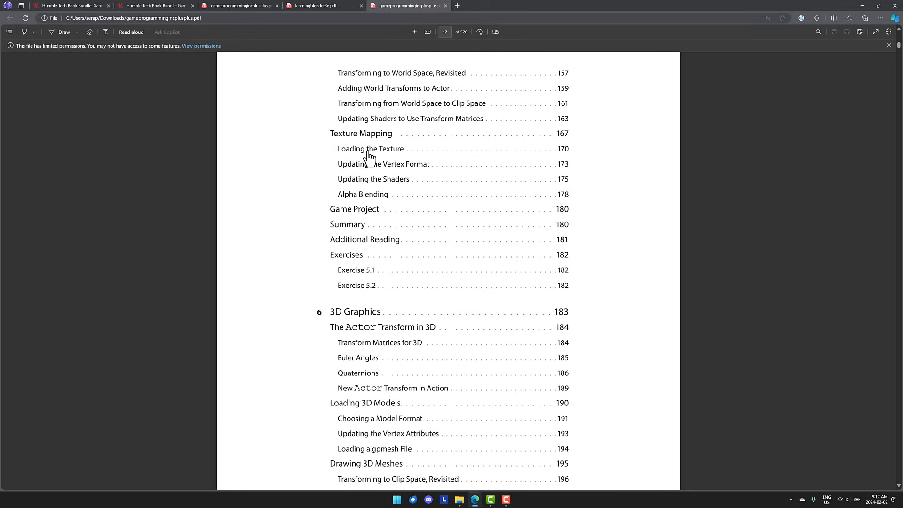
pyautogui.scroll(-3)
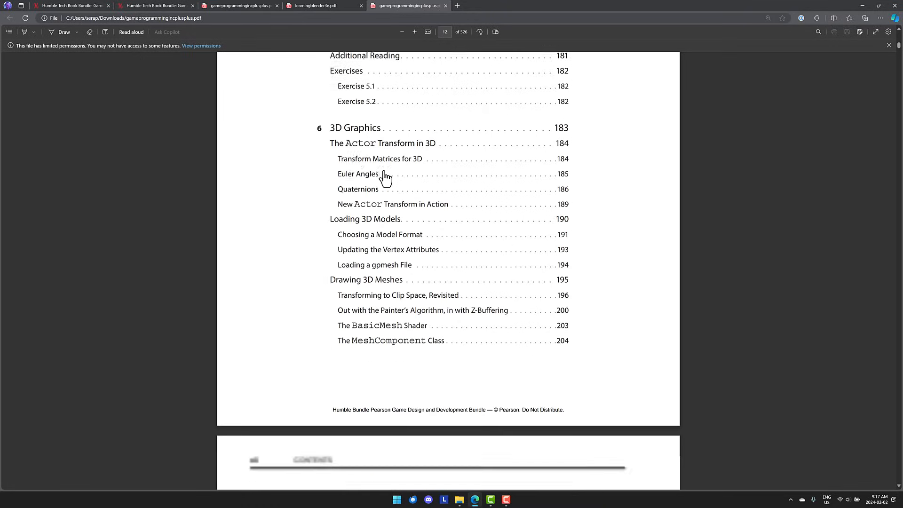
pyautogui.scroll(-3)
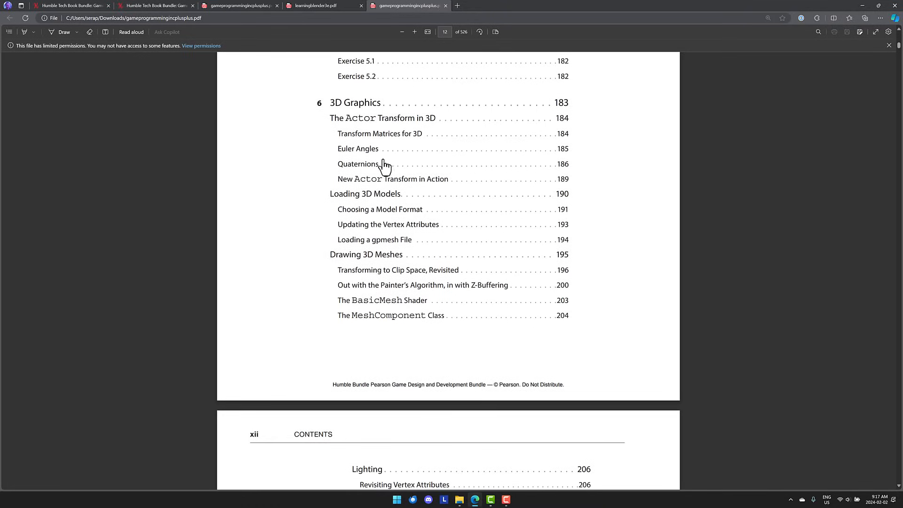
pyautogui.moveTo(361, 183)
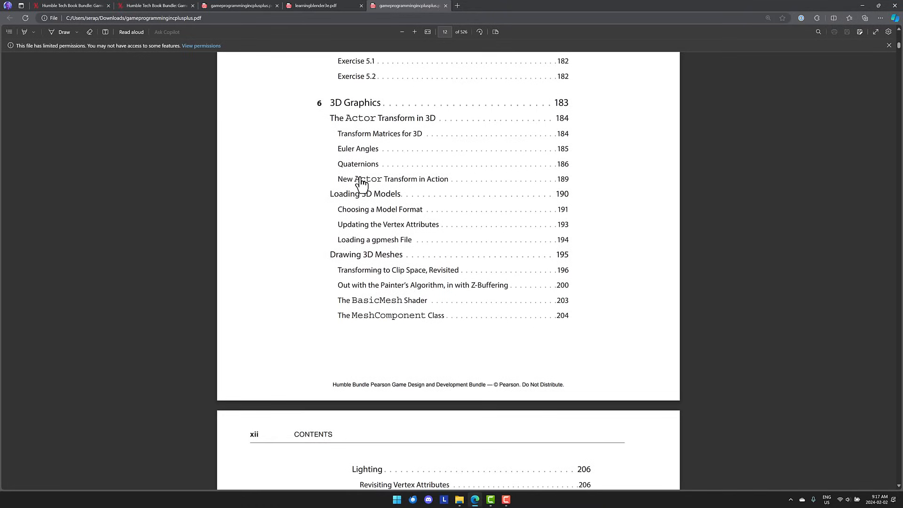
pyautogui.moveTo(372, 154)
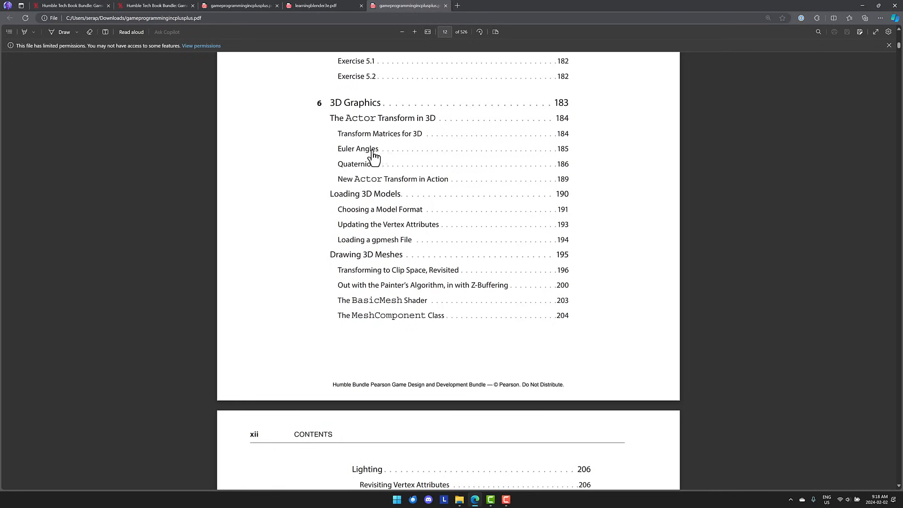
pyautogui.moveTo(393, 195)
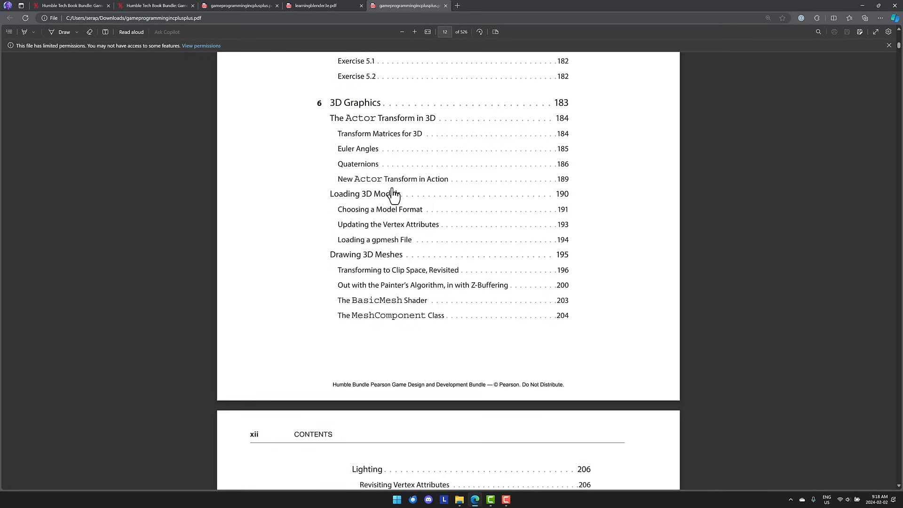
pyautogui.scroll(-3)
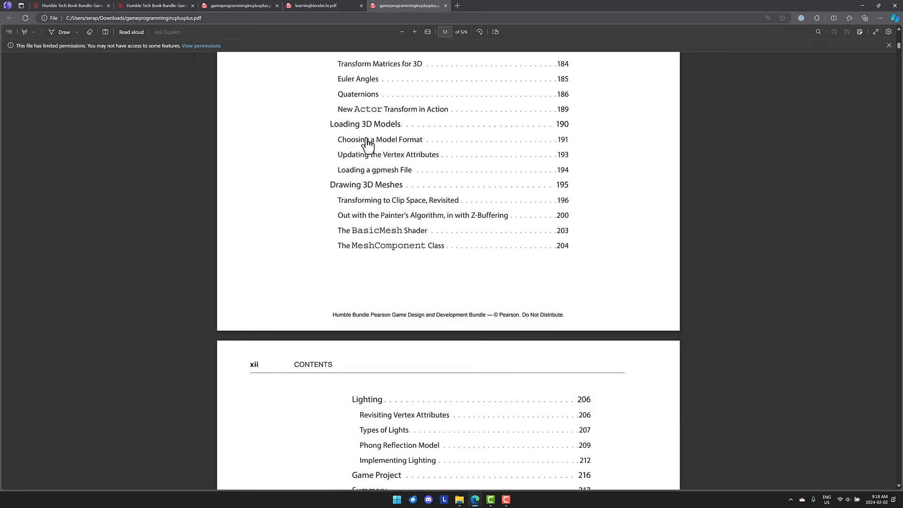
pyautogui.scroll(-3)
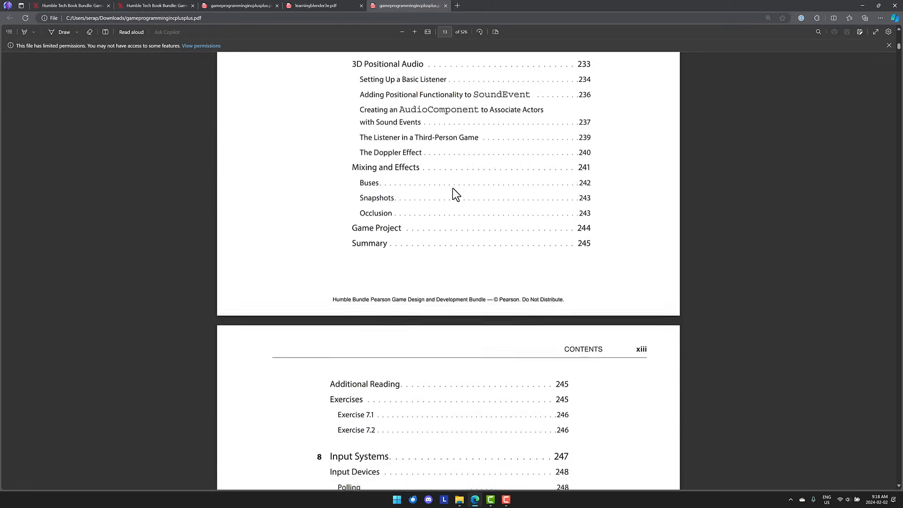
pyautogui.scroll(-3)
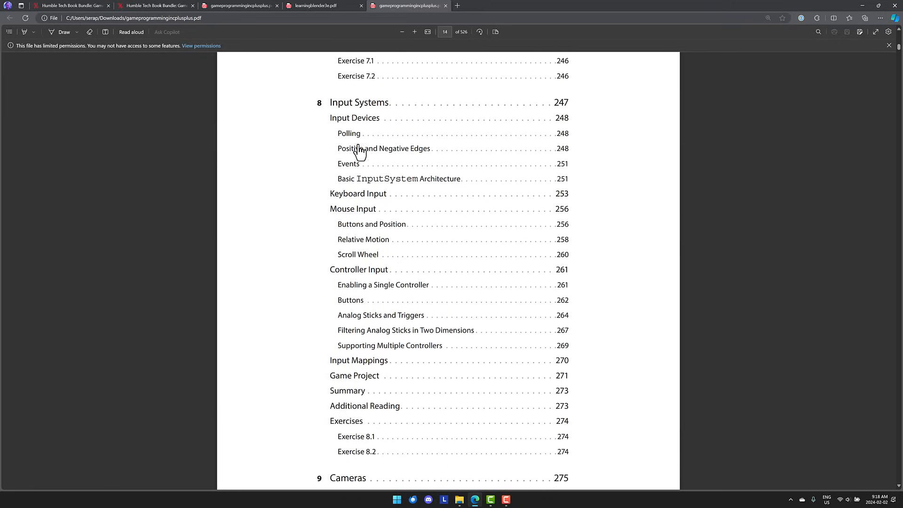
pyautogui.scroll(-3)
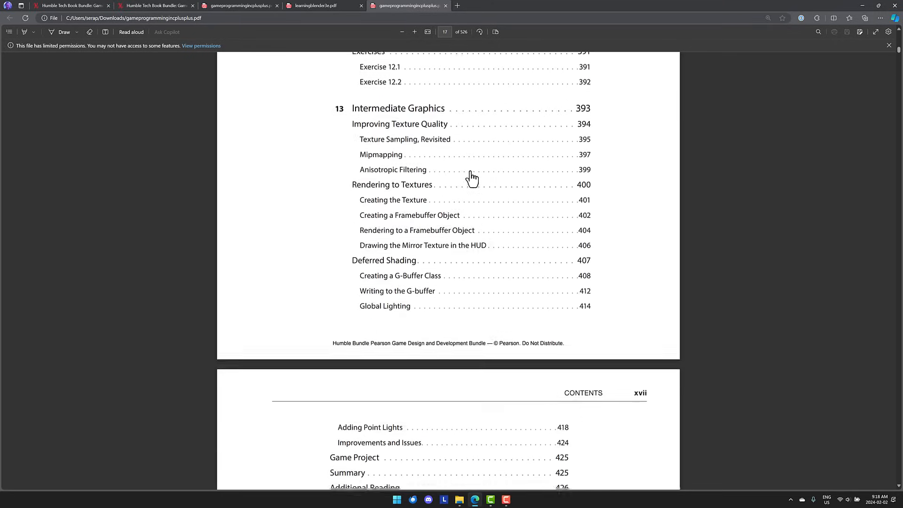
pyautogui.scroll(-3)
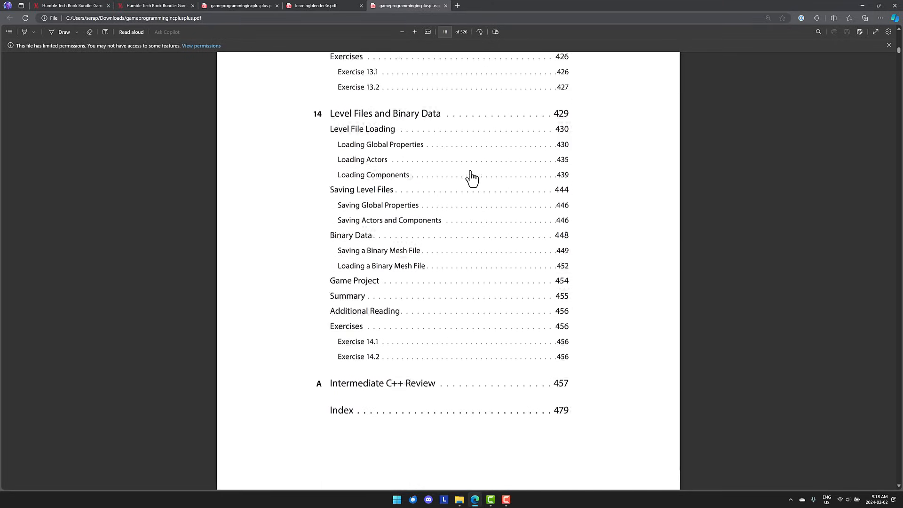
pyautogui.scroll(-3)
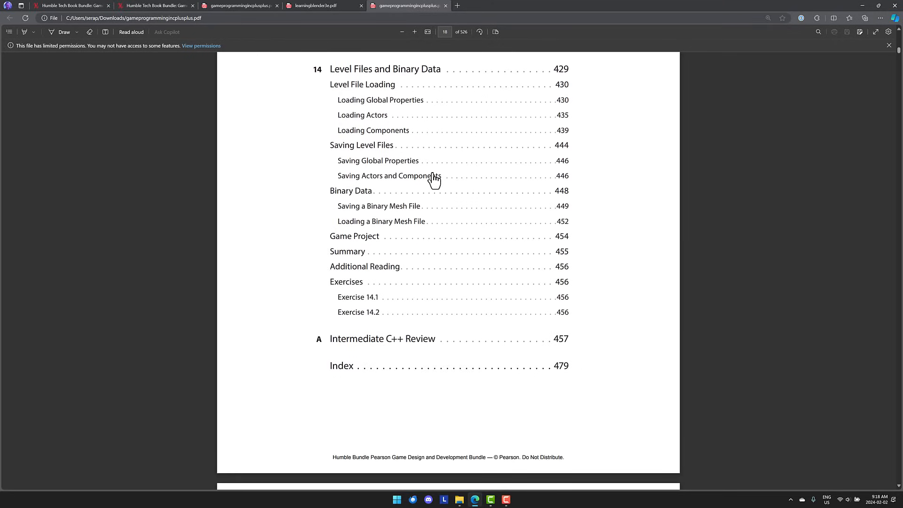
pyautogui.scroll(-3)
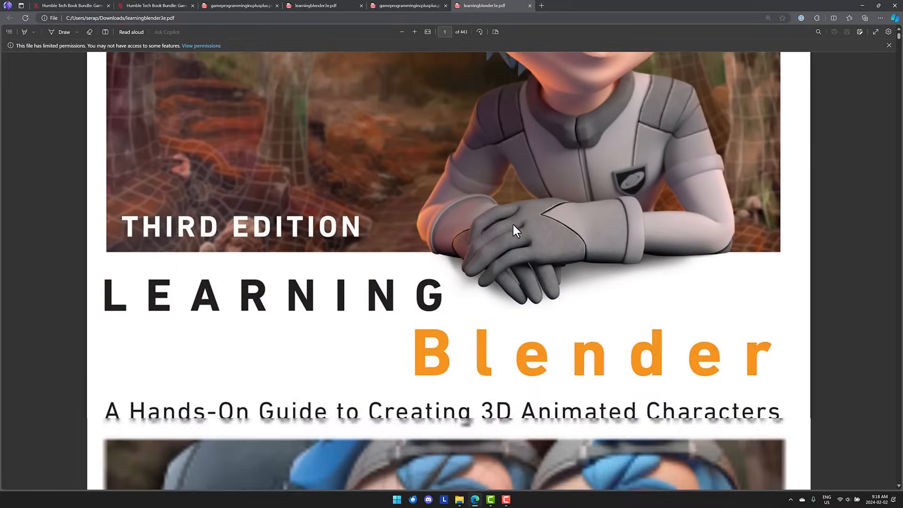
# Step: Scroll Learning Blender from its cover through the Contents to Chapter 9, Painting Textures
pyautogui.scroll(-3)
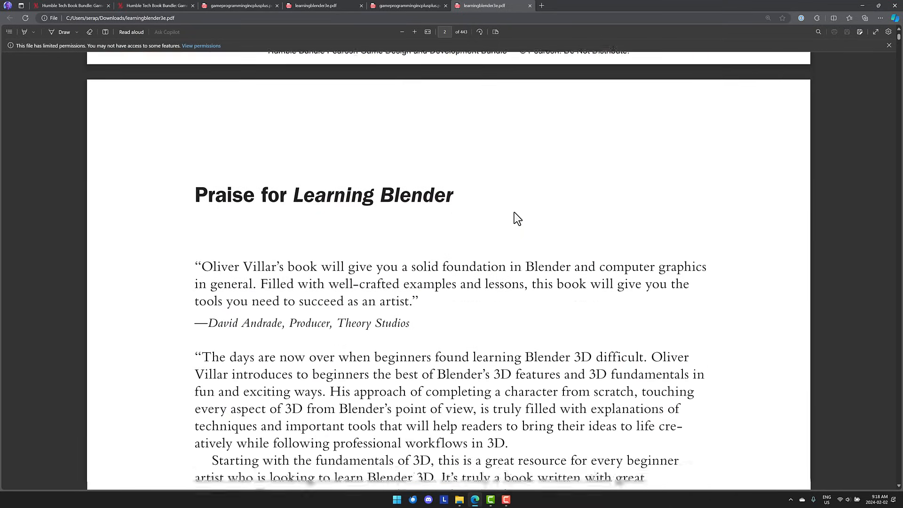
pyautogui.scroll(-3)
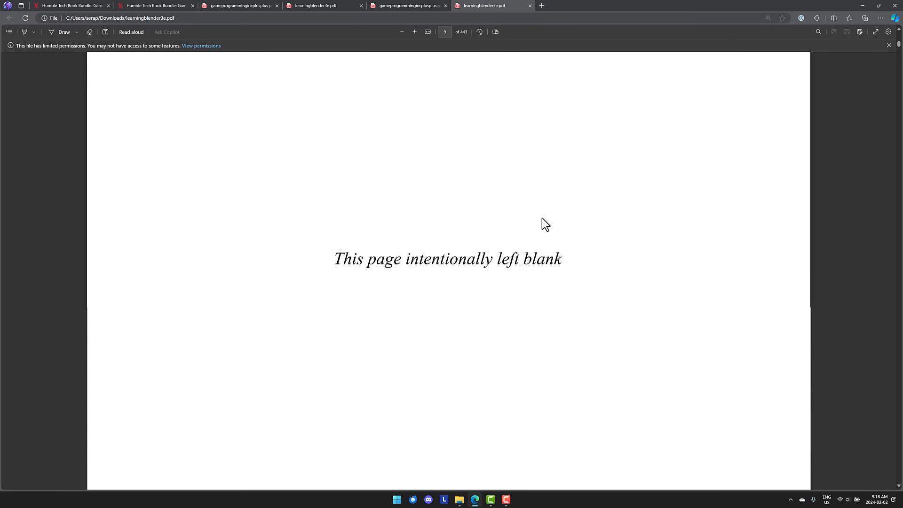
pyautogui.scroll(-3)
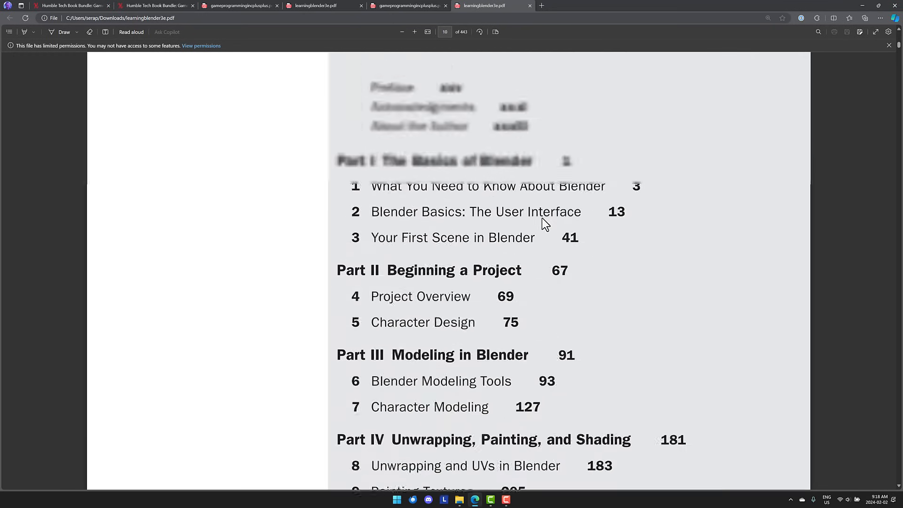
pyautogui.scroll(-3)
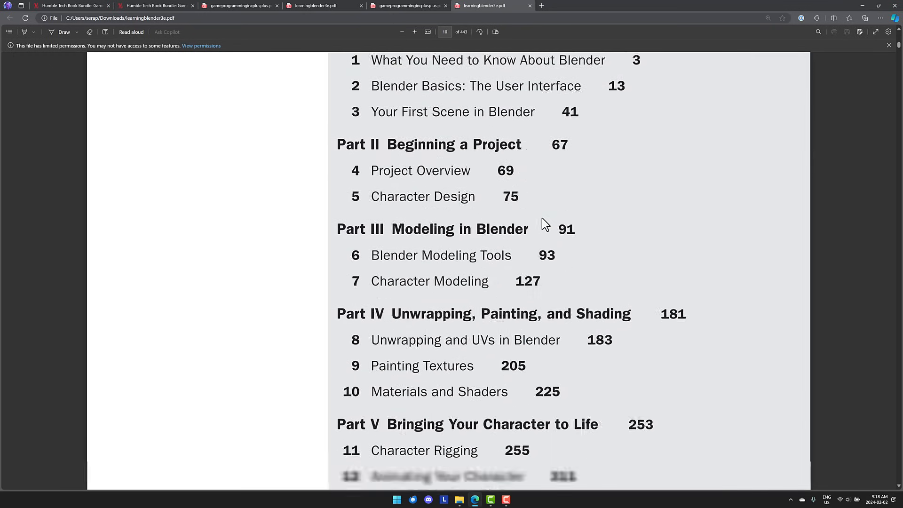
pyautogui.scroll(-3)
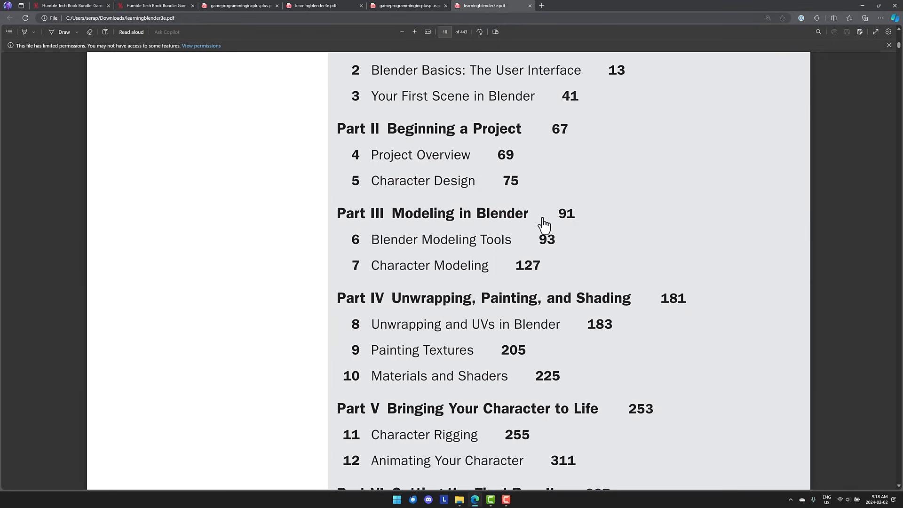
pyautogui.moveTo(449, 242)
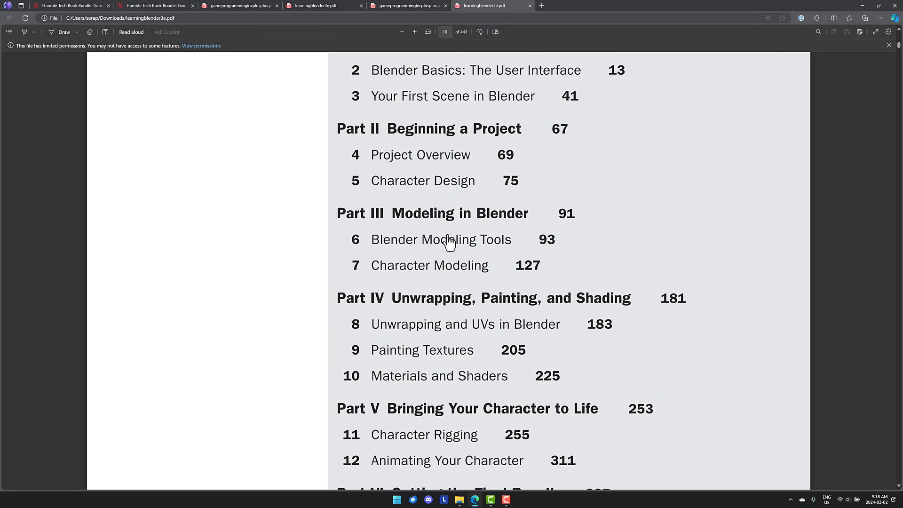
pyautogui.scroll(-3)
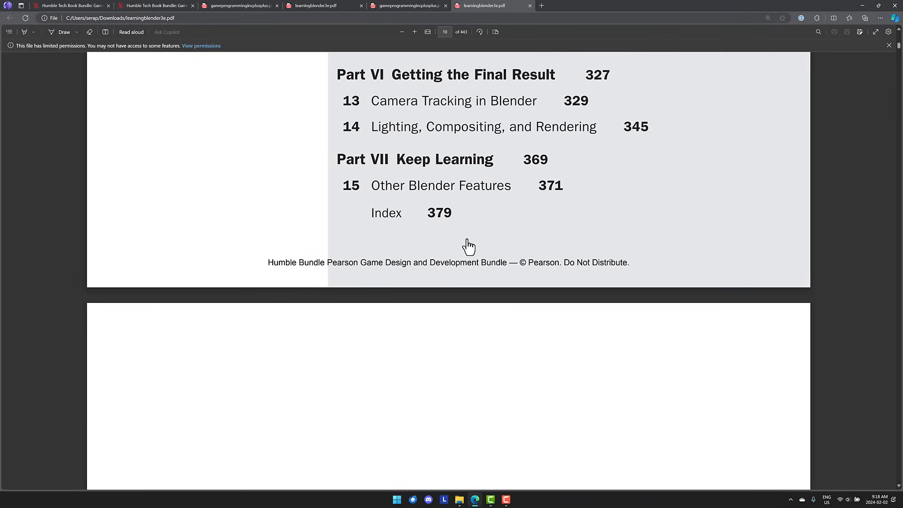
pyautogui.scroll(-3)
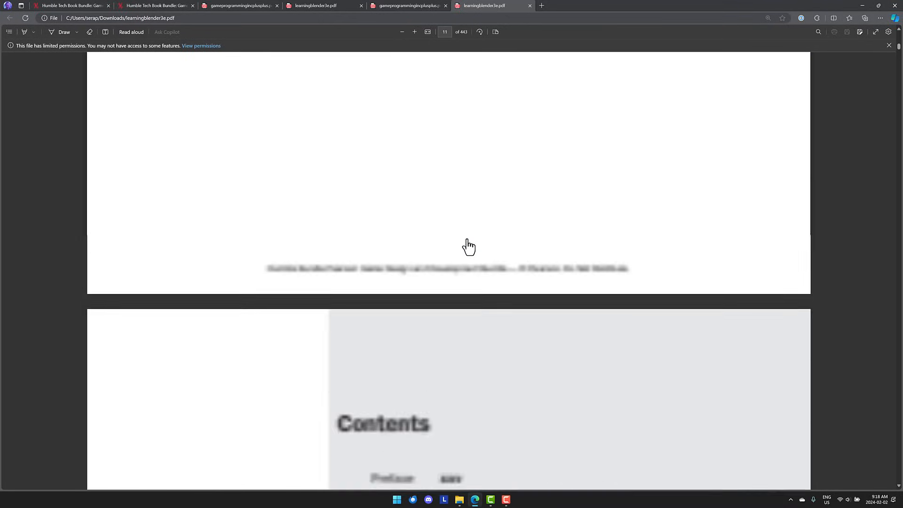
pyautogui.scroll(-3)
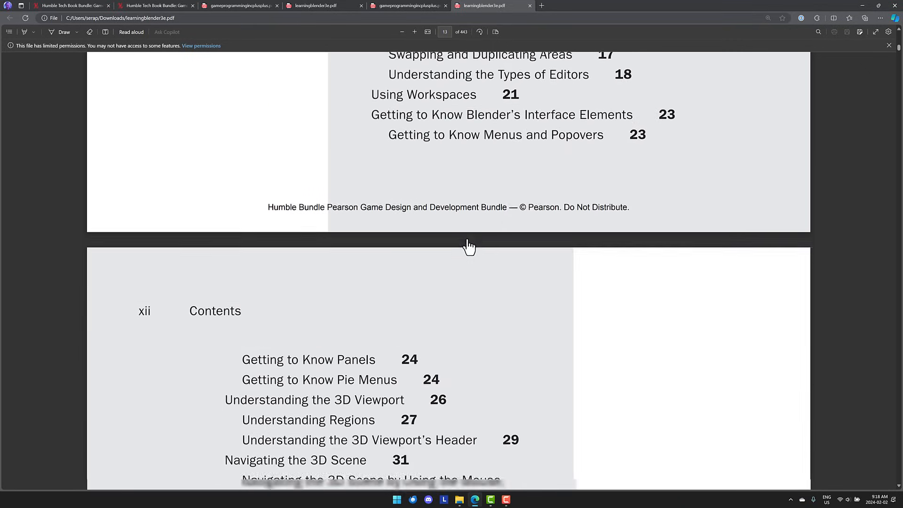
pyautogui.scroll(-3)
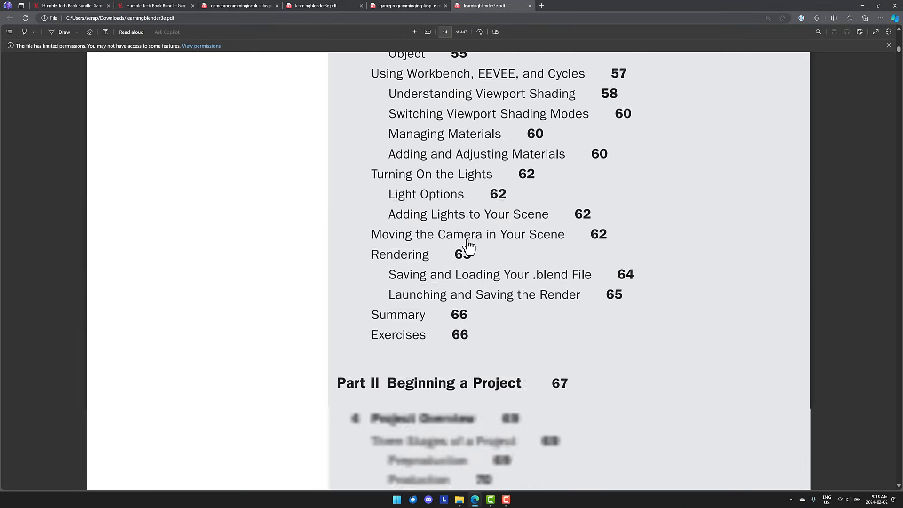
pyautogui.scroll(-3)
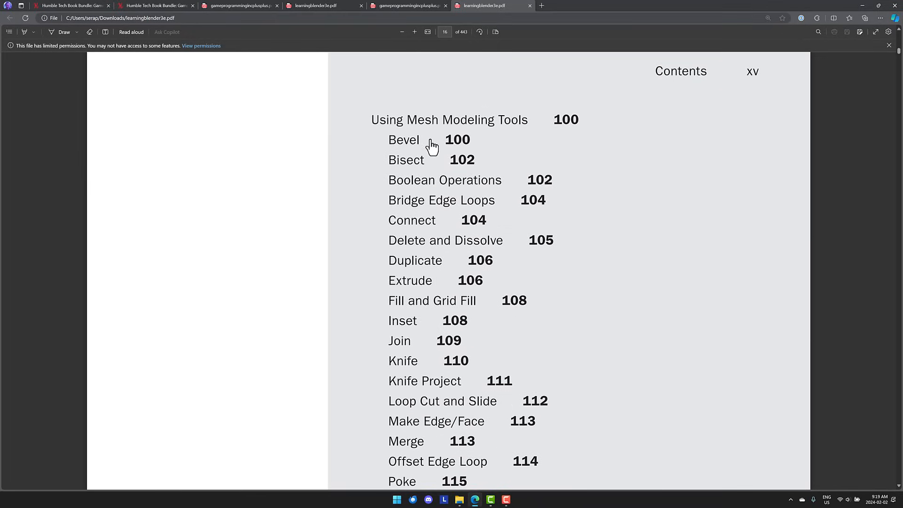
pyautogui.scroll(-3)
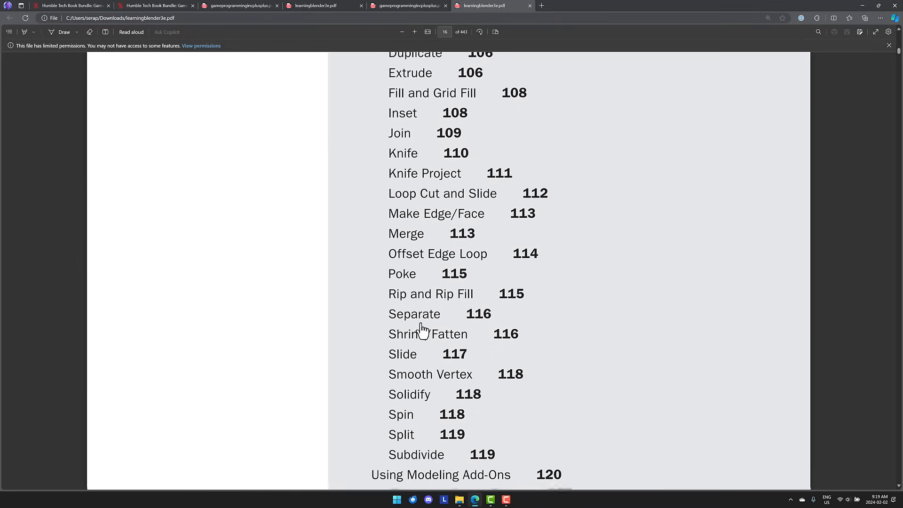
pyautogui.scroll(-3)
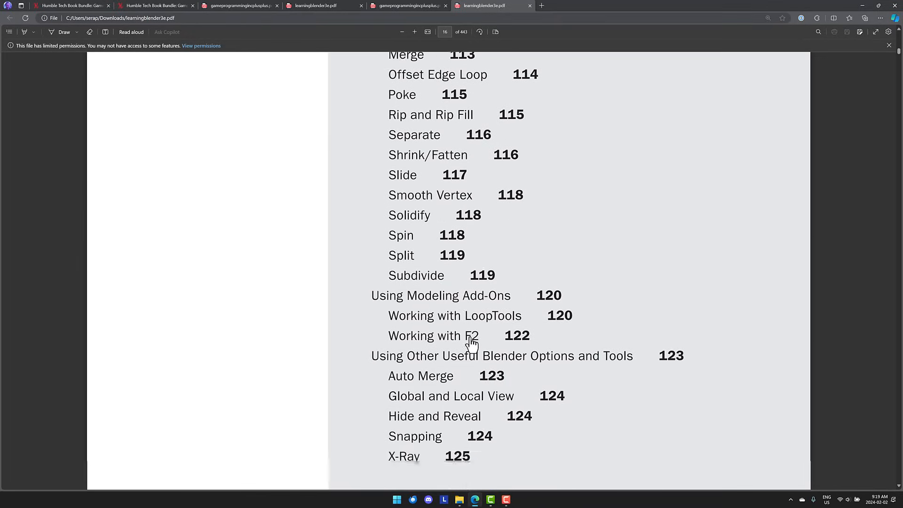
pyautogui.scroll(-3)
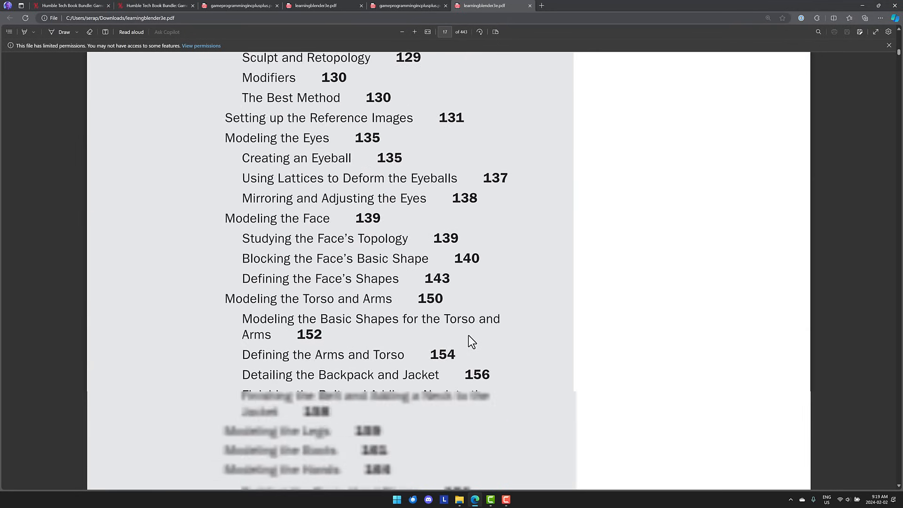
pyautogui.scroll(-3)
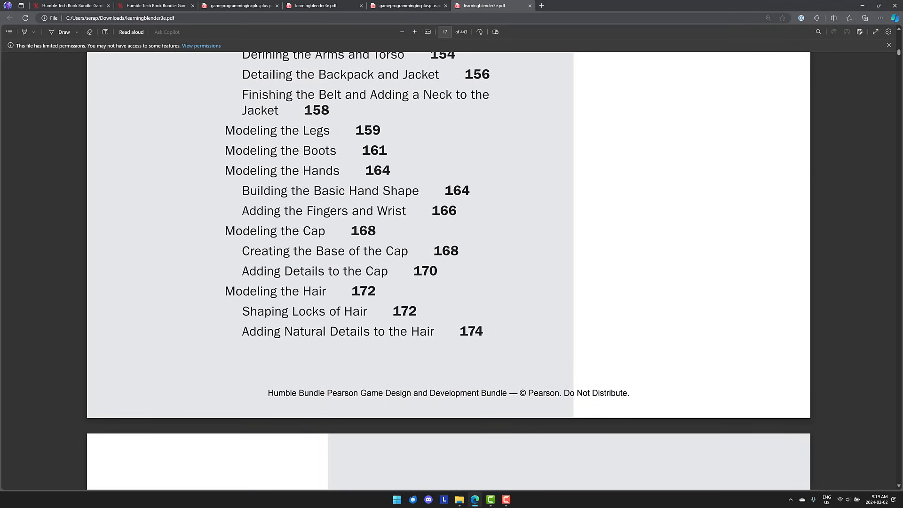
pyautogui.scroll(-3)
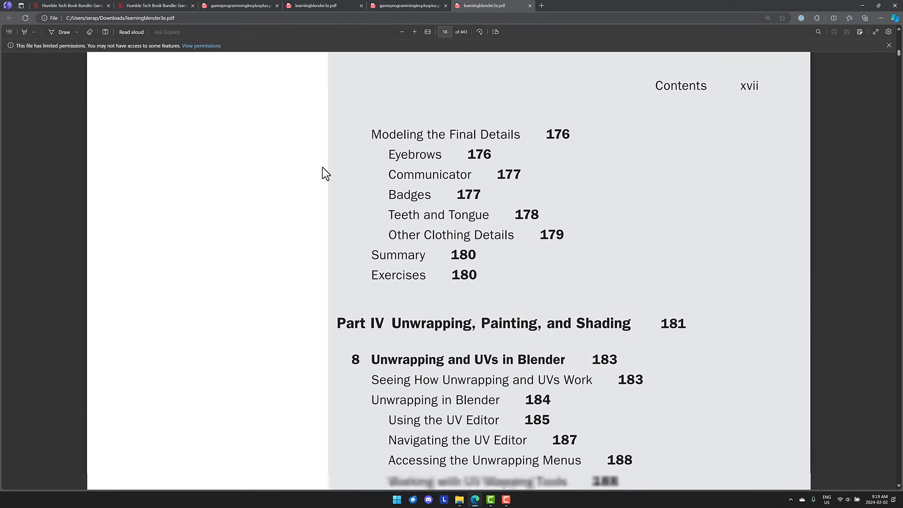
pyautogui.scroll(-3)
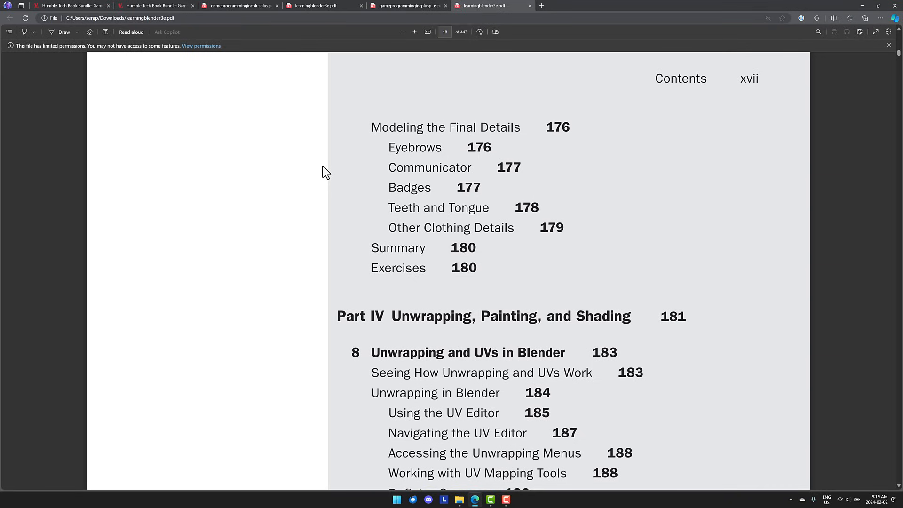
pyautogui.moveTo(84, 134)
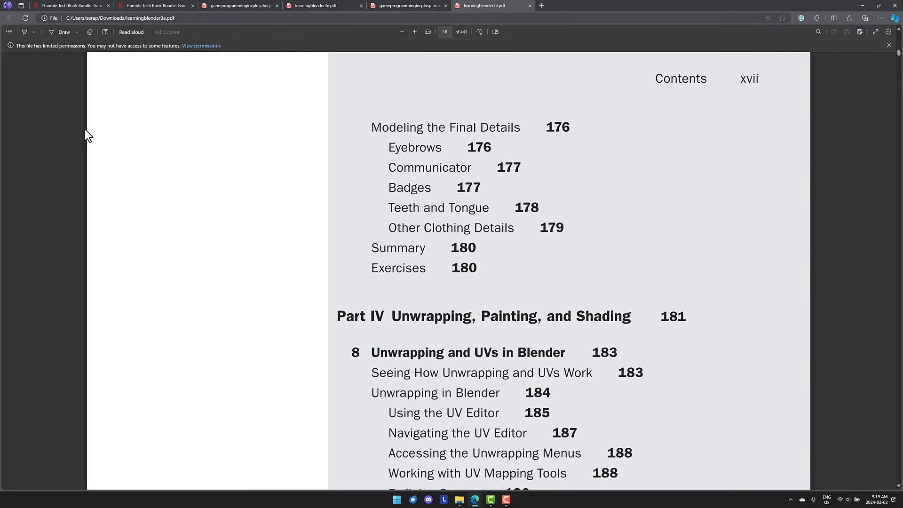
pyautogui.scroll(-3)
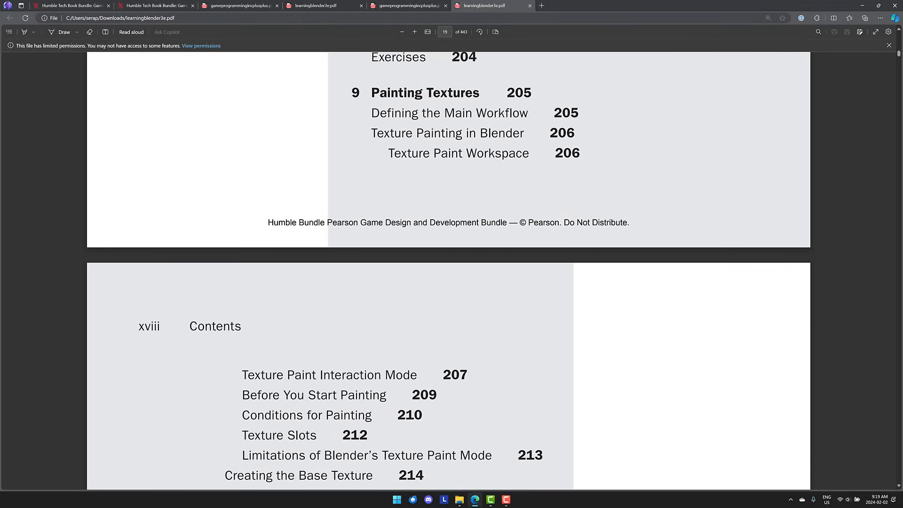
# Step: Open Game Programming Algorithms and Techniques and read from Contents into Chapter 3's unit vectors
pyautogui.click(579, 5)
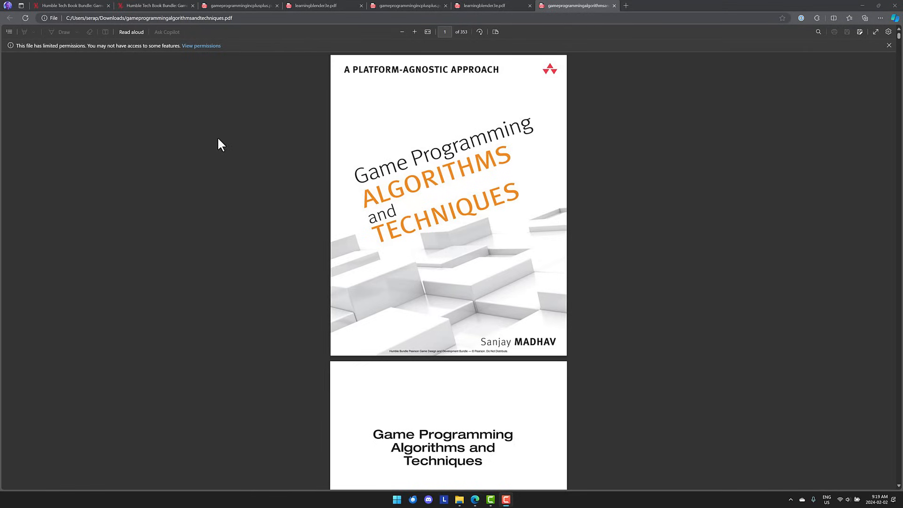
pyautogui.moveTo(481, 338)
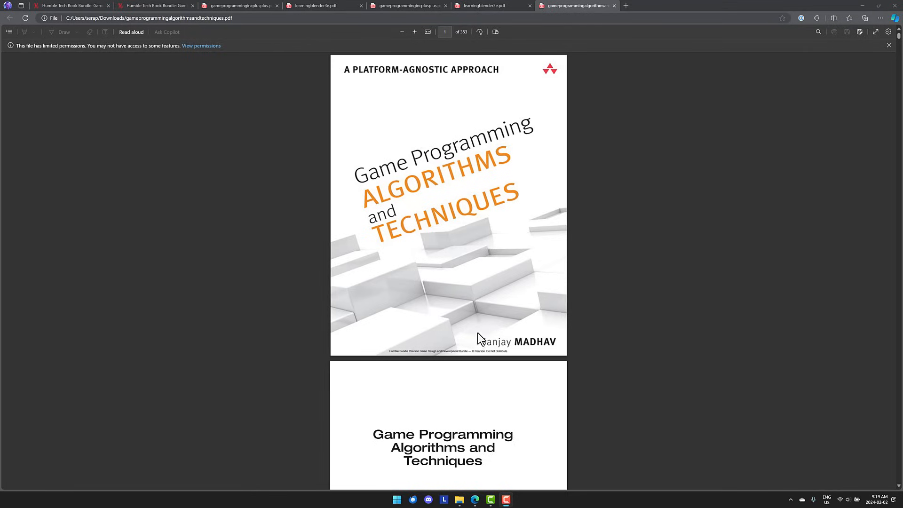
pyautogui.moveTo(494, 170)
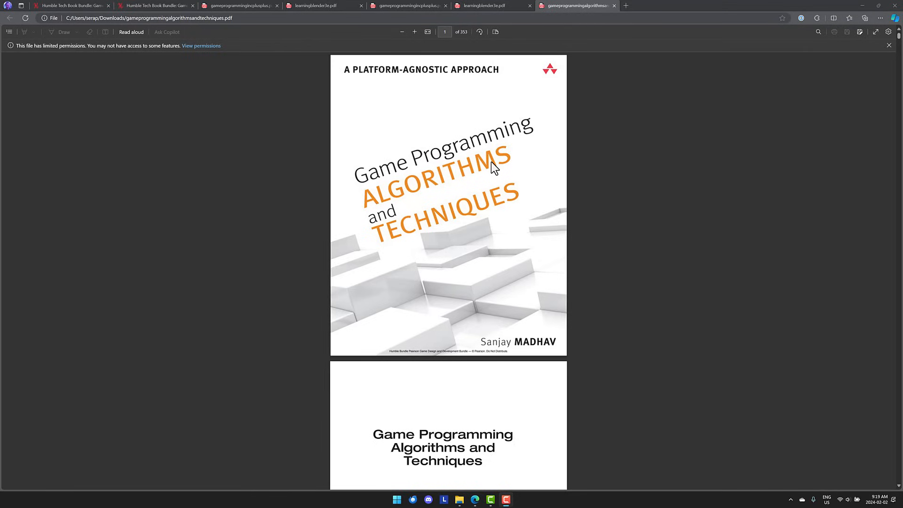
pyautogui.scroll(-3)
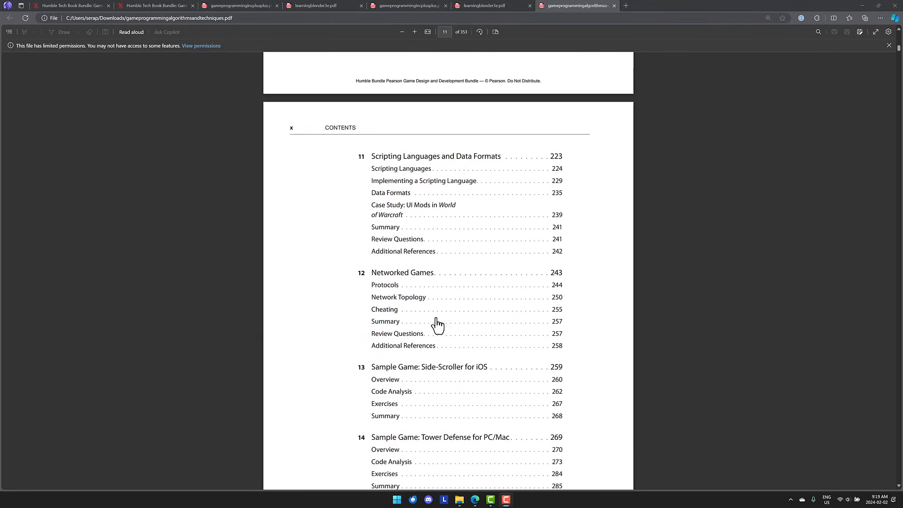
pyautogui.scroll(-3)
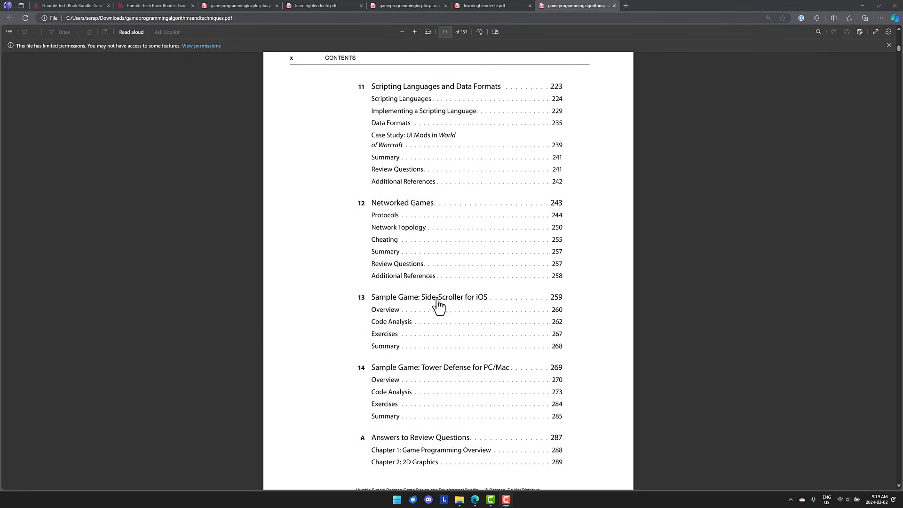
pyautogui.scroll(3)
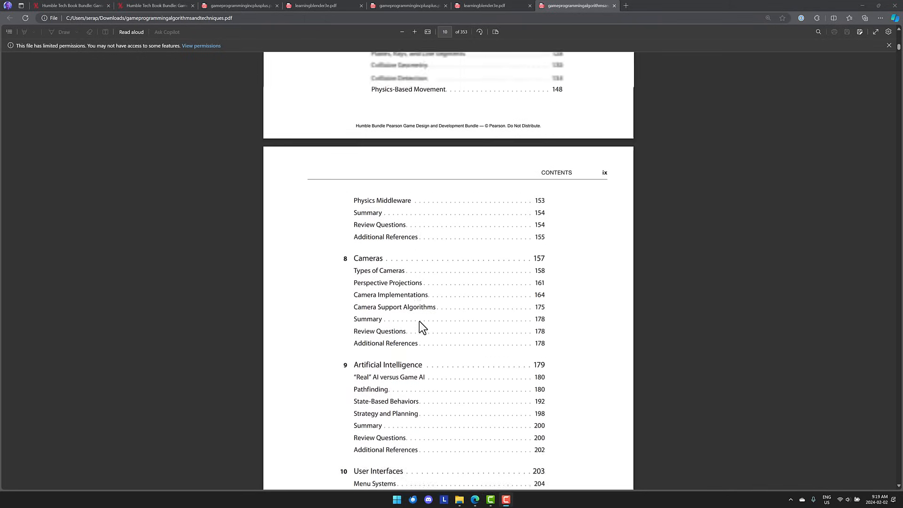
pyautogui.scroll(-3)
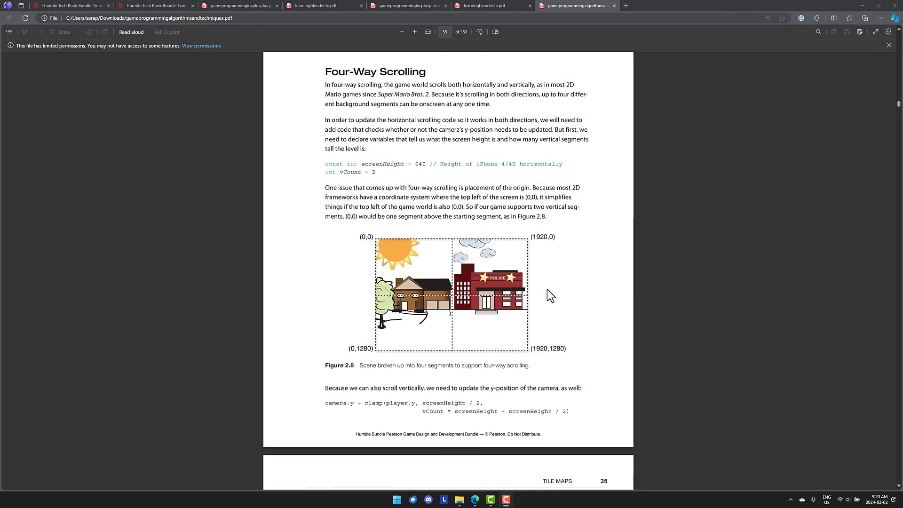
pyautogui.scroll(-3)
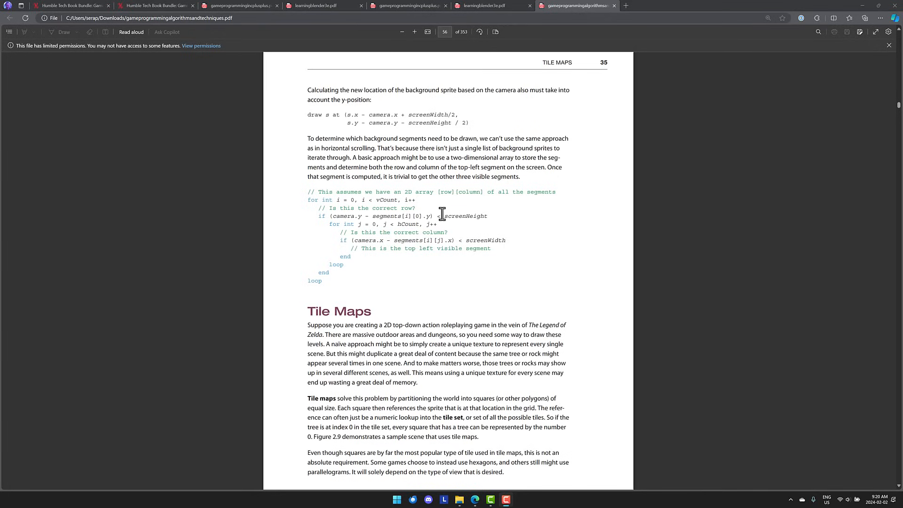
pyautogui.scroll(-3)
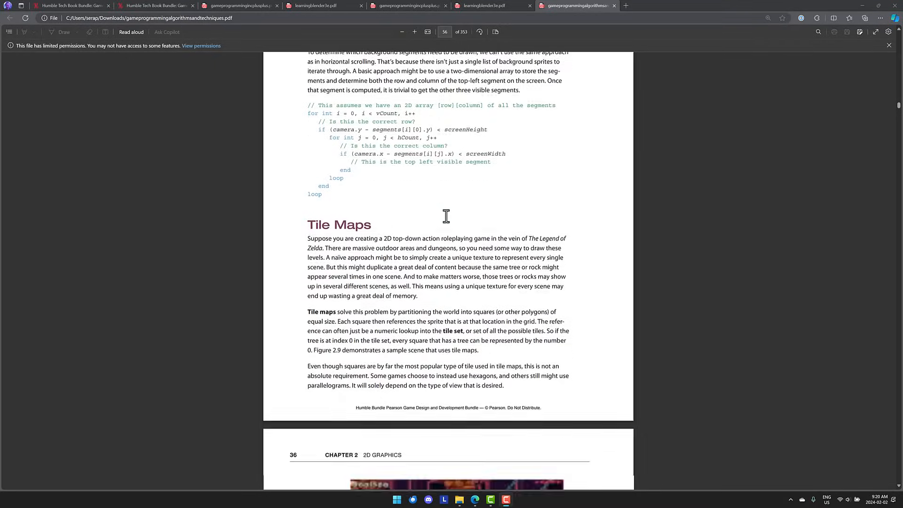
pyautogui.scroll(-3)
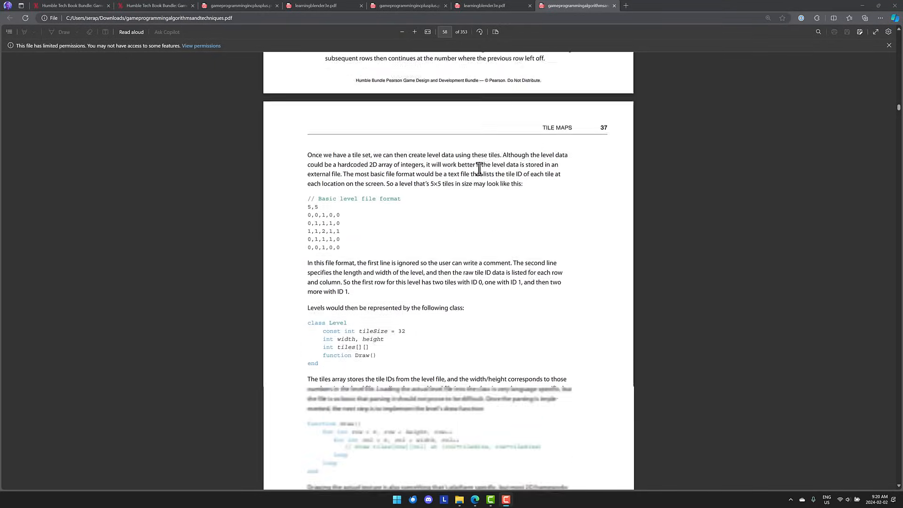
pyautogui.scroll(-3)
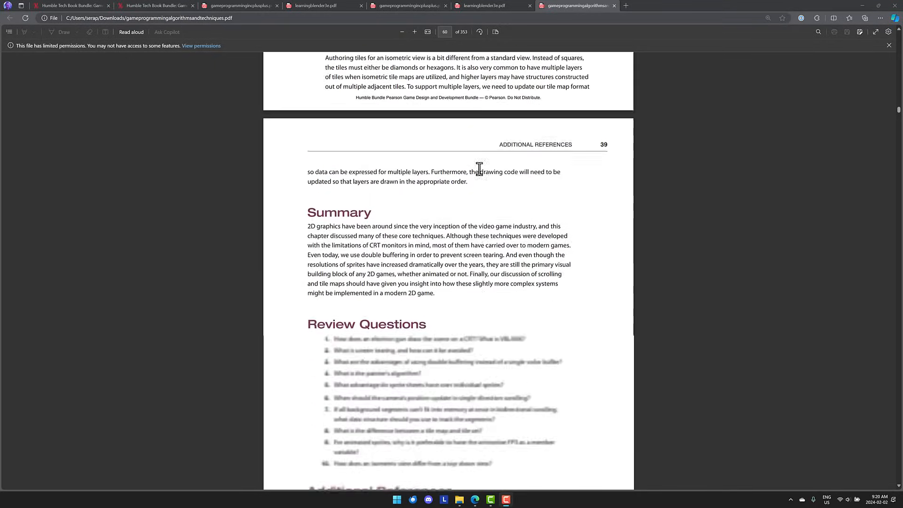
pyautogui.scroll(-3)
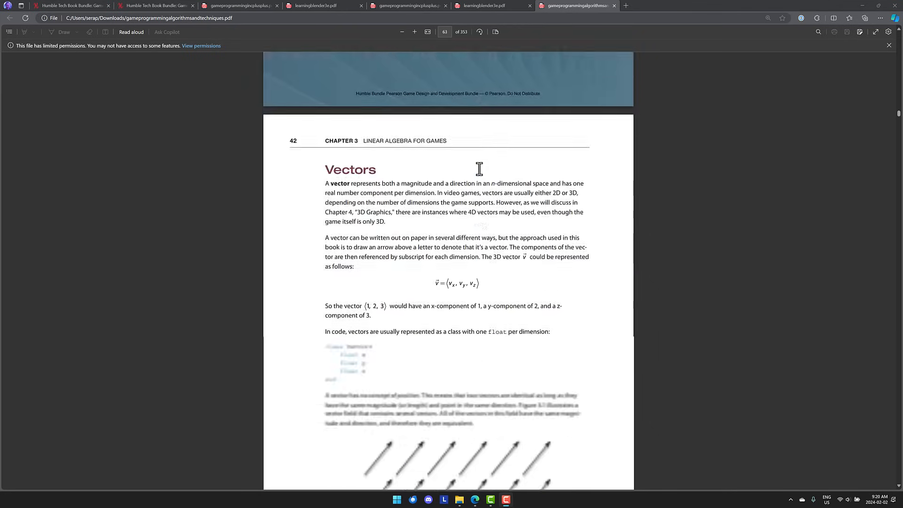
pyautogui.scroll(-3)
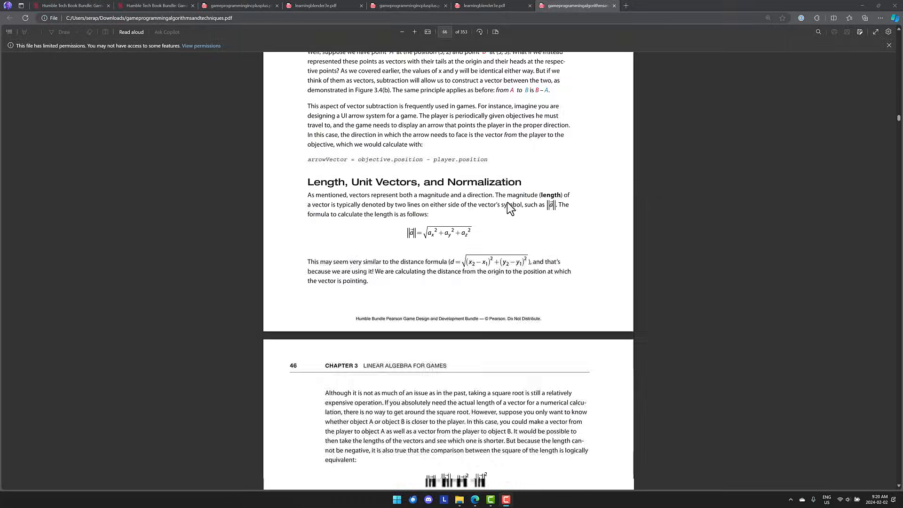
pyautogui.scroll(-3)
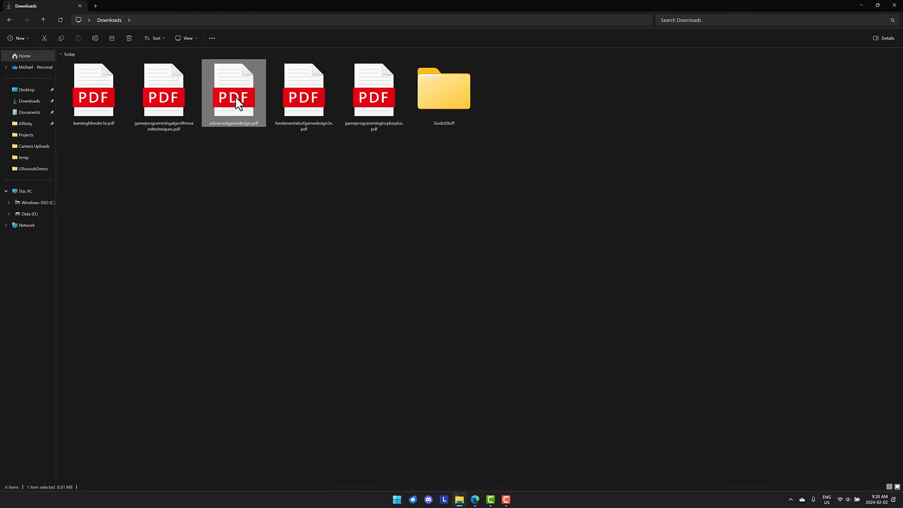
# Step: Open advancedgamedesign.pdf and scroll through its Contents to the About the Author page
pyautogui.doubleClick(233, 93)
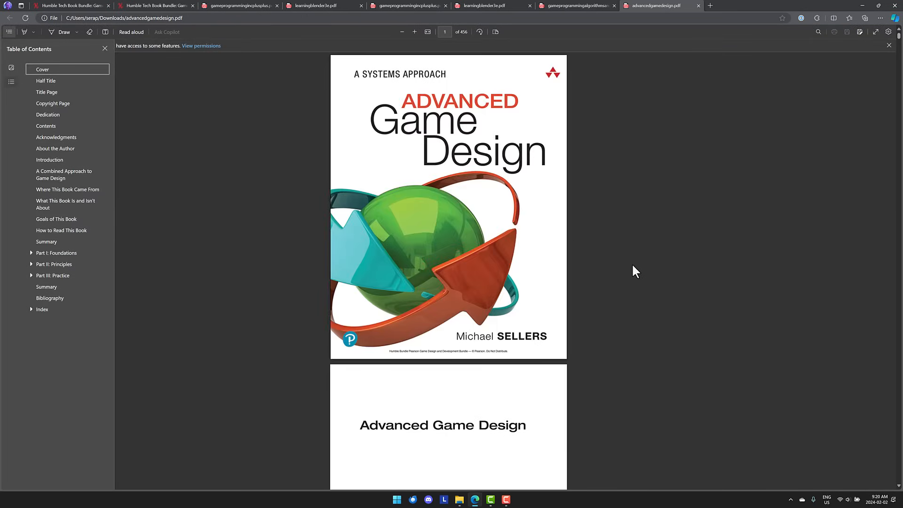
pyautogui.scroll(-3)
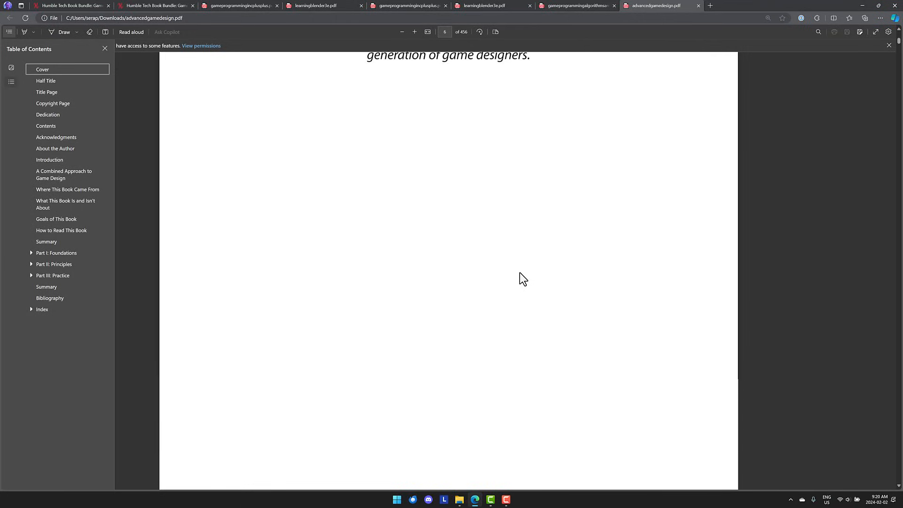
pyautogui.scroll(-3)
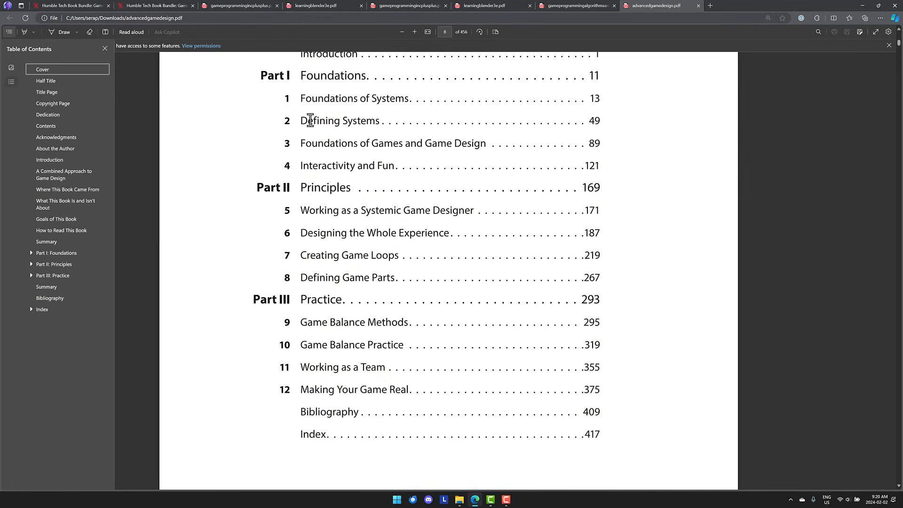
pyautogui.moveTo(342, 147)
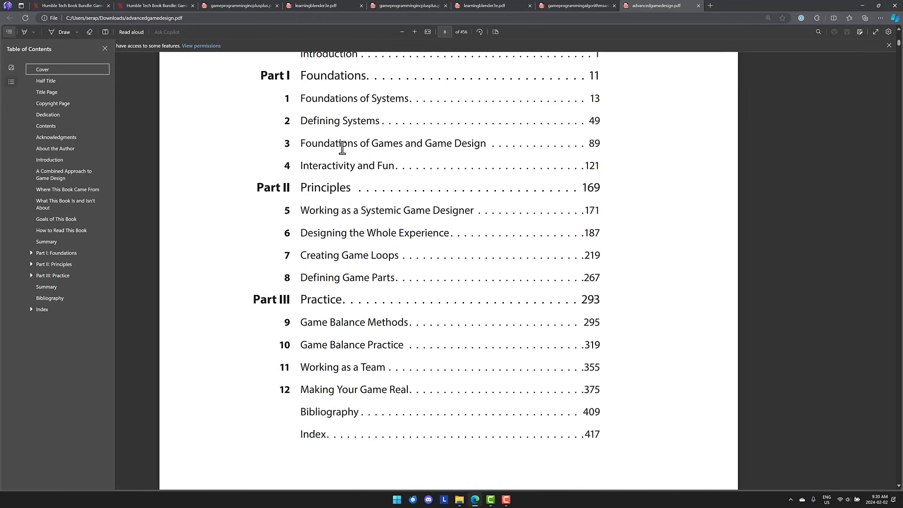
pyautogui.moveTo(361, 212)
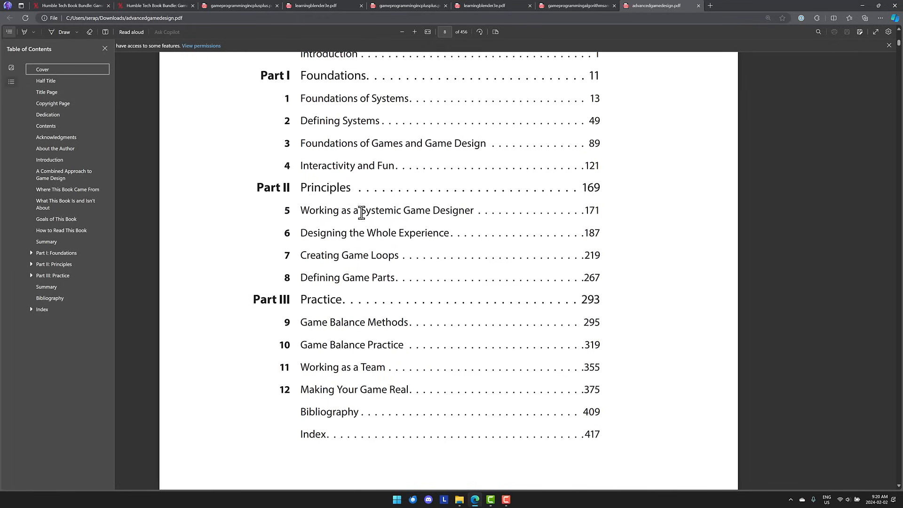
pyautogui.moveTo(435, 213)
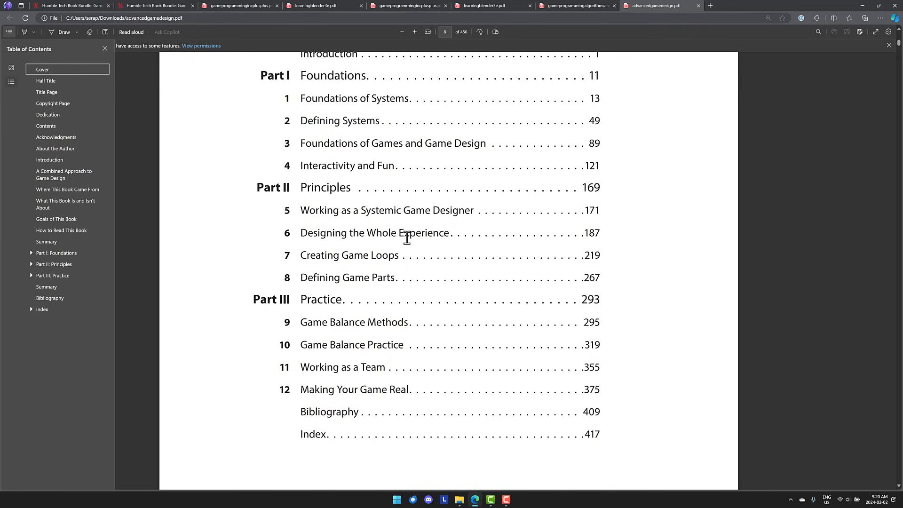
pyautogui.scroll(-3)
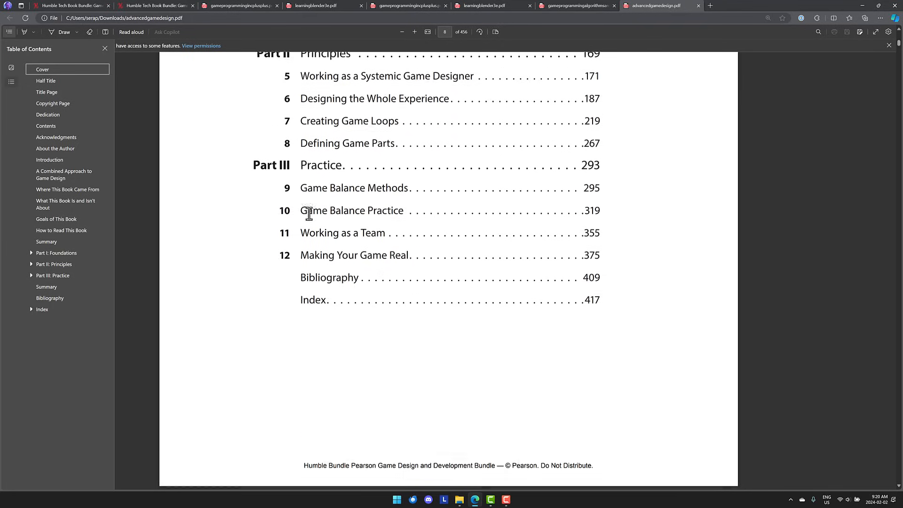
pyautogui.scroll(-3)
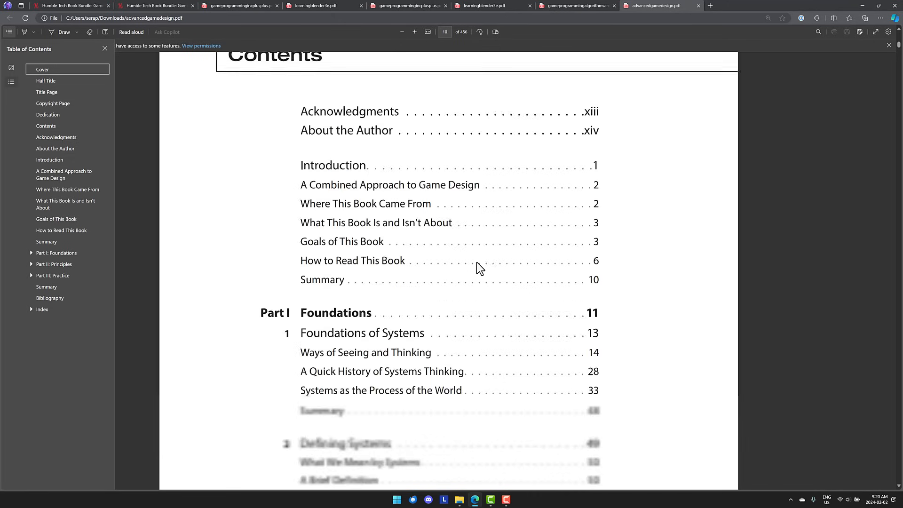
pyautogui.scroll(-3)
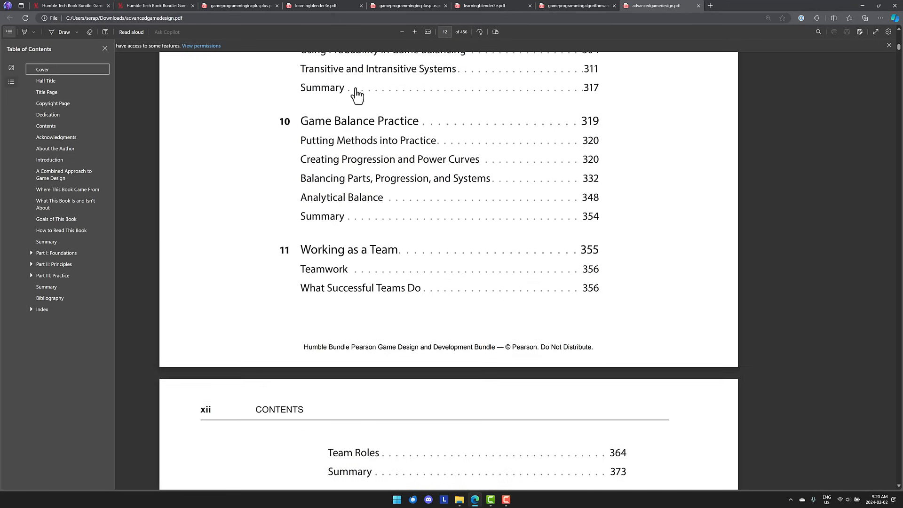
pyautogui.scroll(-3)
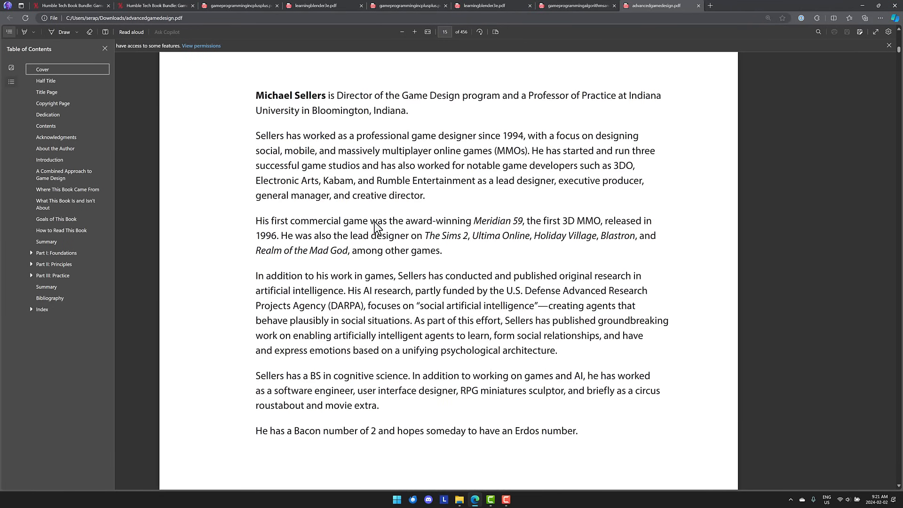
pyautogui.moveTo(365, 215)
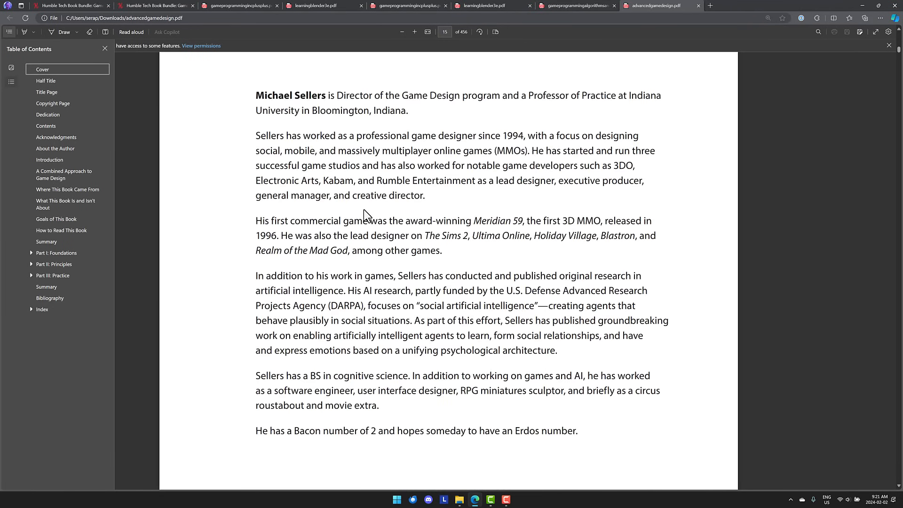
pyautogui.moveTo(411, 155)
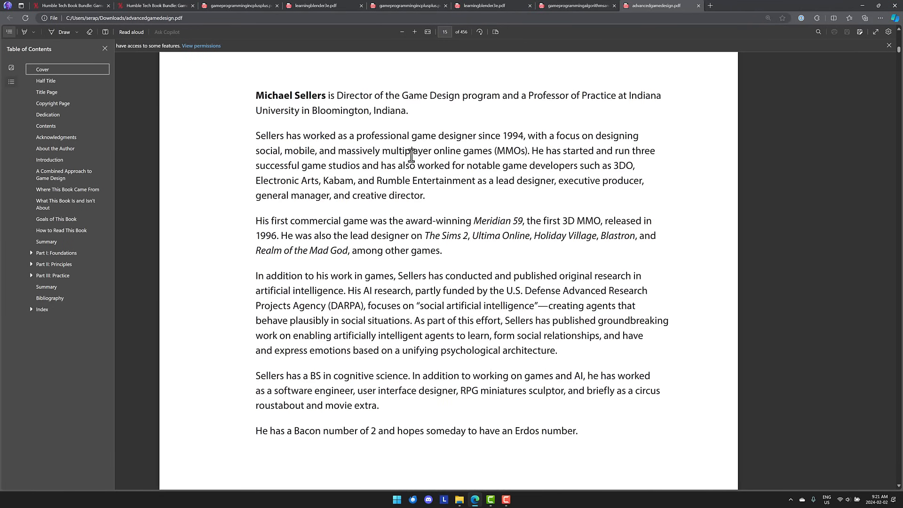
pyautogui.moveTo(469, 257)
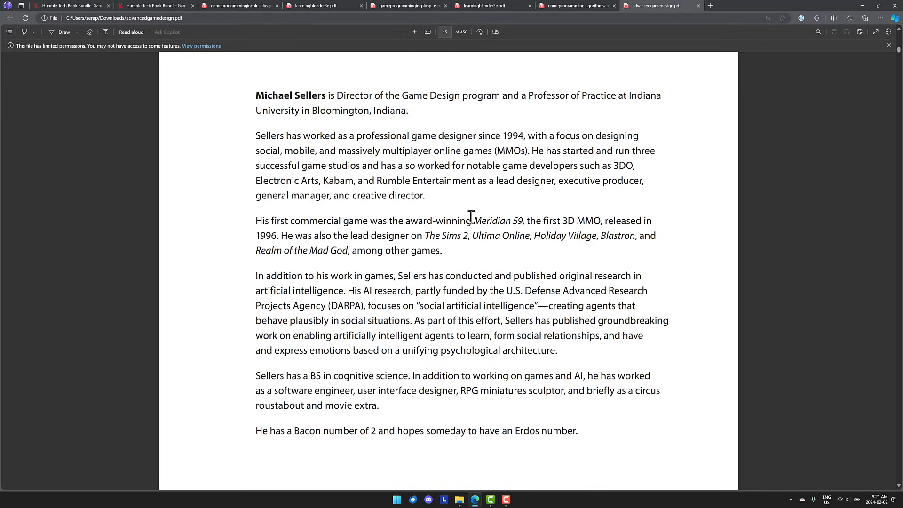
pyautogui.moveTo(465, 216)
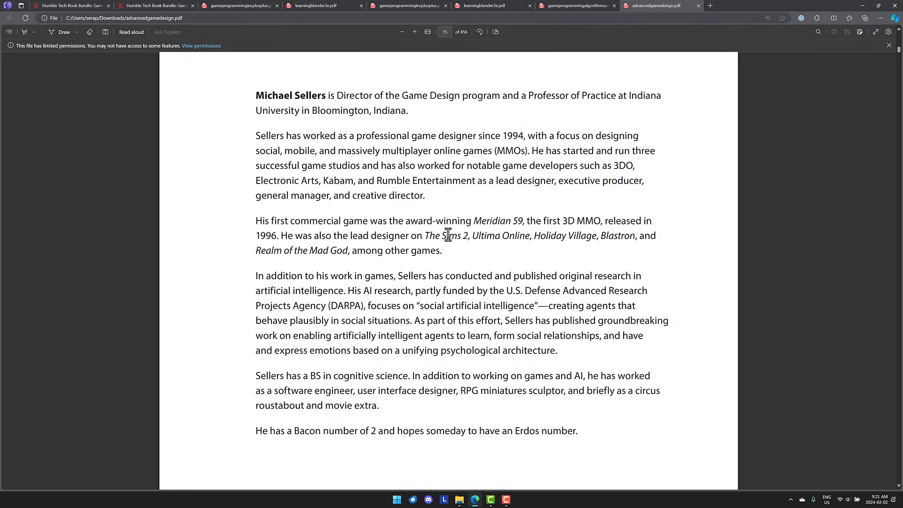
pyautogui.moveTo(396, 261)
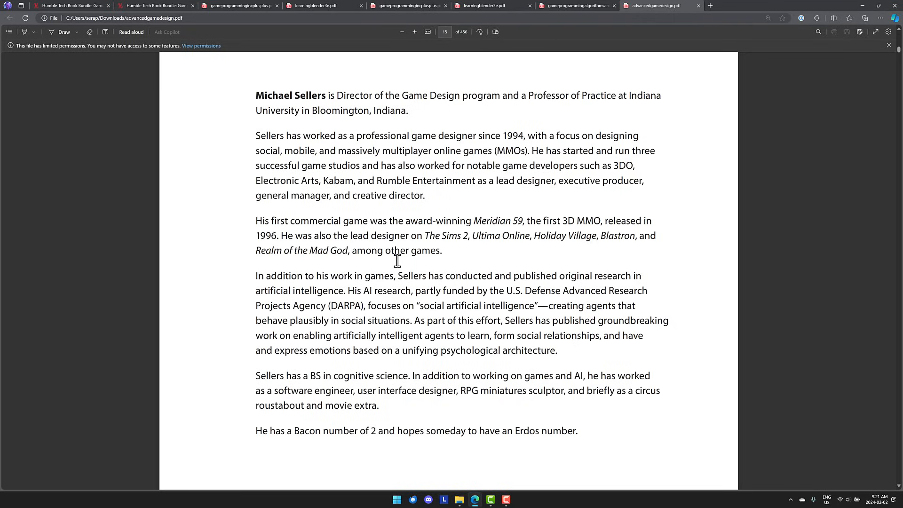
pyautogui.moveTo(389, 259)
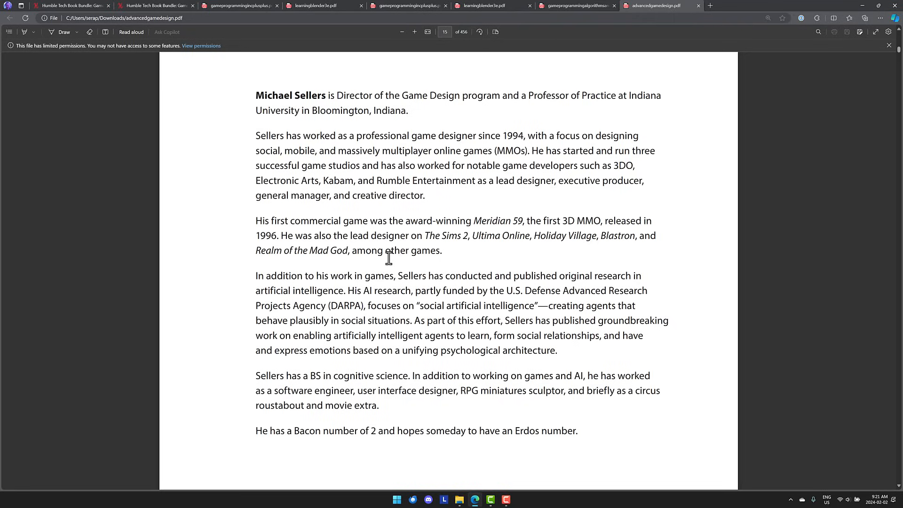
pyautogui.moveTo(386, 194)
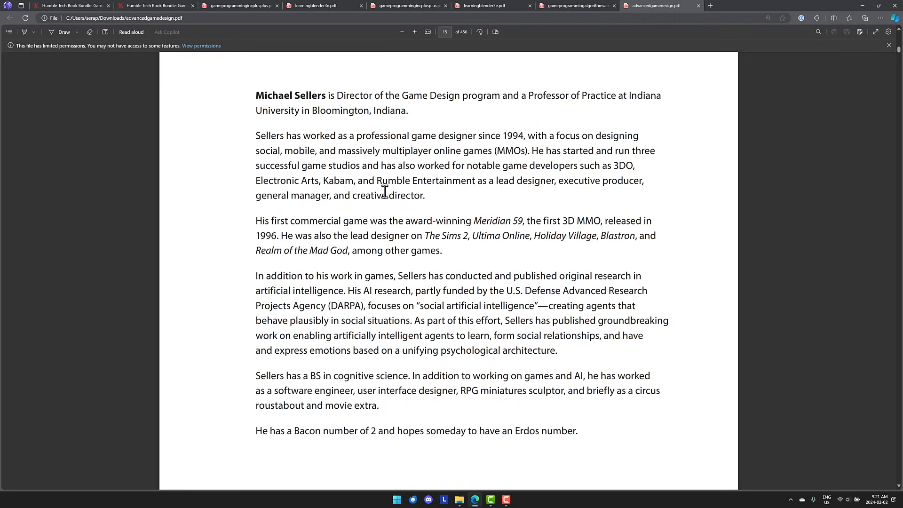
# Step: Flip through the Game Programming in C++ and algorithms PDF tabs, ending on Advanced Game Design
pyautogui.click(405, 6)
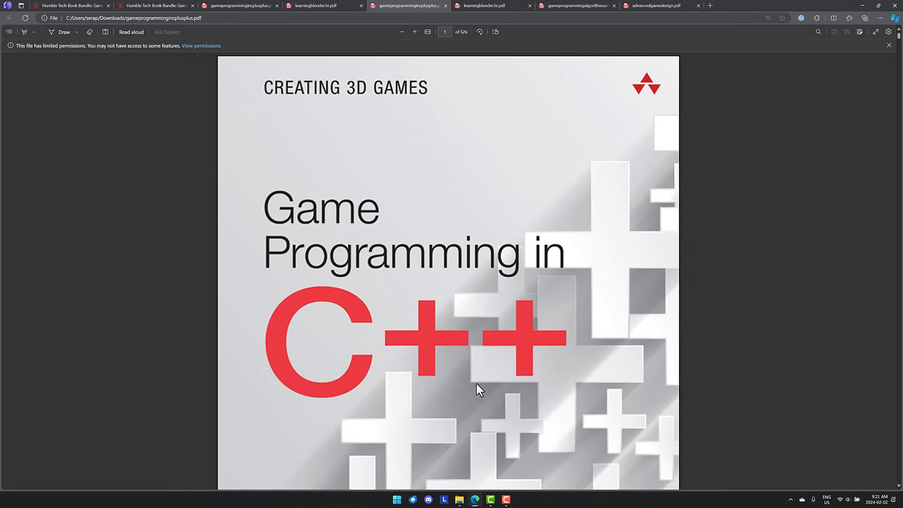
pyautogui.moveTo(472, 191)
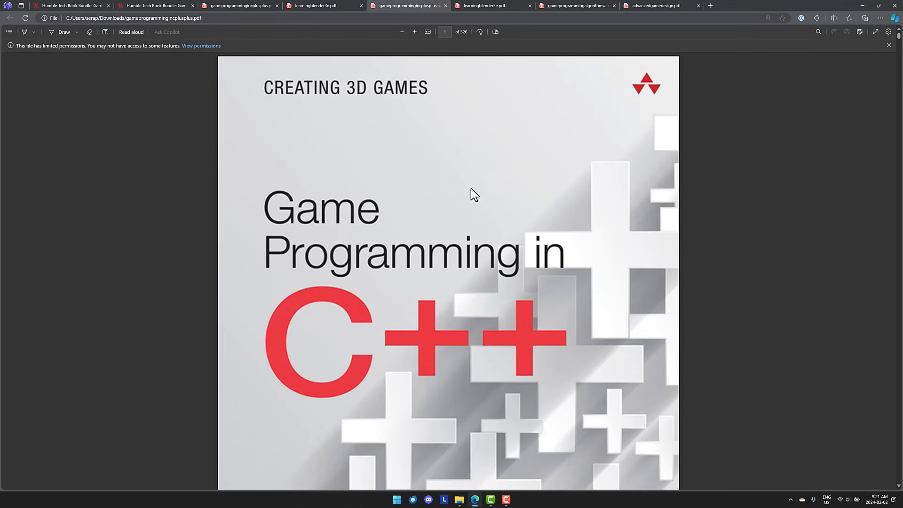
pyautogui.click(663, 5)
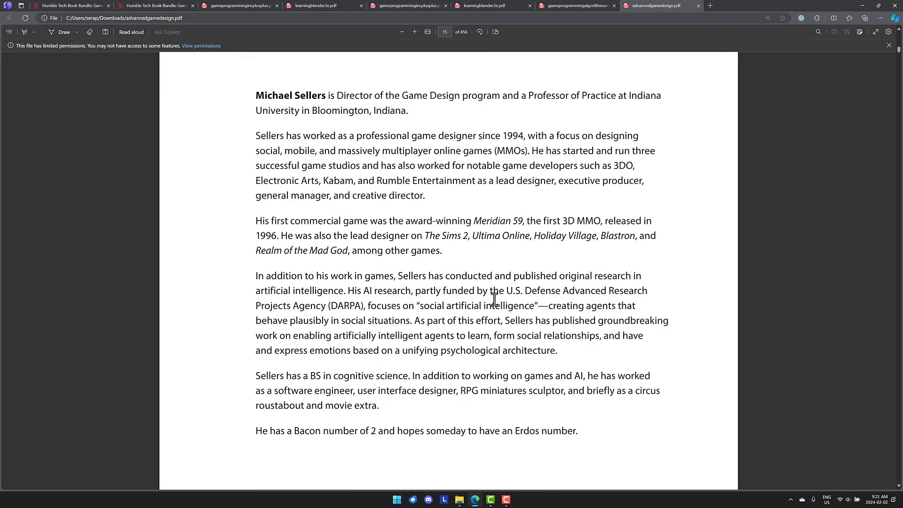
pyautogui.click(580, 6)
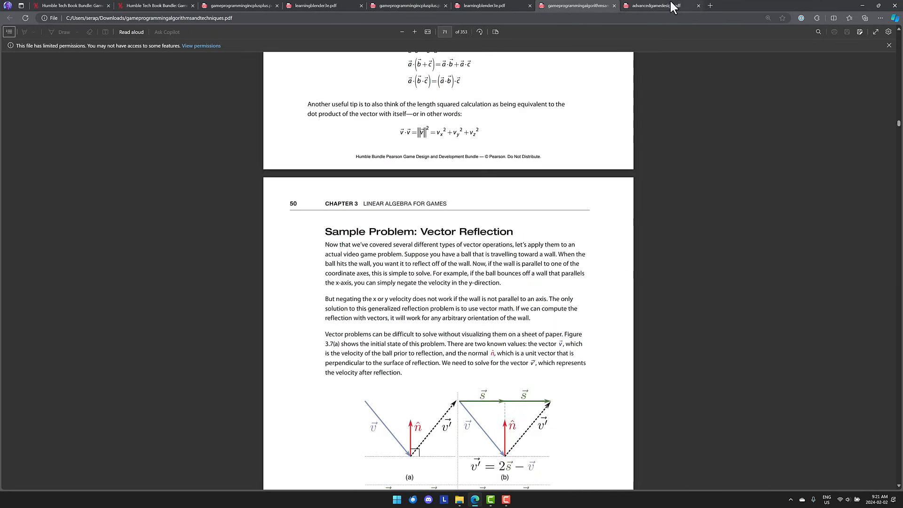
pyautogui.click(661, 5)
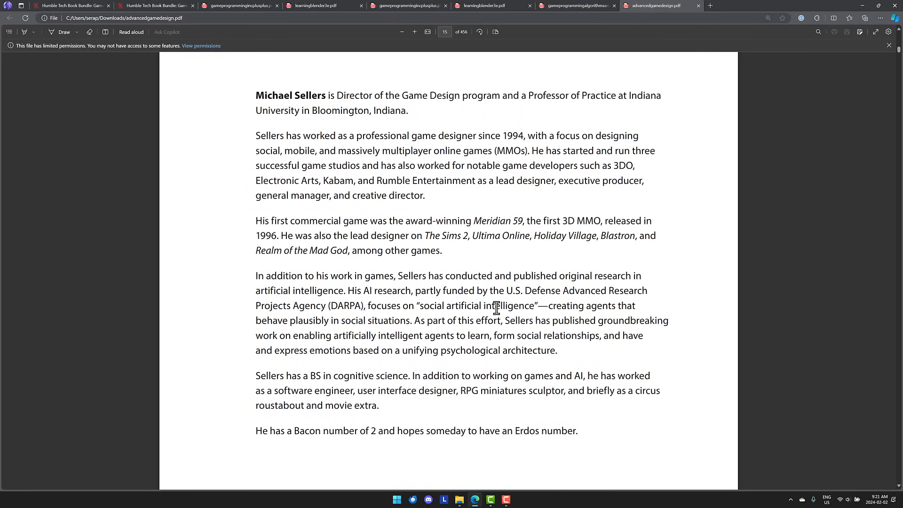
pyautogui.moveTo(157, 276)
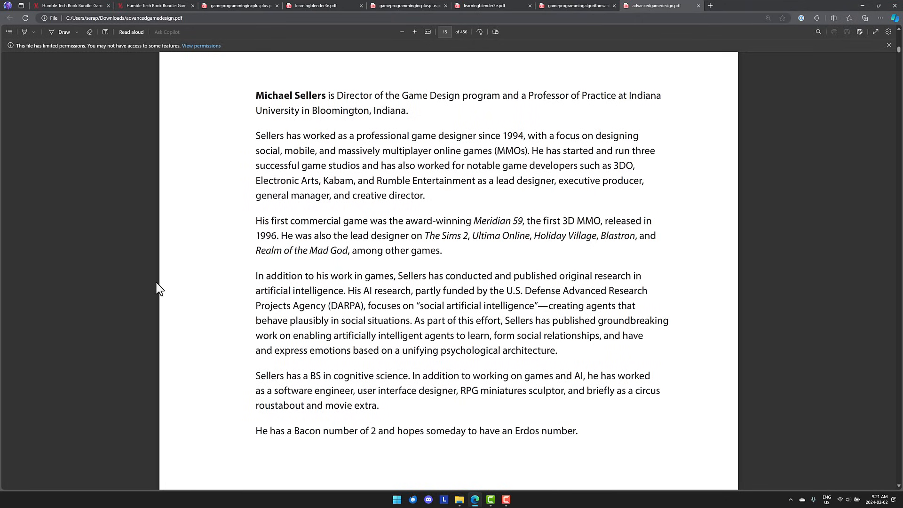
pyautogui.moveTo(153, 299)
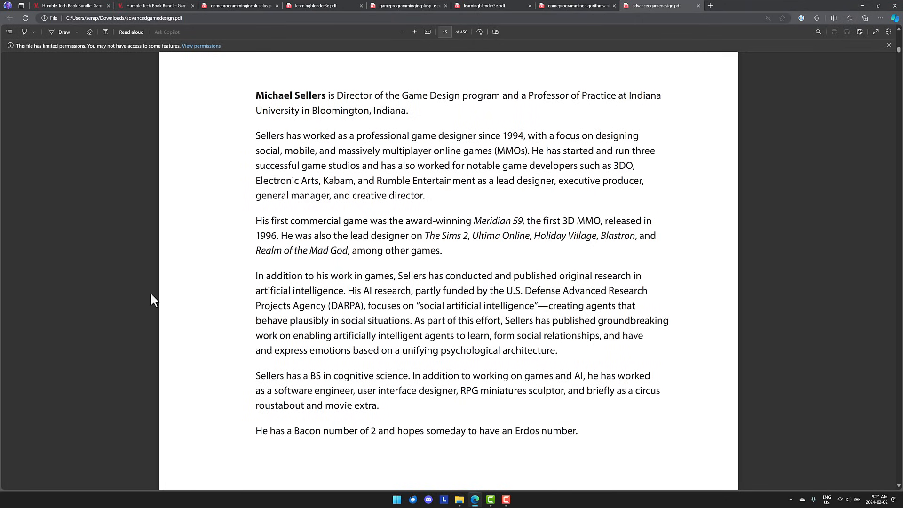
pyautogui.moveTo(359, 449)
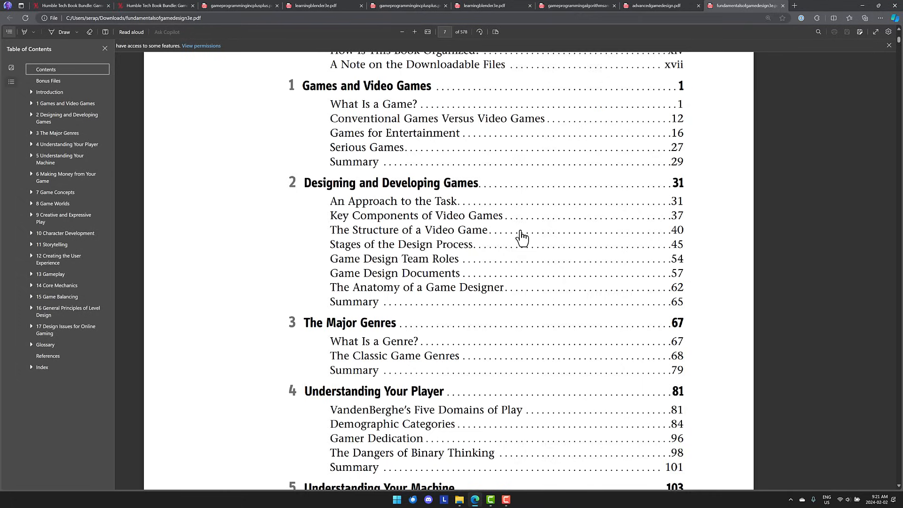
pyautogui.moveTo(400, 122)
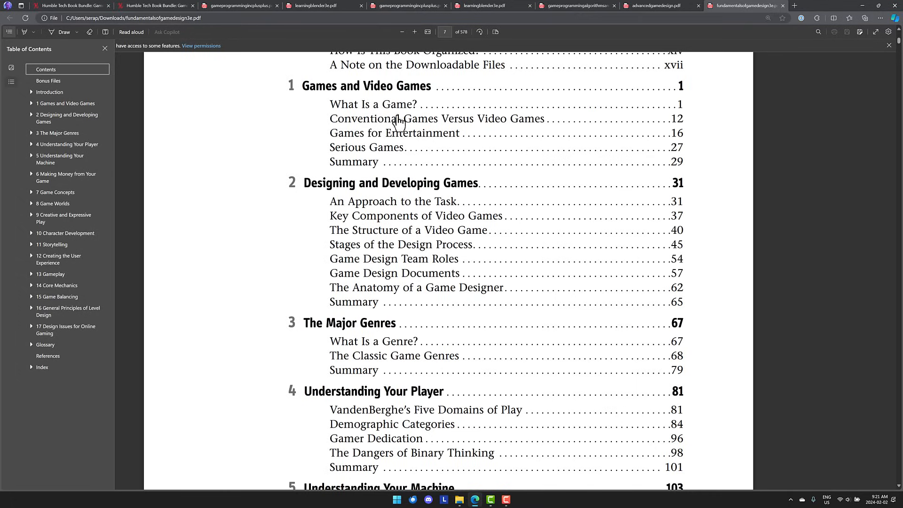
# Step: Scroll through the Fundamentals of Game Design contents pages down to the Introduction
pyautogui.scroll(-3)
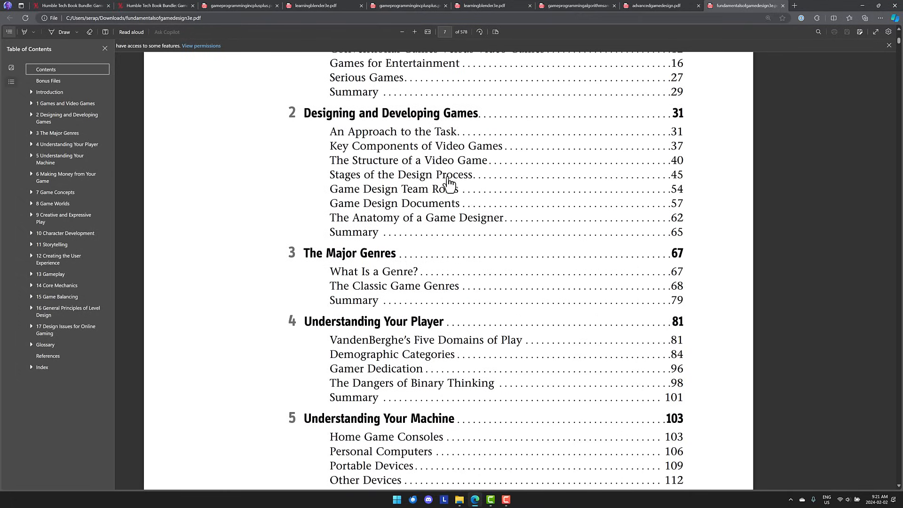
pyautogui.scroll(-3)
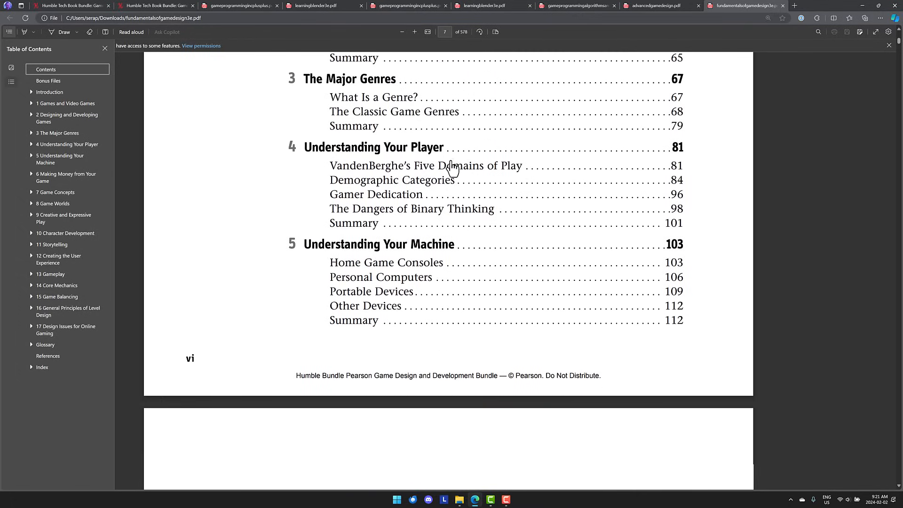
pyautogui.scroll(-3)
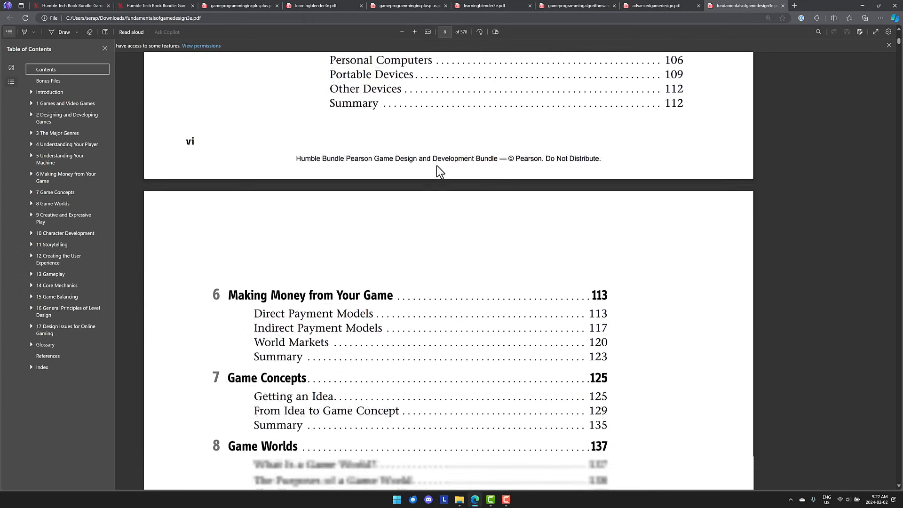
pyautogui.scroll(-3)
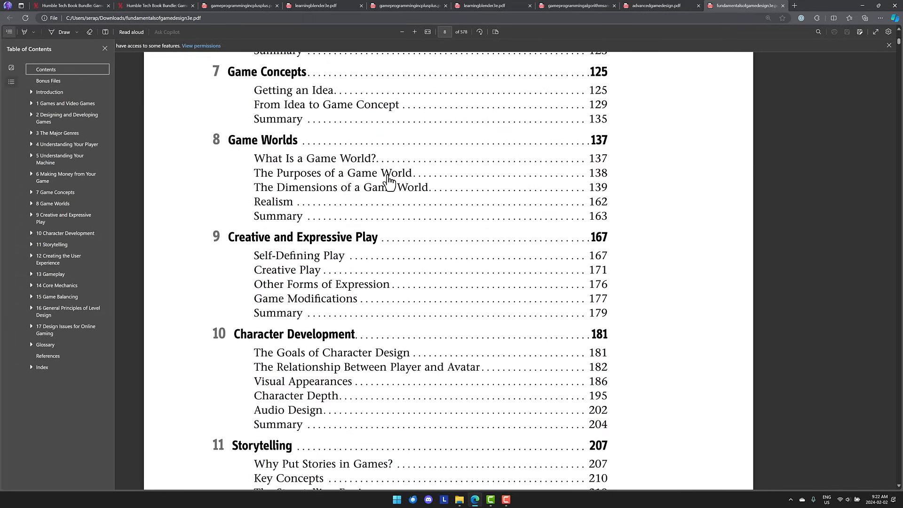
pyautogui.scroll(-3)
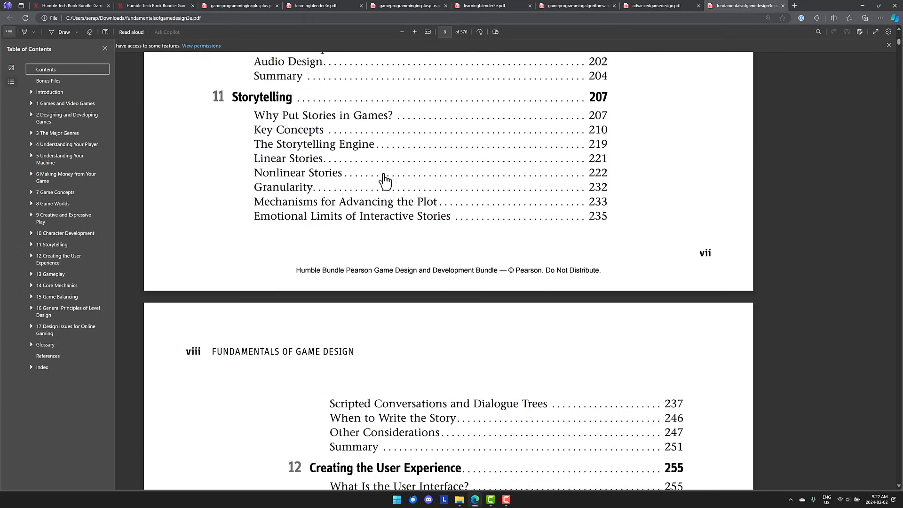
pyautogui.scroll(-3)
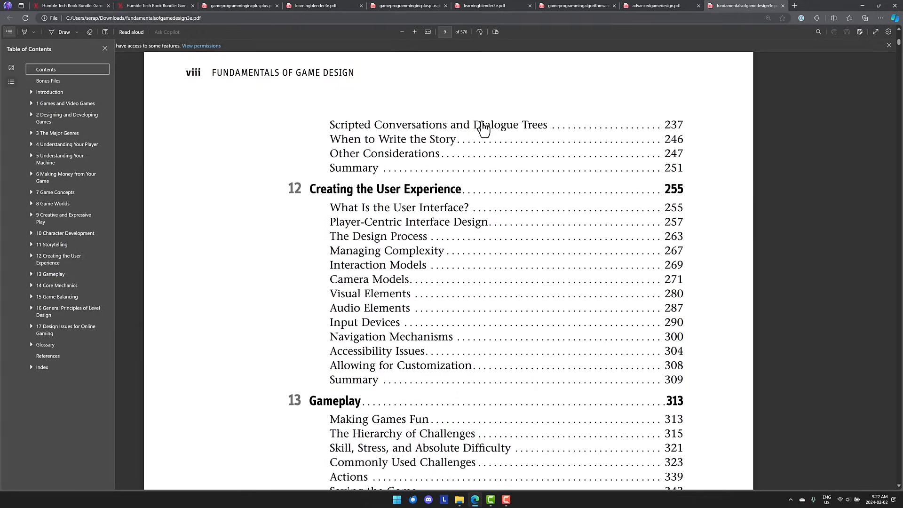
pyautogui.scroll(-3)
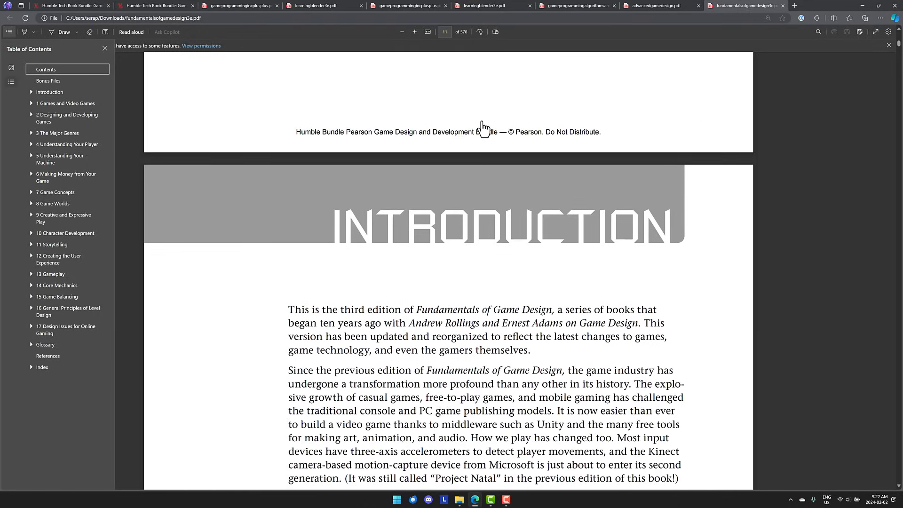
pyautogui.scroll(-3)
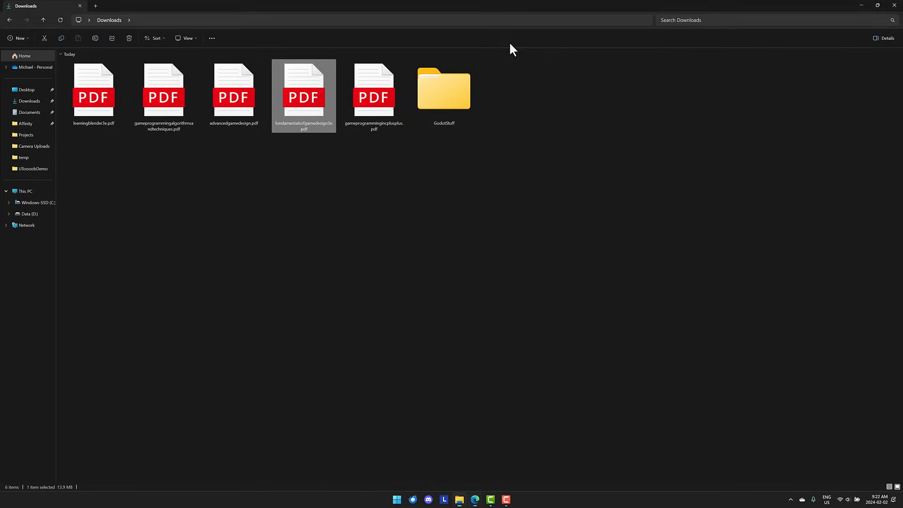
pyautogui.moveTo(234, 89)
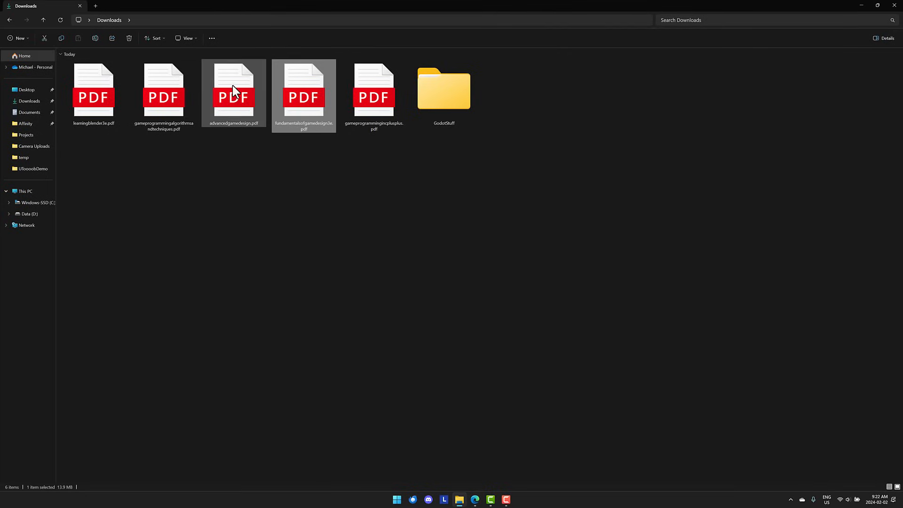
# Step: Select among the five book PDFs in the Downloads folder
pyautogui.click(163, 94)
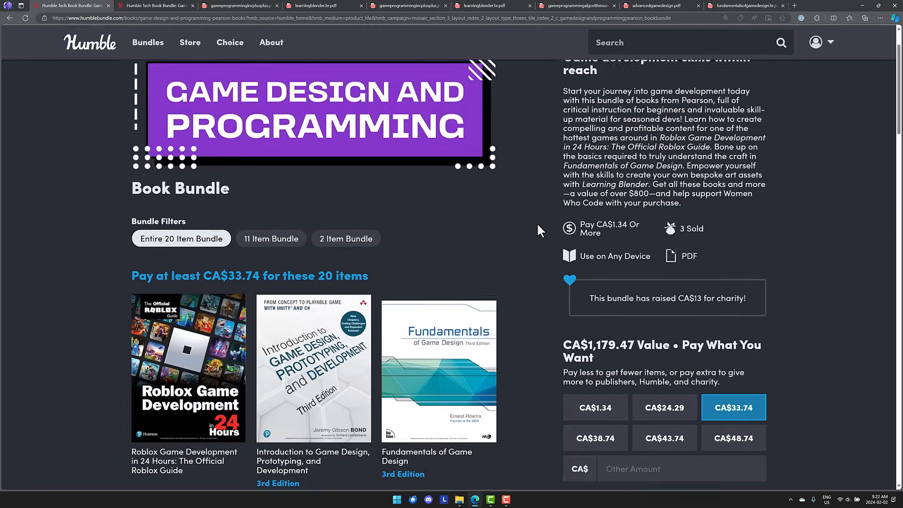
# Step: Scroll the 20-item bundle tier down to Introduction to Game System Design and Game Programming in C++
pyautogui.scroll(-3)
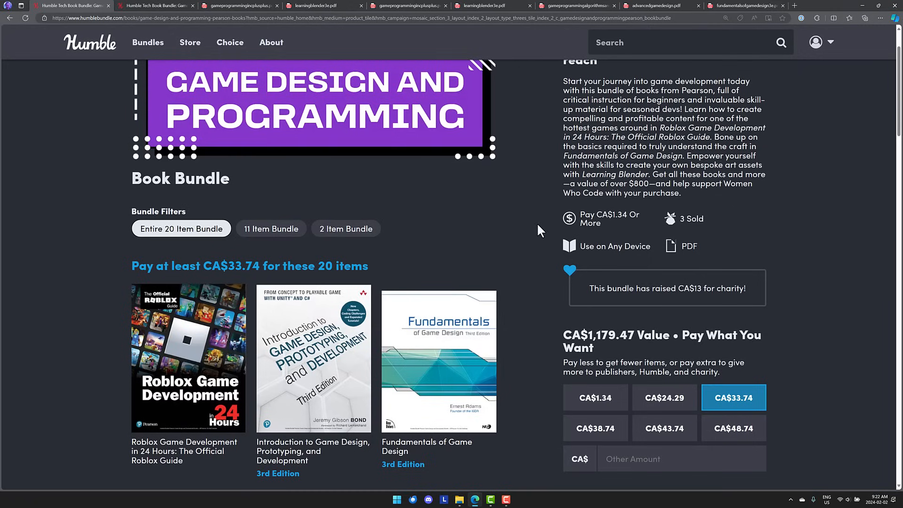
pyautogui.scroll(-3)
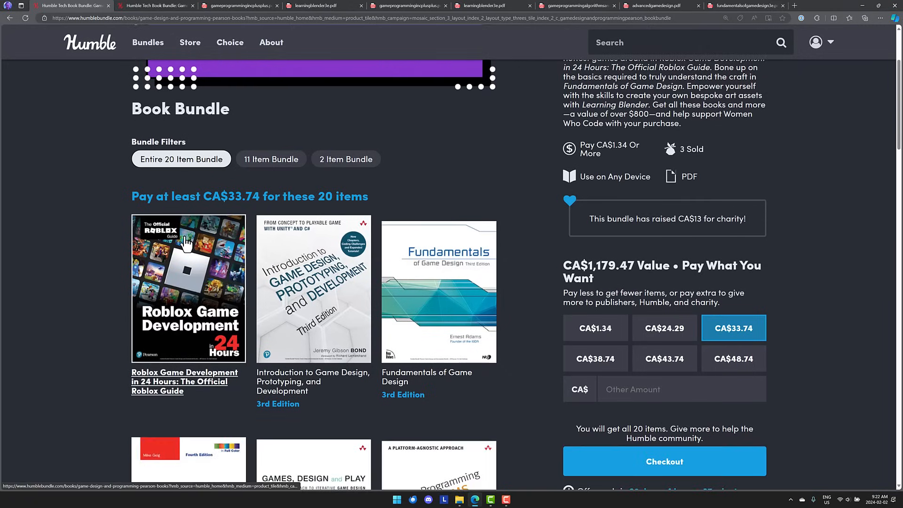
pyautogui.scroll(-3)
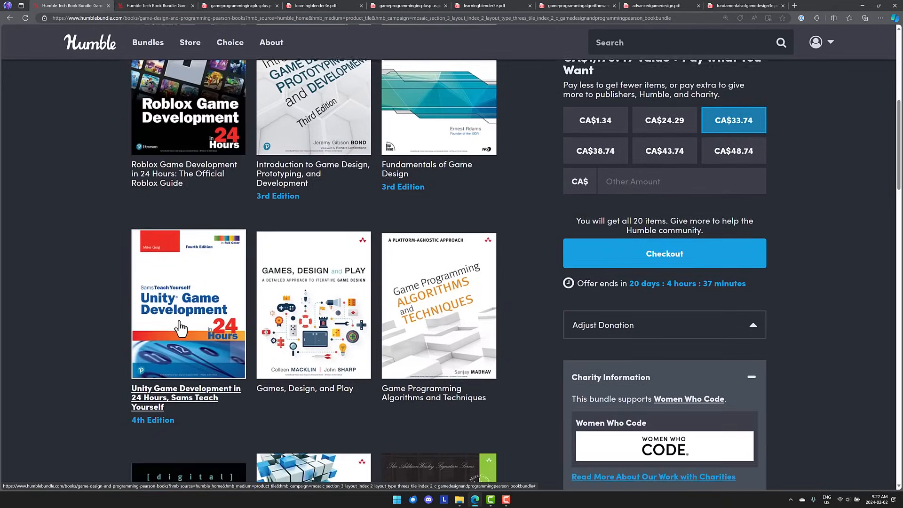
pyautogui.scroll(-3)
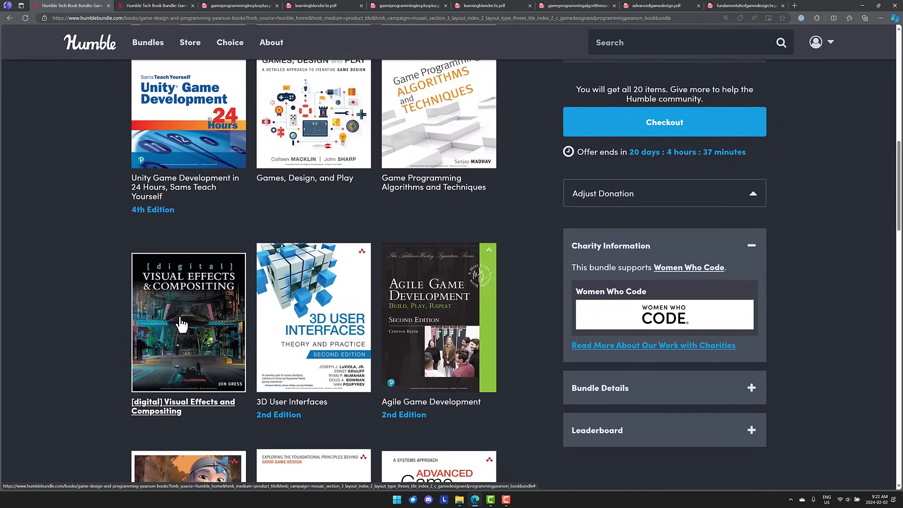
pyautogui.scroll(-3)
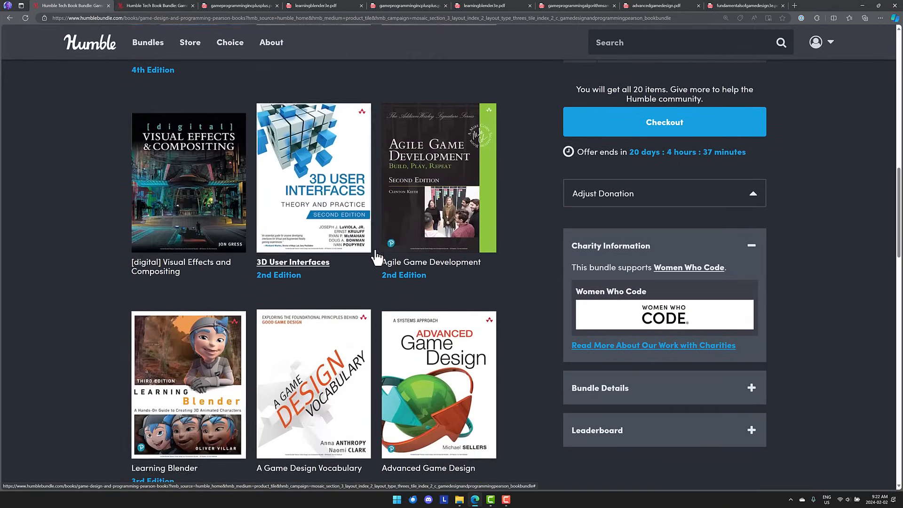
pyautogui.moveTo(446, 177)
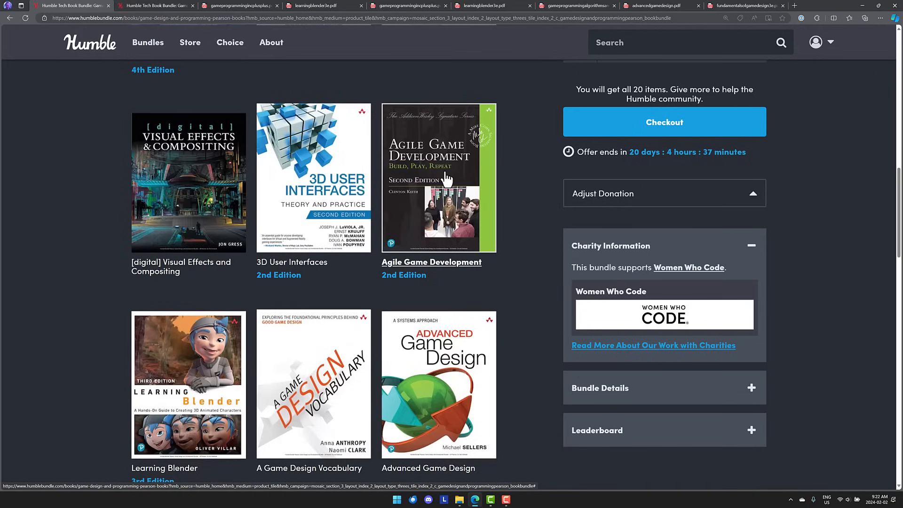
pyautogui.scroll(-3)
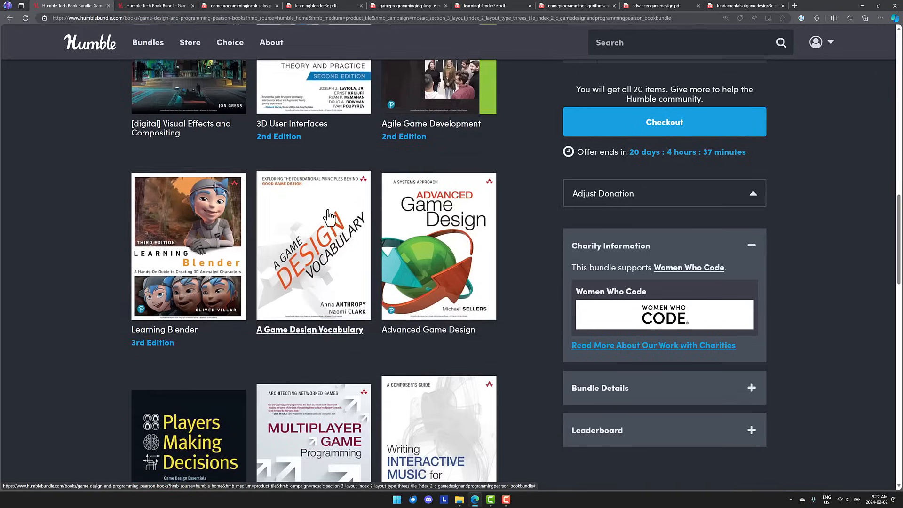
pyautogui.scroll(-3)
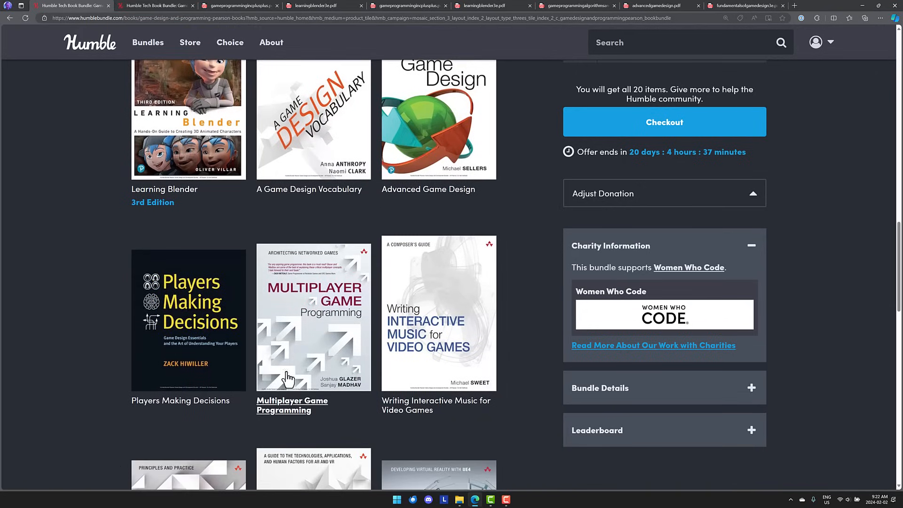
pyautogui.scroll(-3)
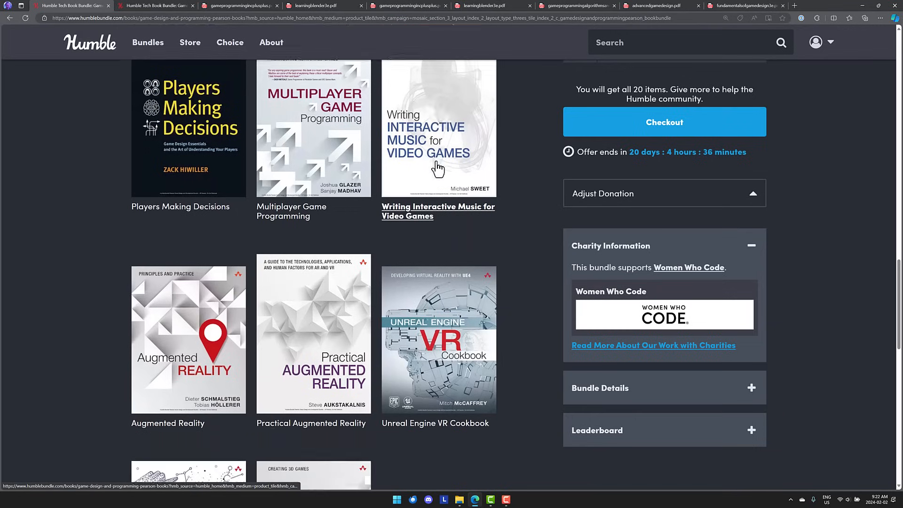
pyautogui.scroll(-3)
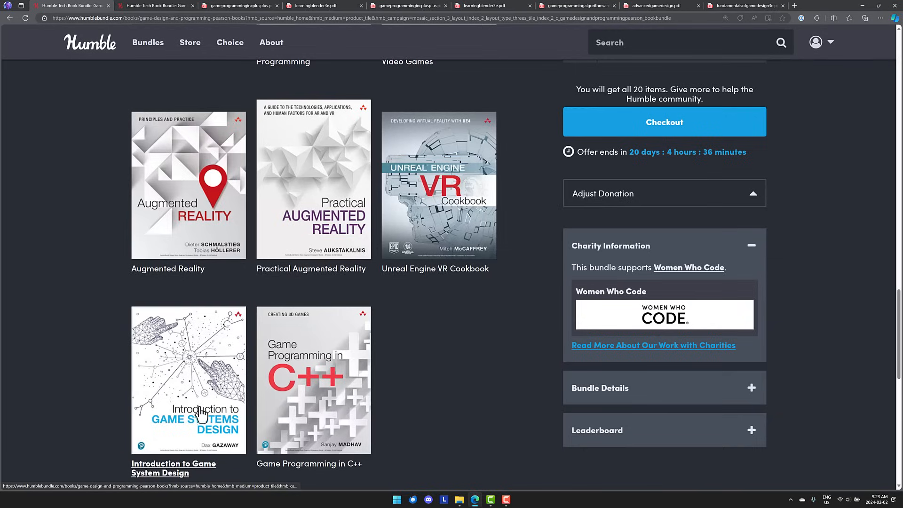
pyautogui.moveTo(331, 375)
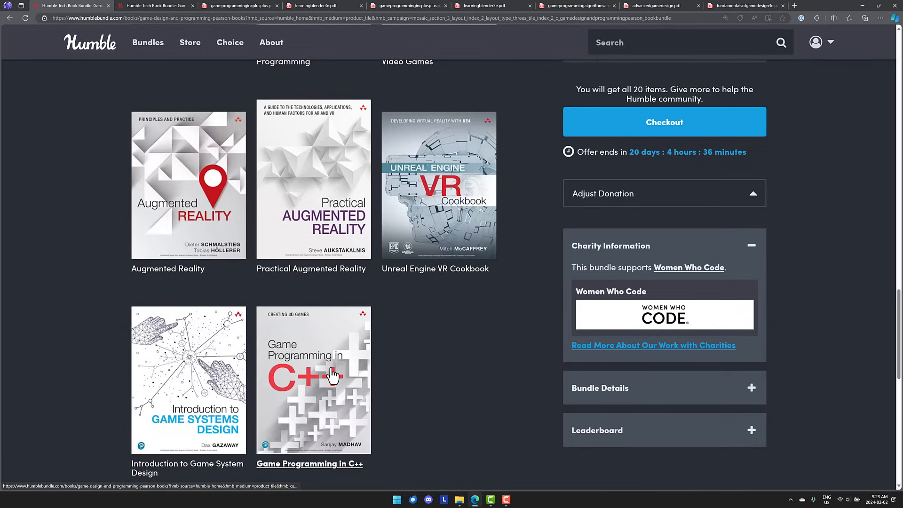